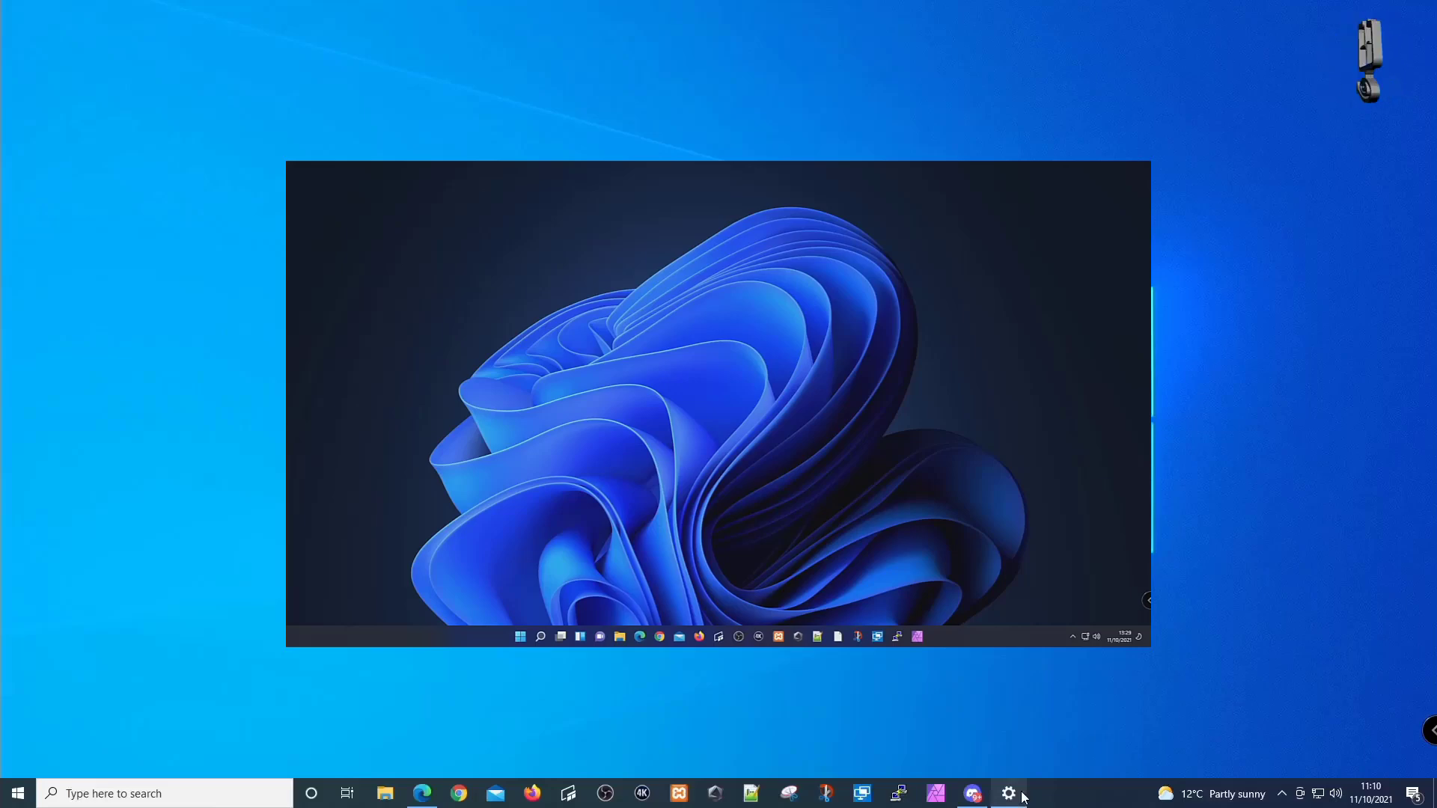
# - Reach Windows Update, which reports the PC doesn't meet Windows 11 requirements
pyautogui.click(1007, 793)
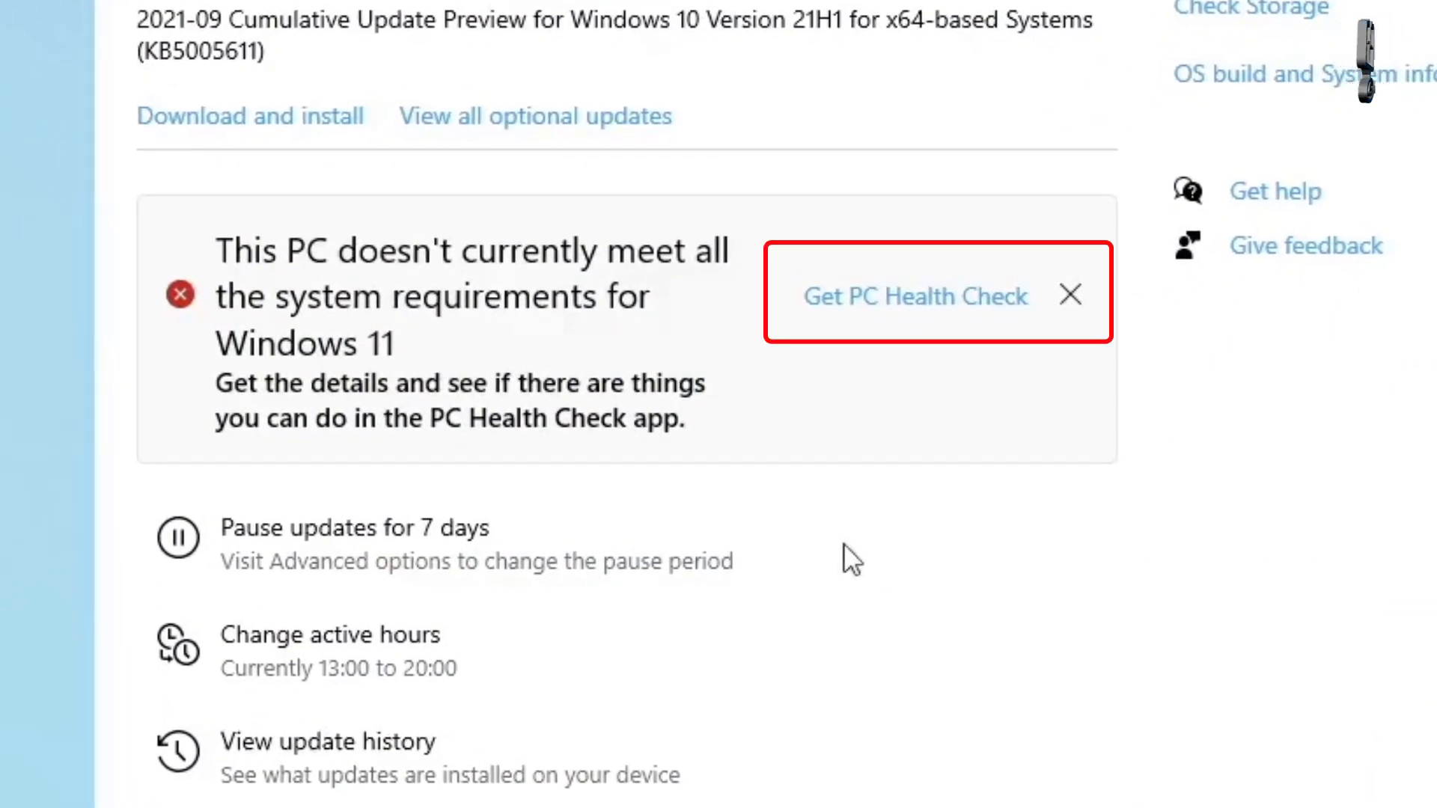
pyautogui.moveTo(440, 344)
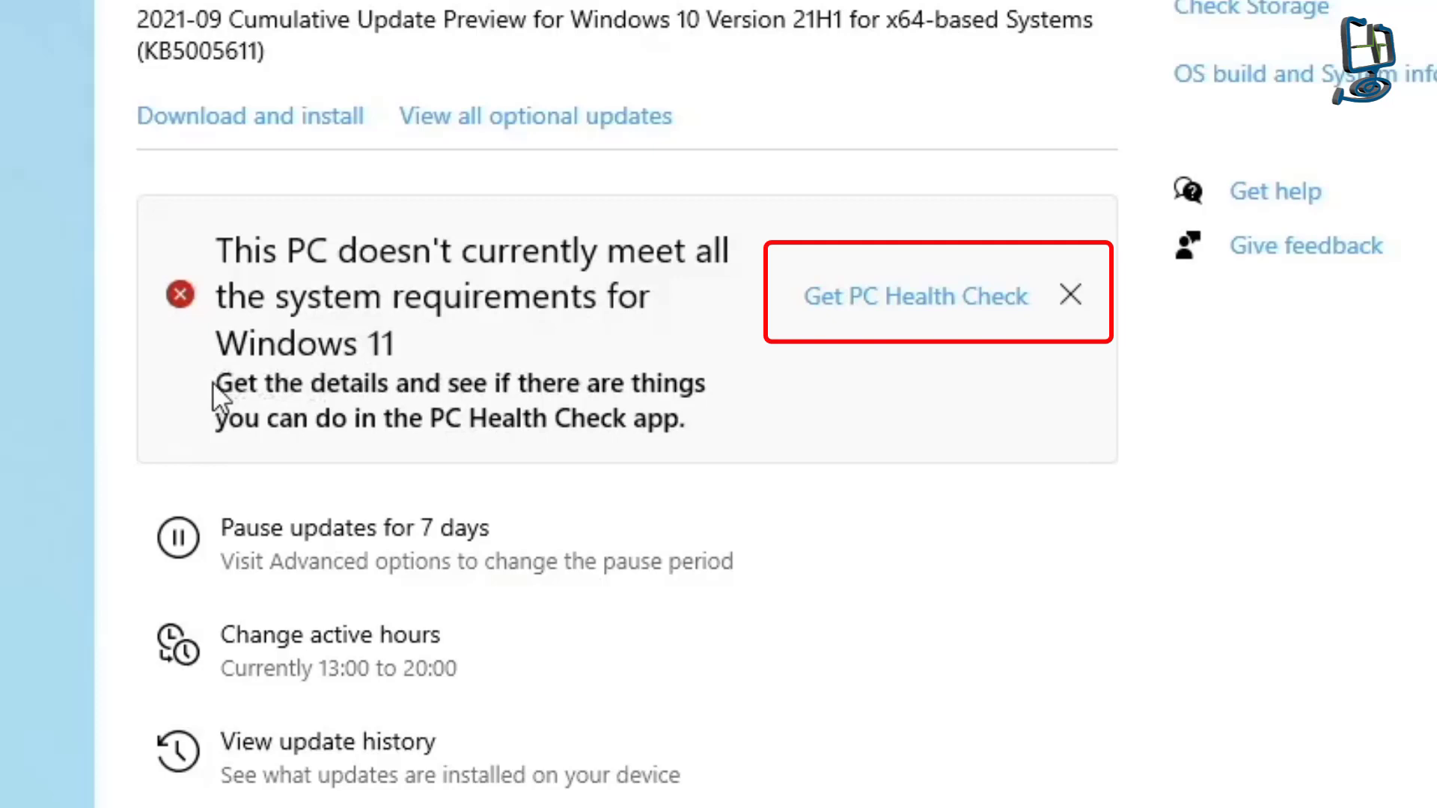
pyautogui.moveTo(871, 337)
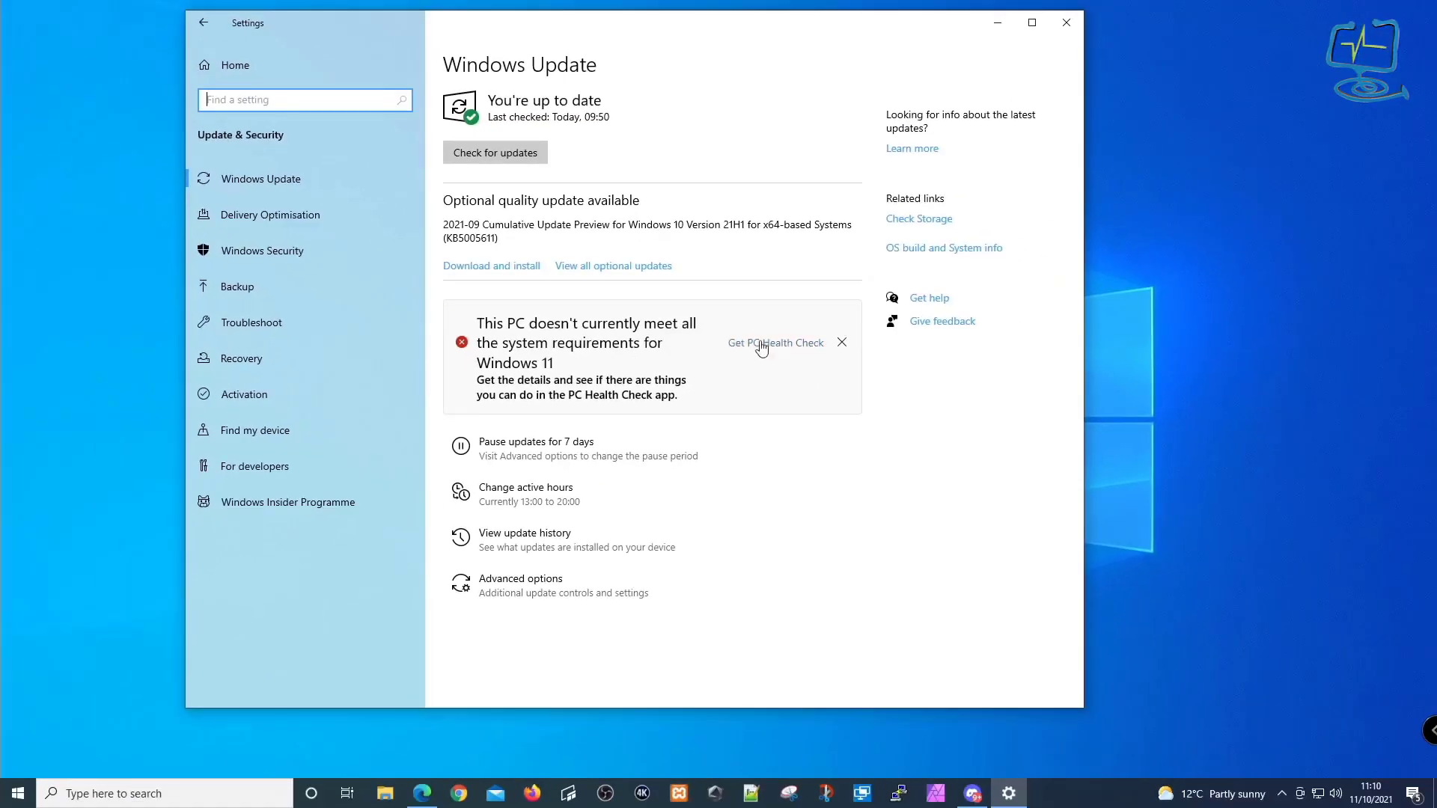
# - Reach Microsoft's Windows 11 page from the Get PC Health Check link and review it
pyautogui.click(776, 341)
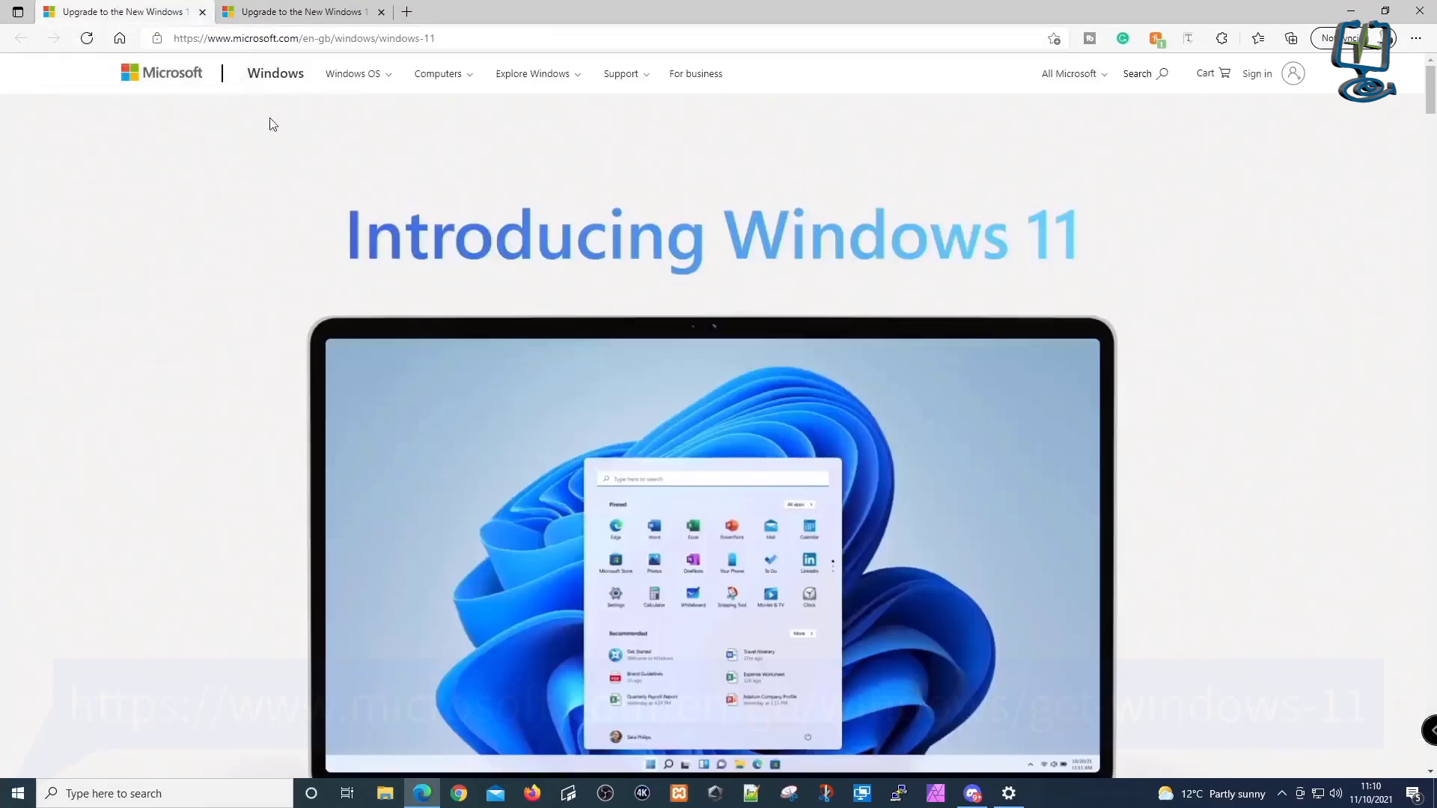
pyautogui.scroll(-3)
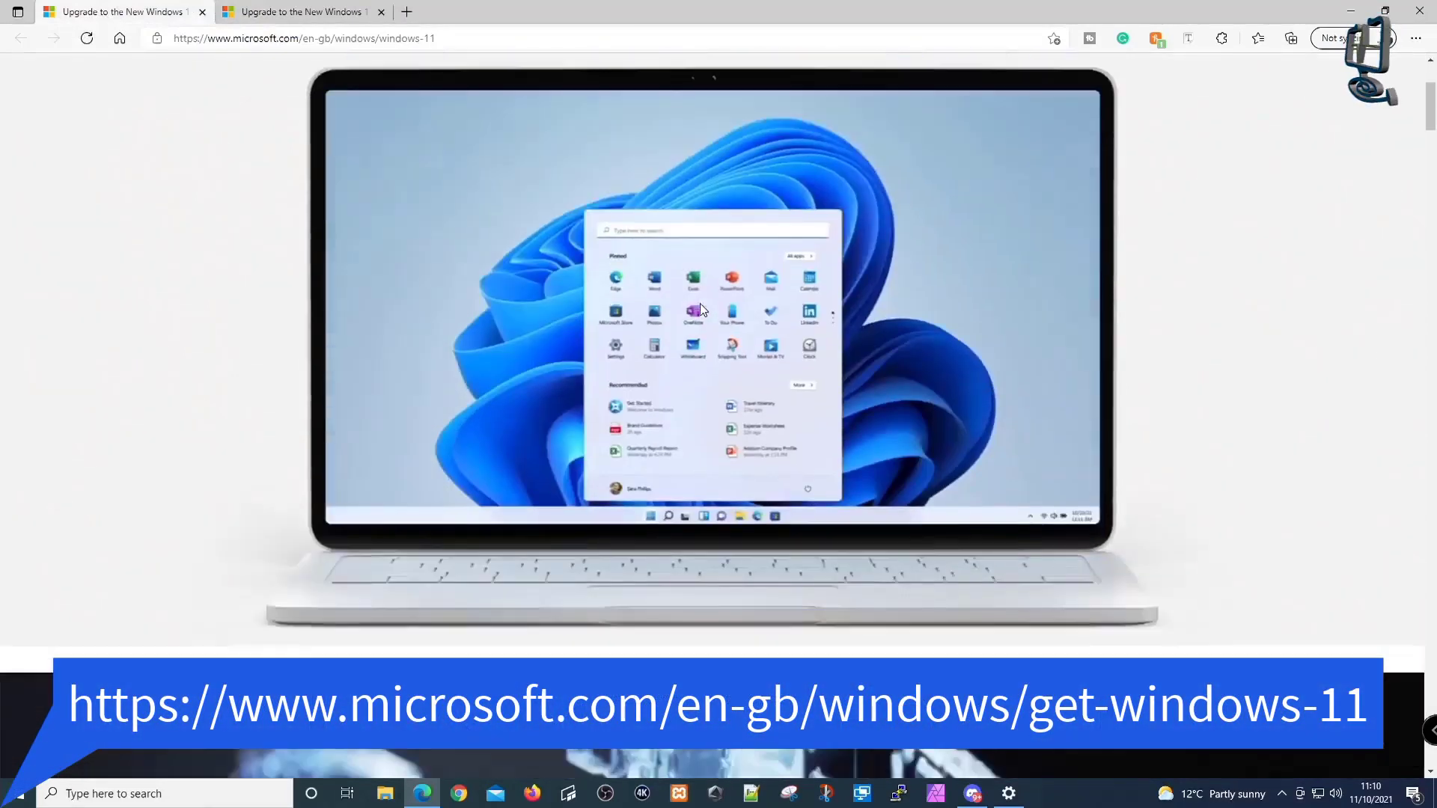
pyautogui.scroll(-3)
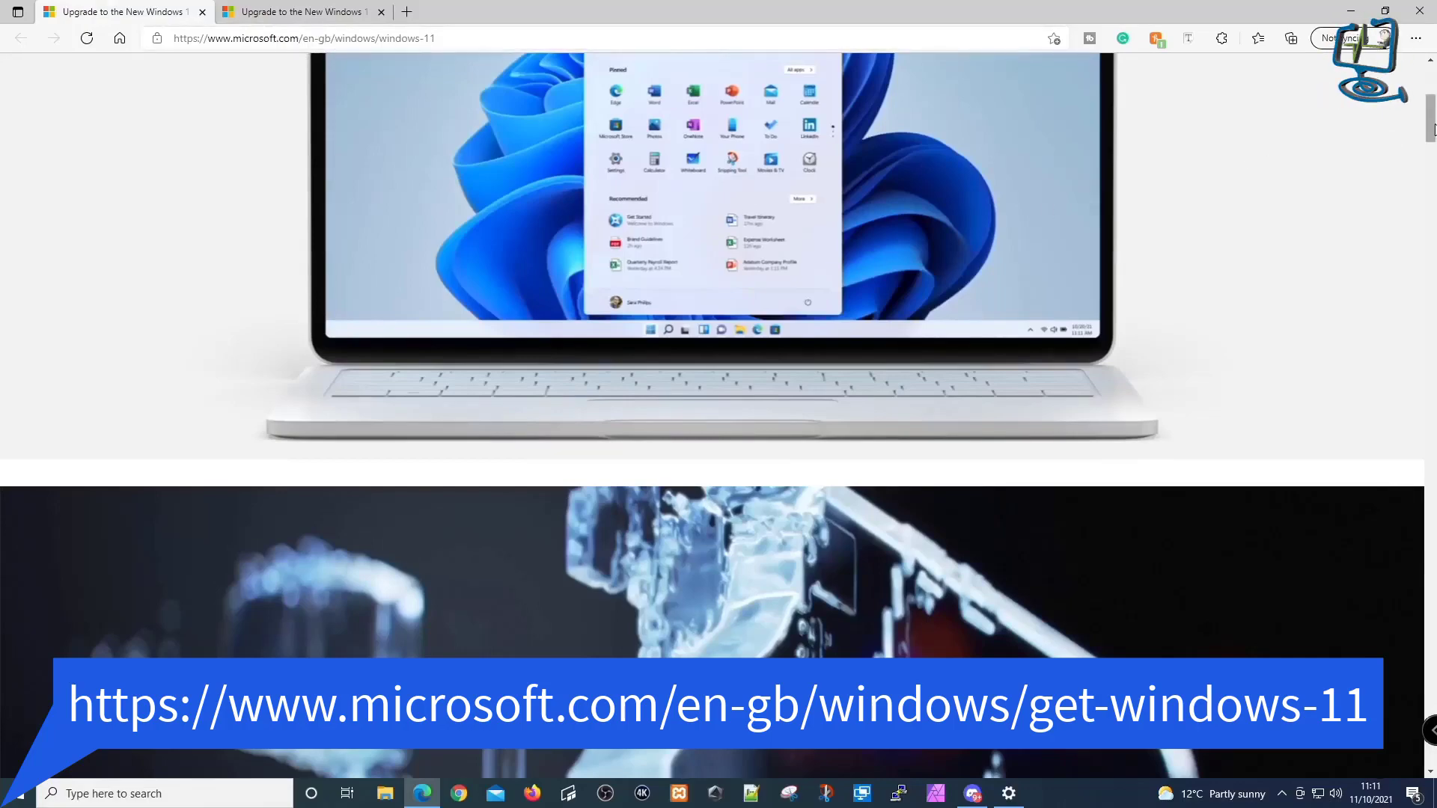
pyautogui.scroll(-3)
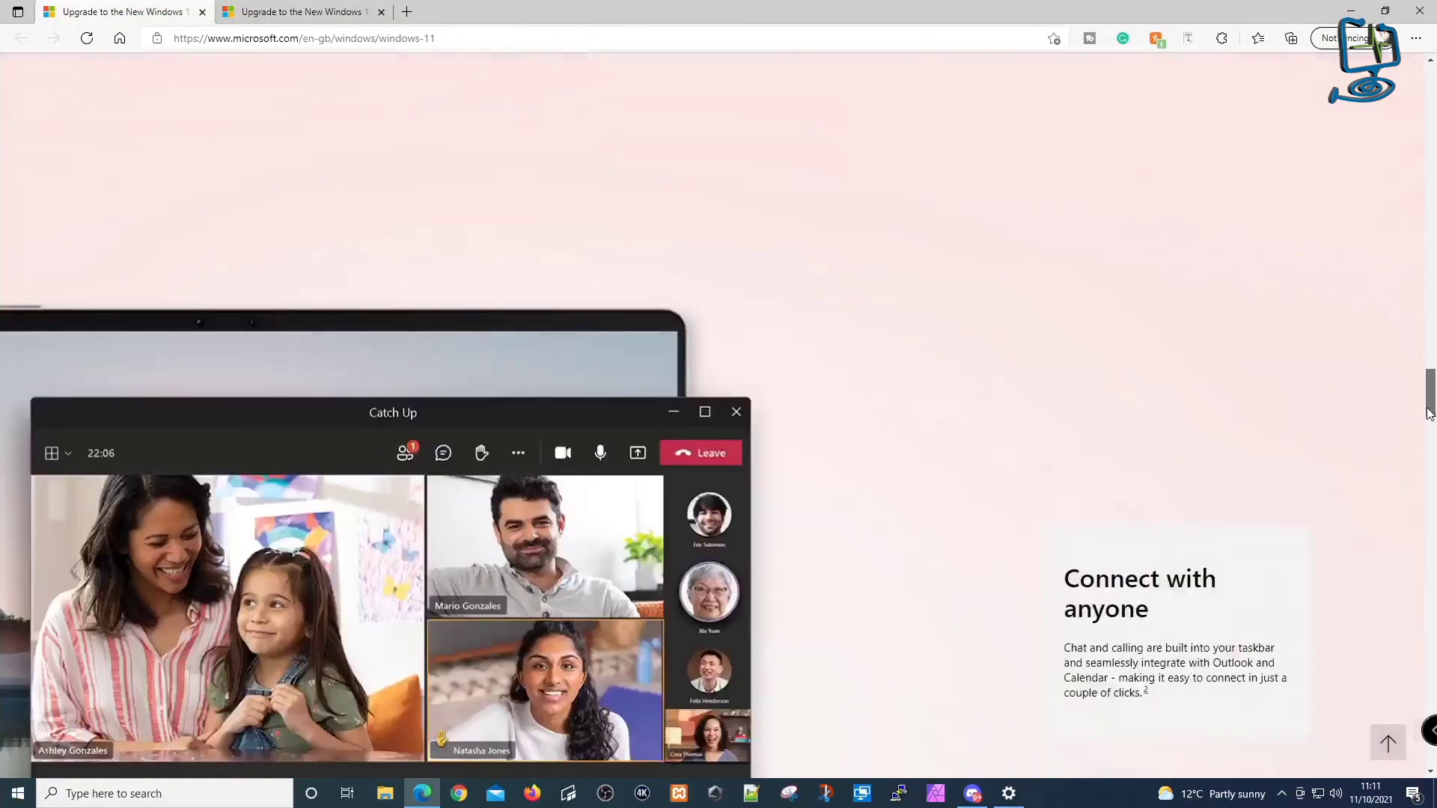
pyautogui.scroll(-3)
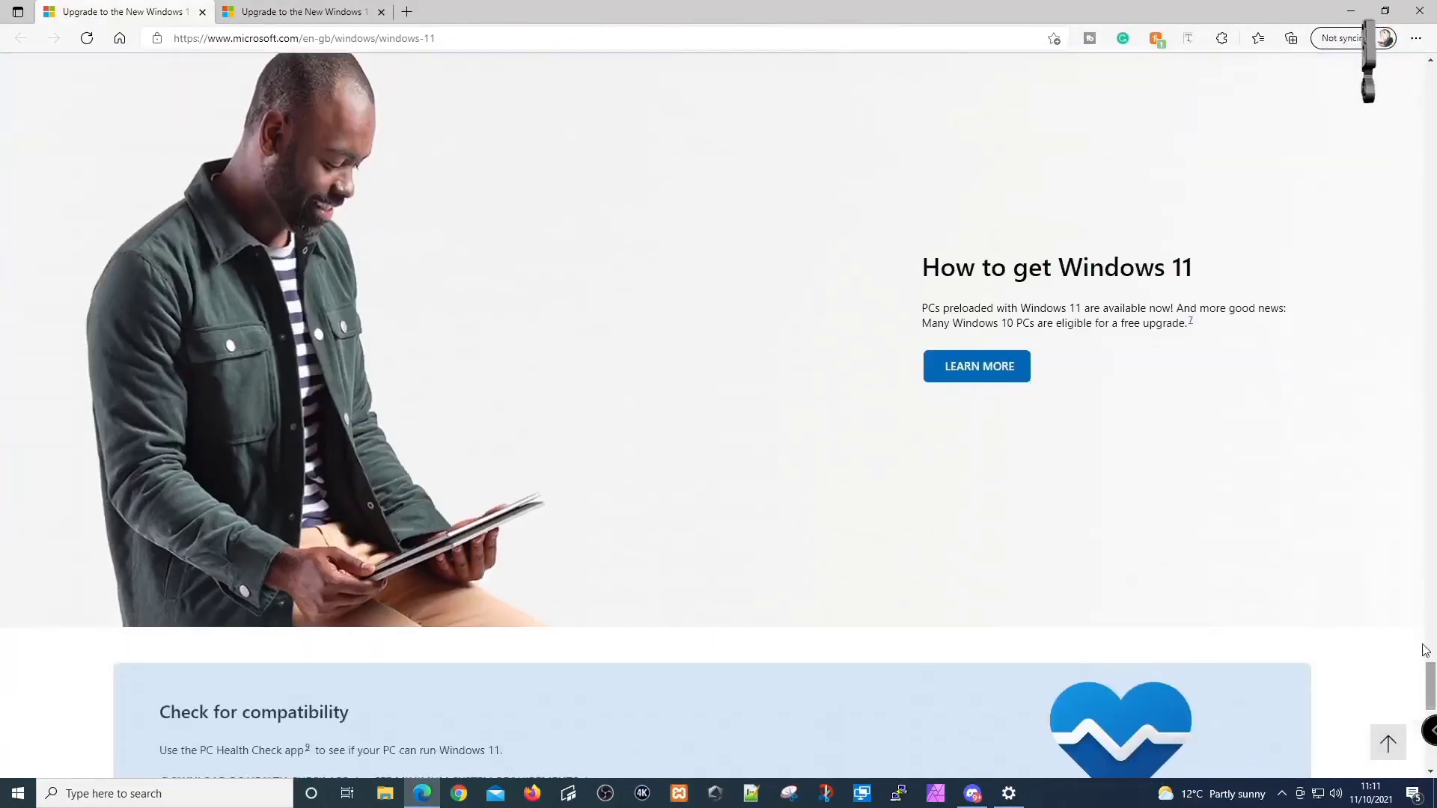
# - Go to the compatibility-check section and download the PC Health Check app
pyautogui.click(977, 366)
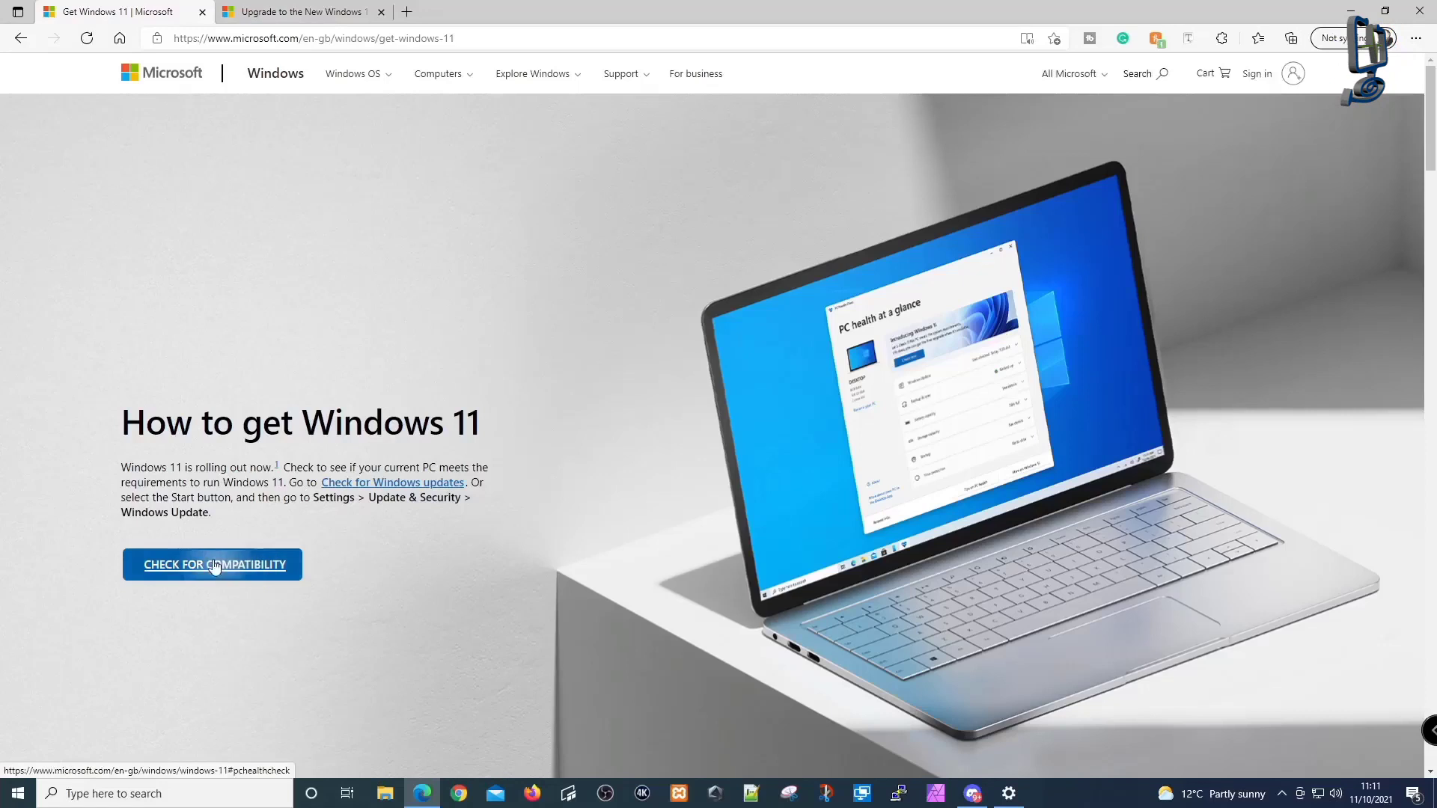
pyautogui.click(211, 565)
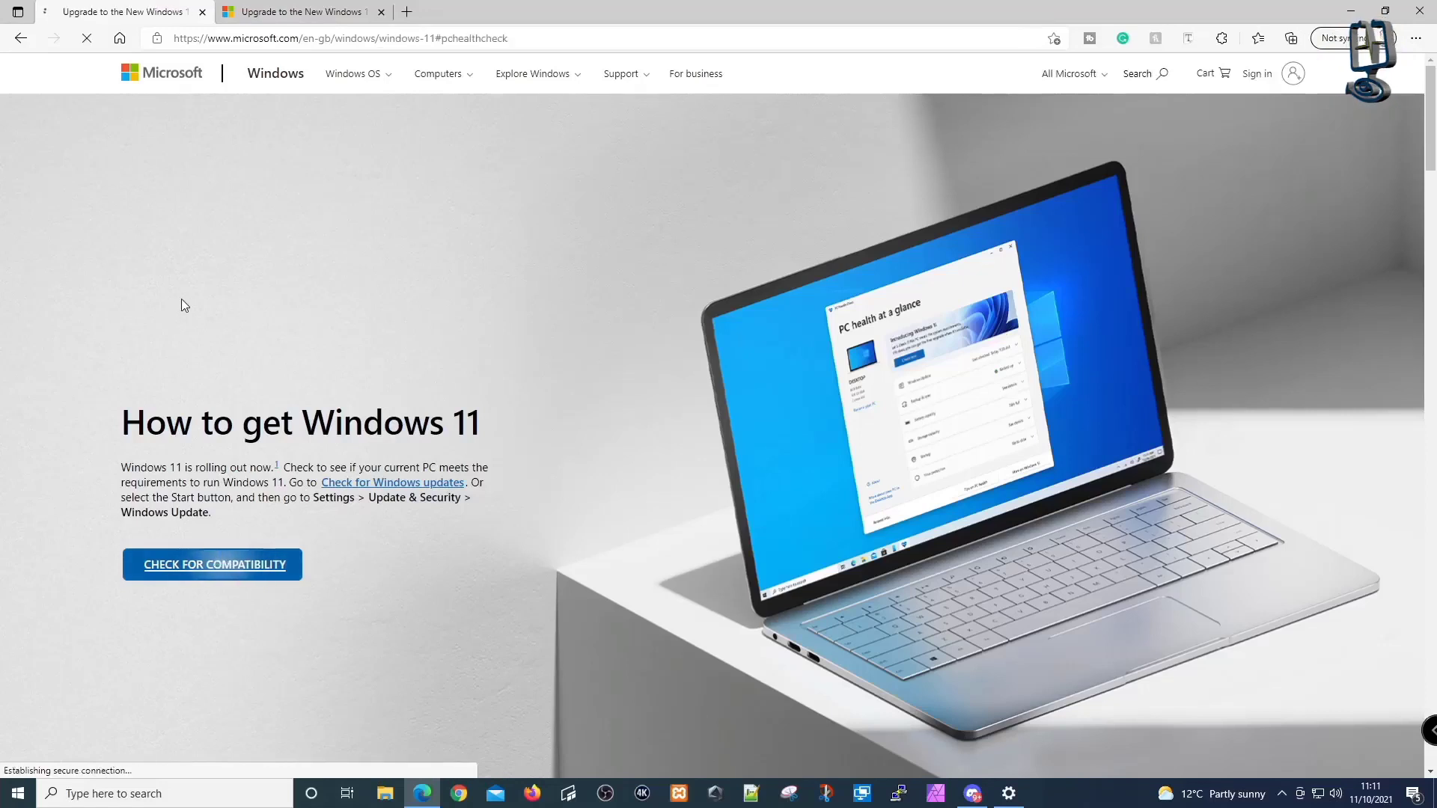
pyautogui.click(212, 565)
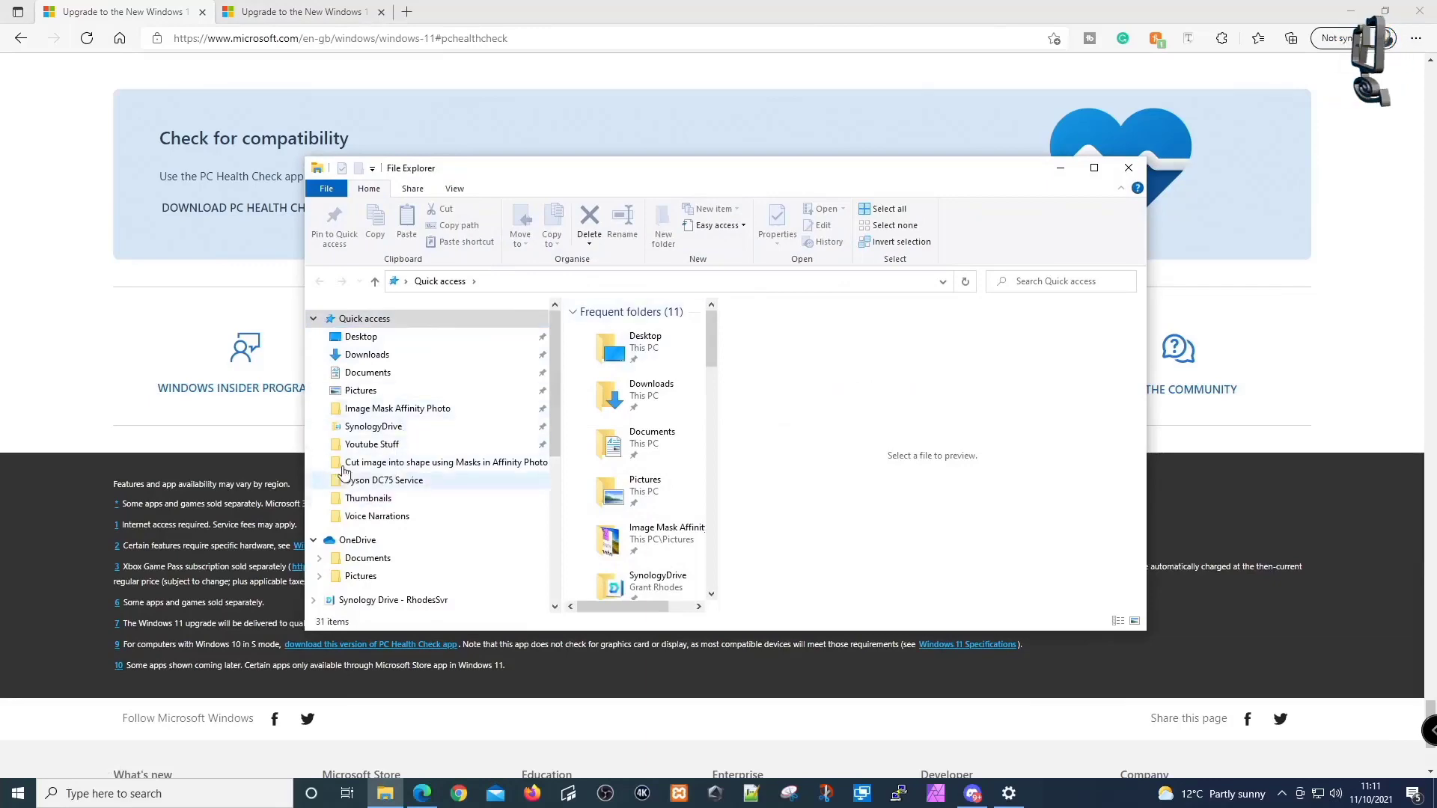
# - Run WindowsPCHealthCheckSetup.msi from the Downloads folder to install PC Health Check
pyautogui.click(366, 355)
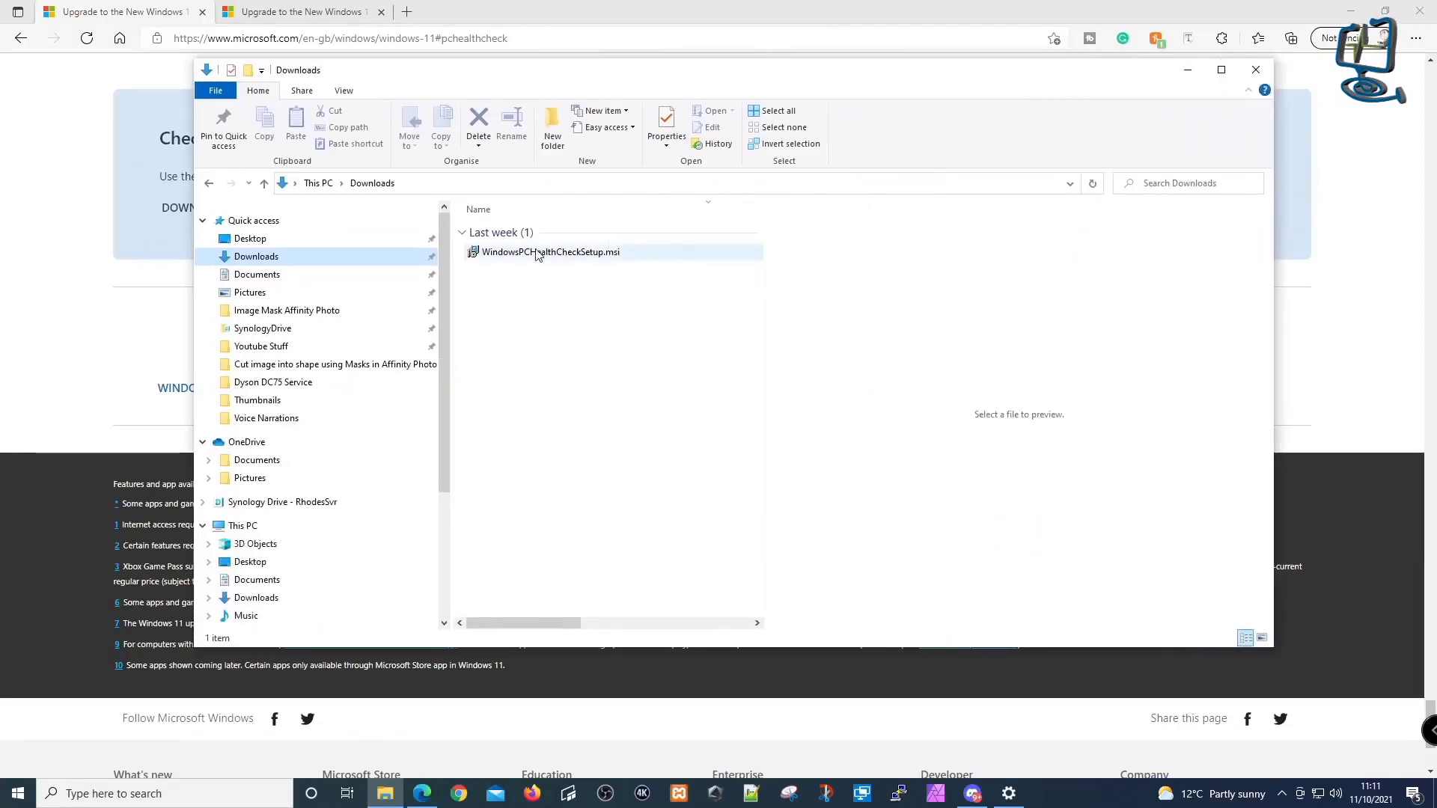
pyautogui.doubleClick(551, 251)
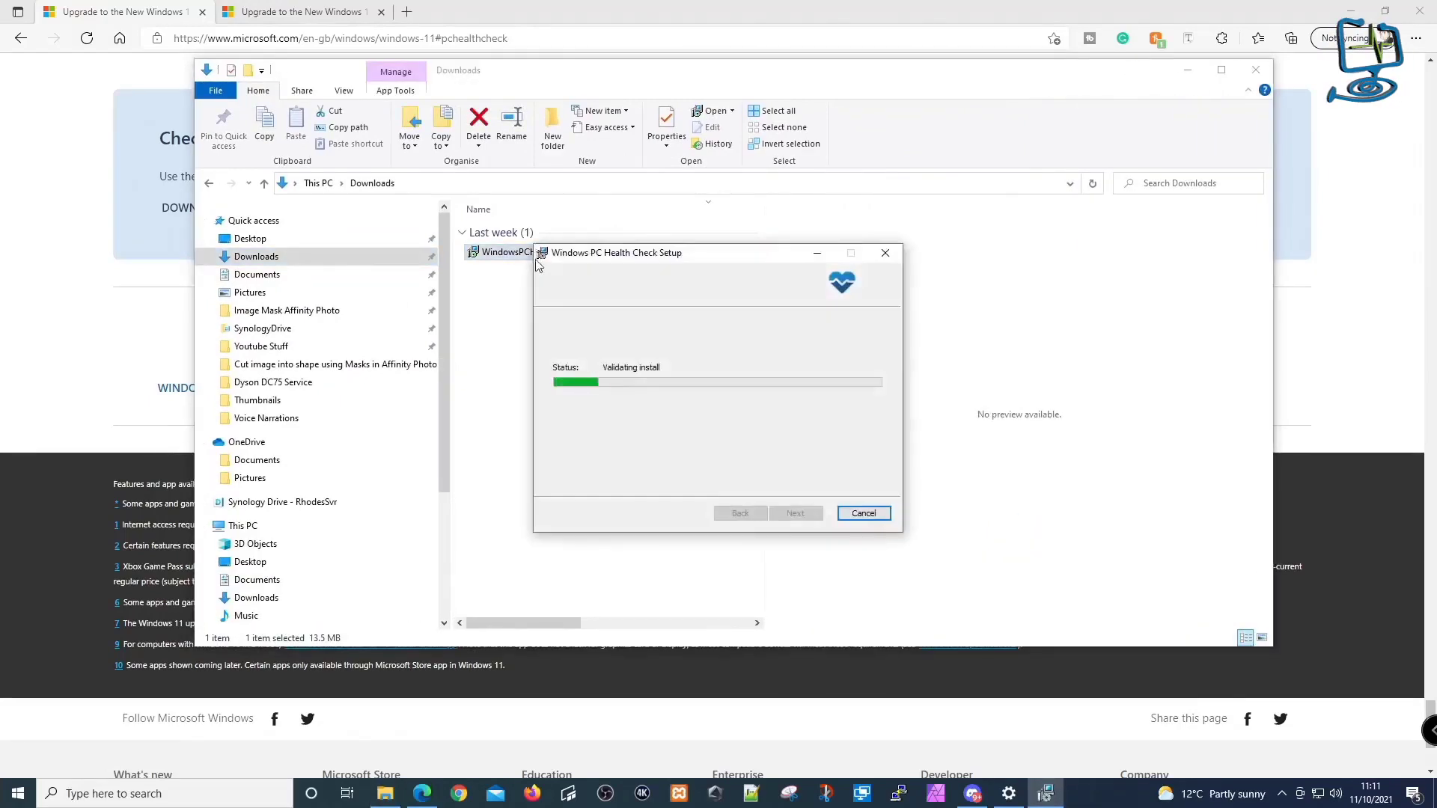
pyautogui.click(863, 512)
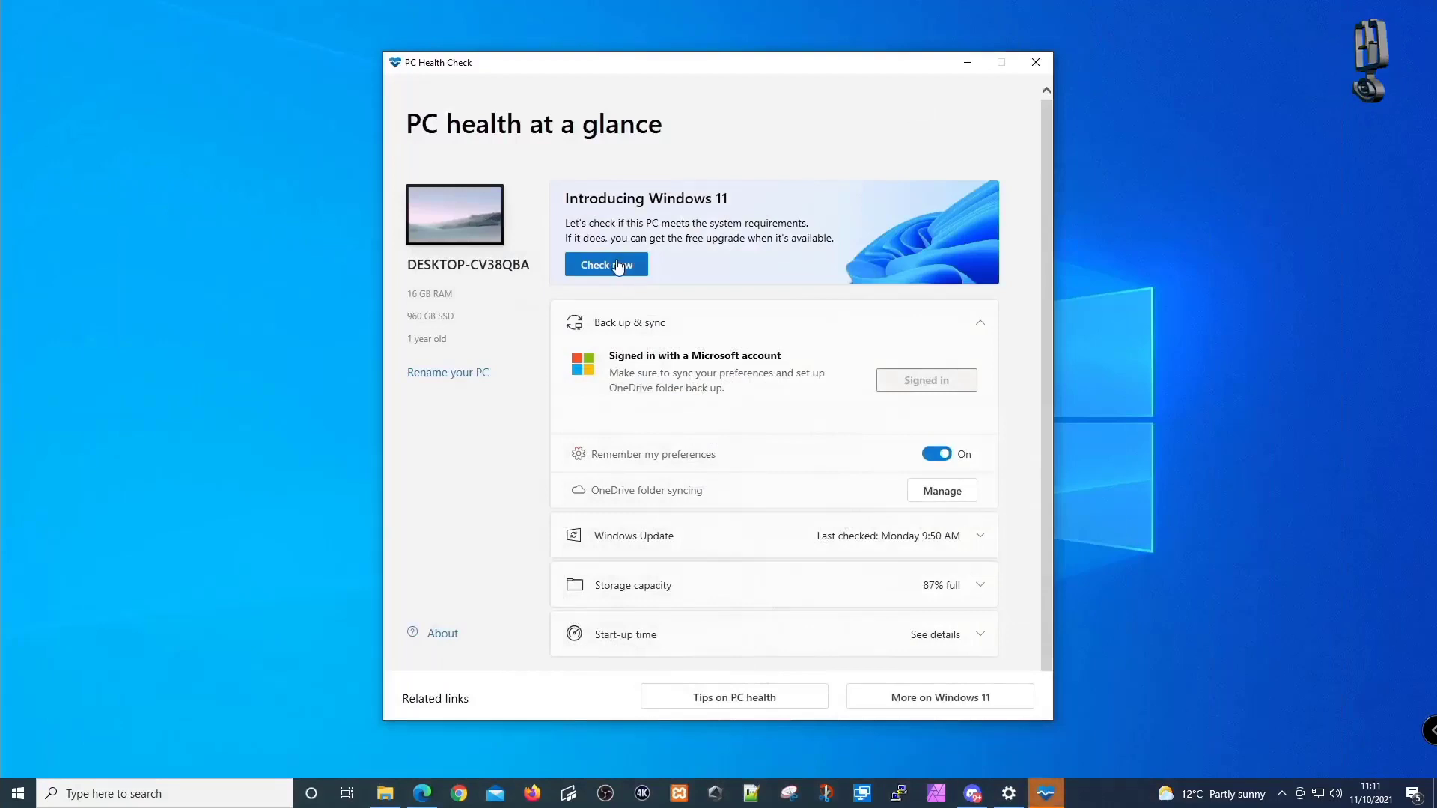
# - Run the Windows 11 check and review all results, showing TPM 2.0 not detected
pyautogui.click(607, 264)
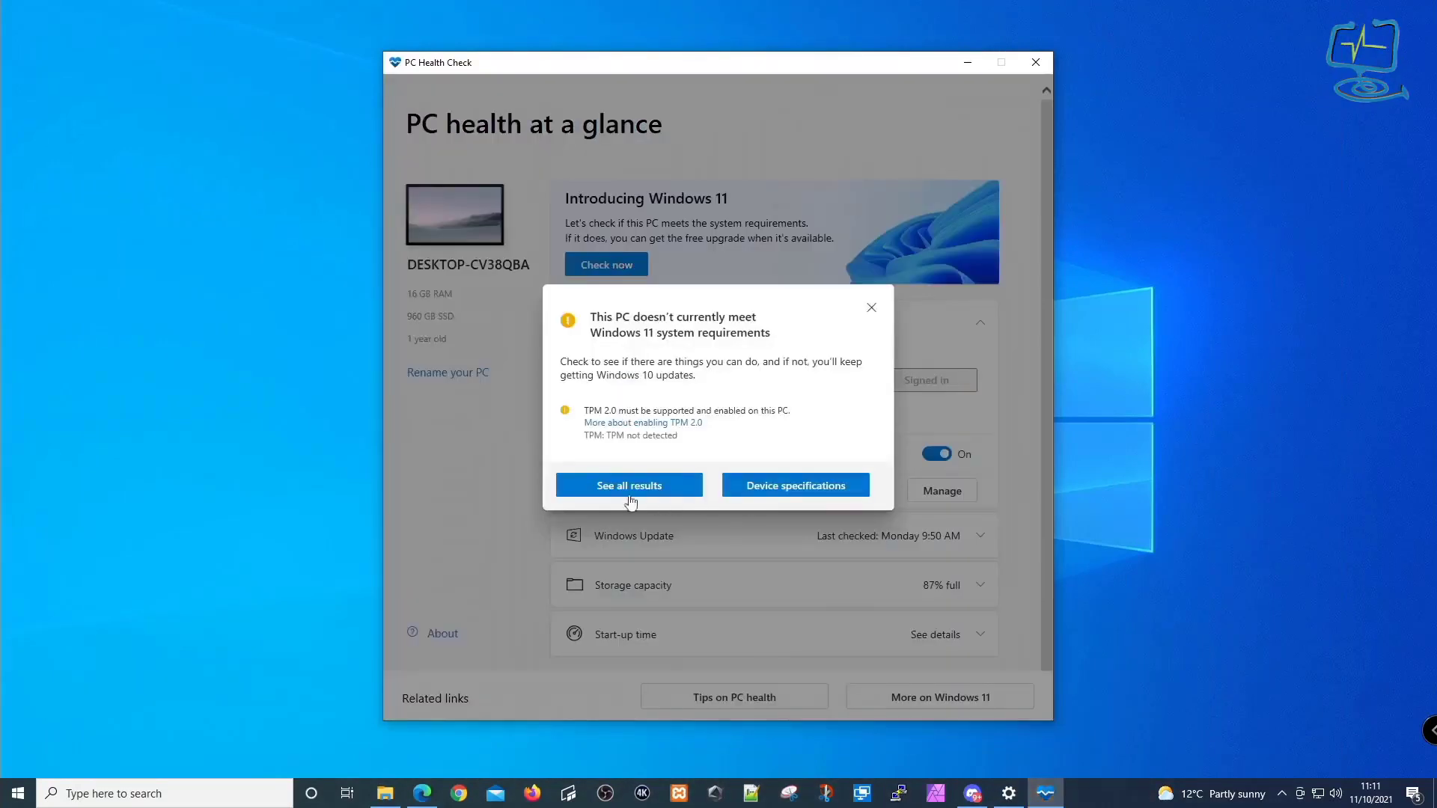
pyautogui.click(629, 485)
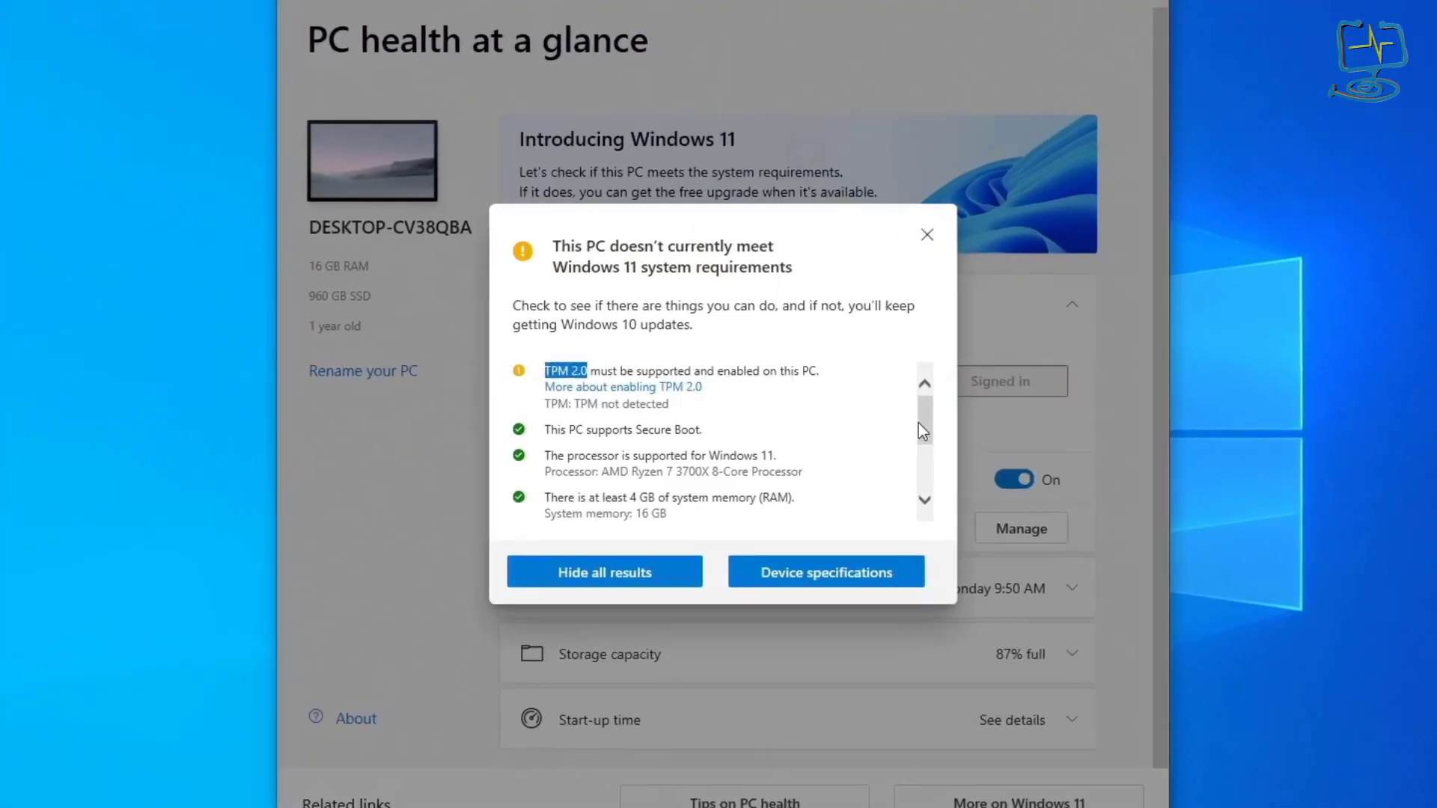
pyautogui.scroll(-3)
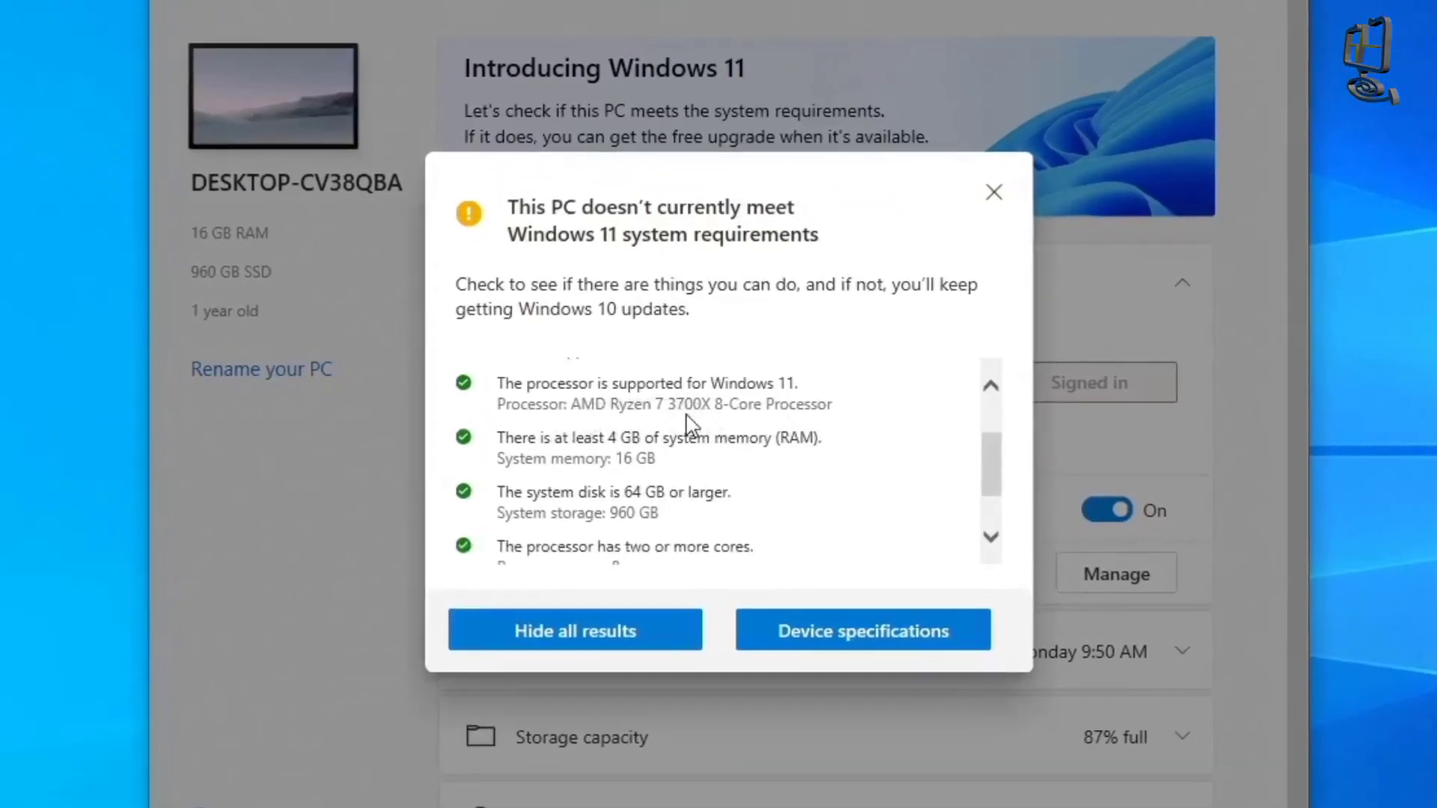
pyautogui.scroll(-3)
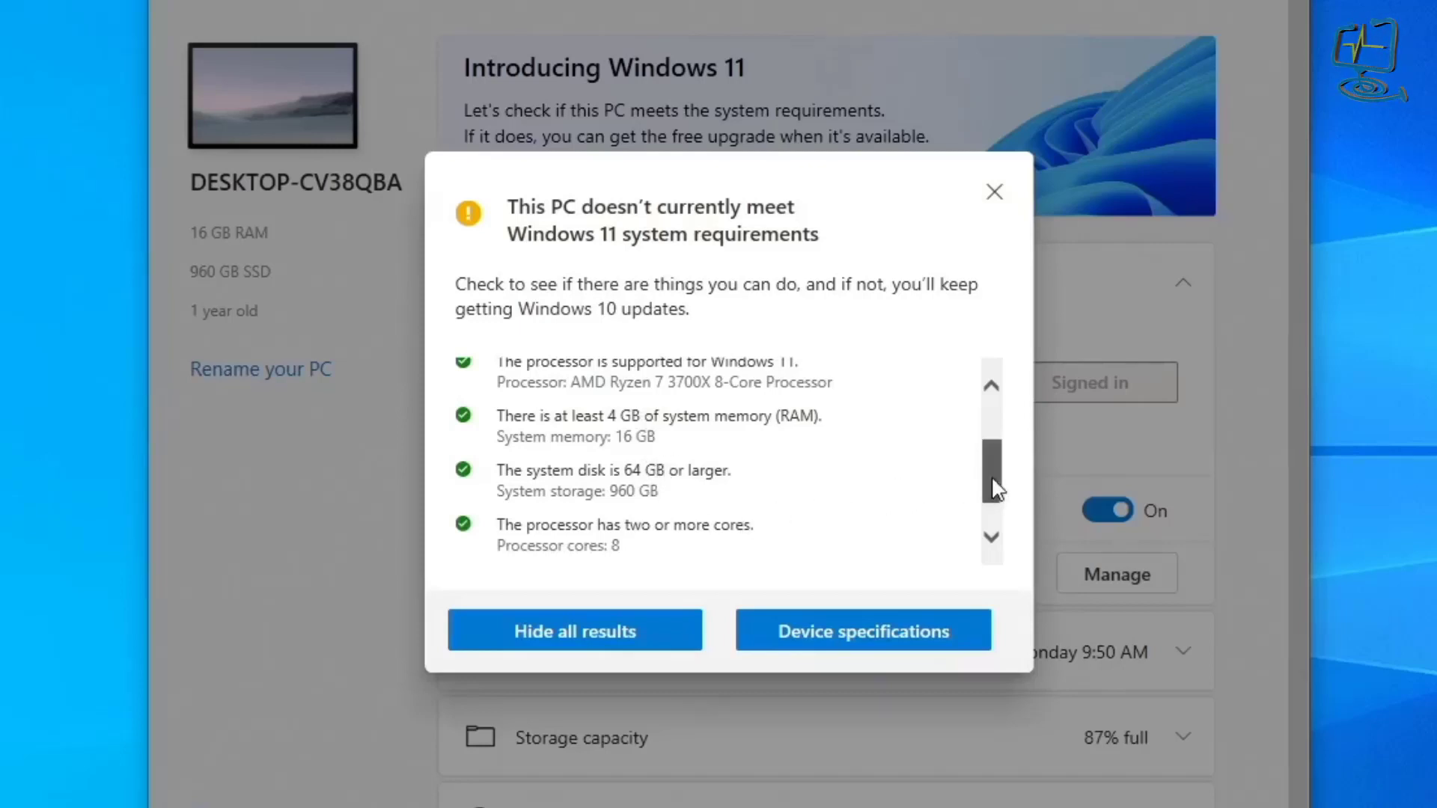
pyautogui.scroll(-3)
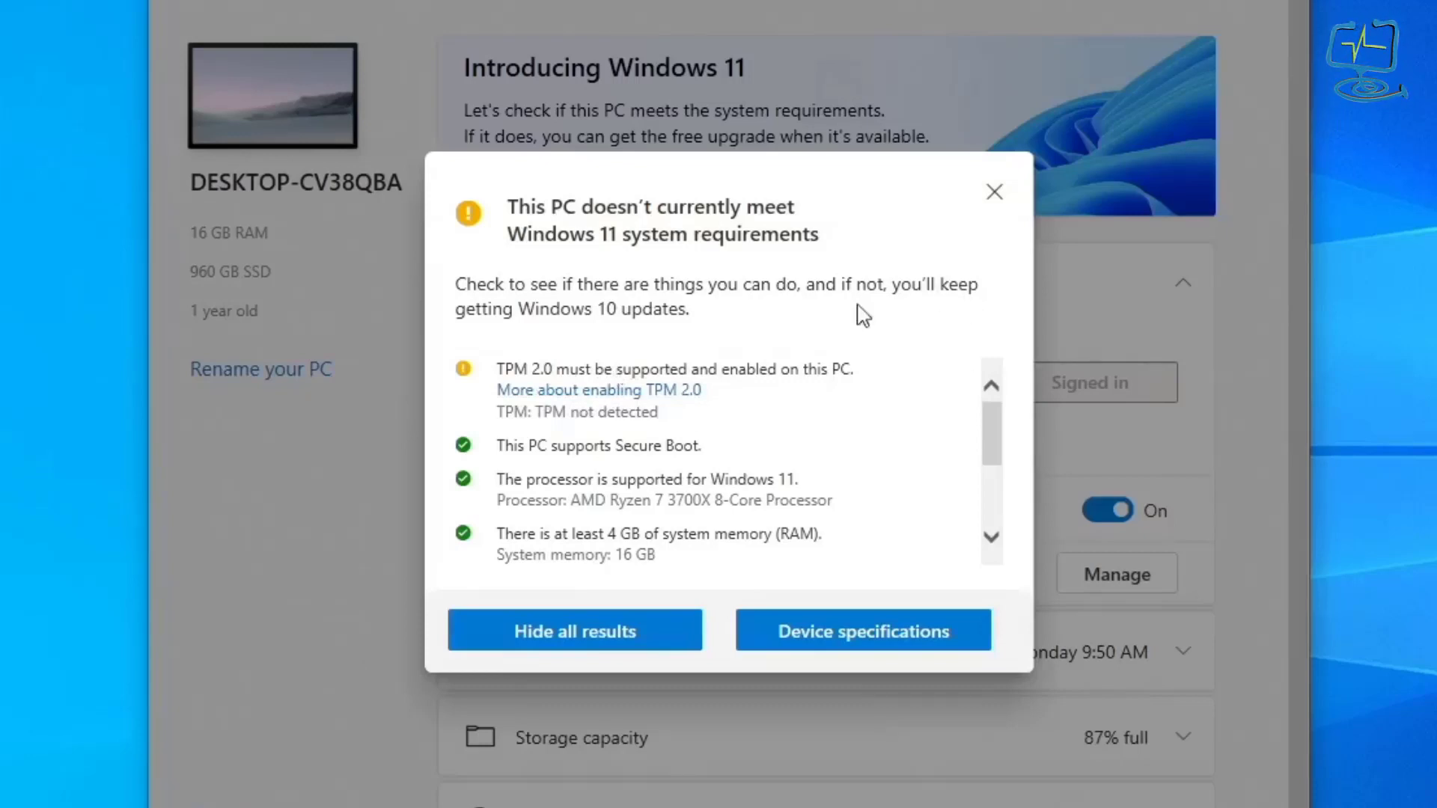
pyautogui.moveTo(994, 193)
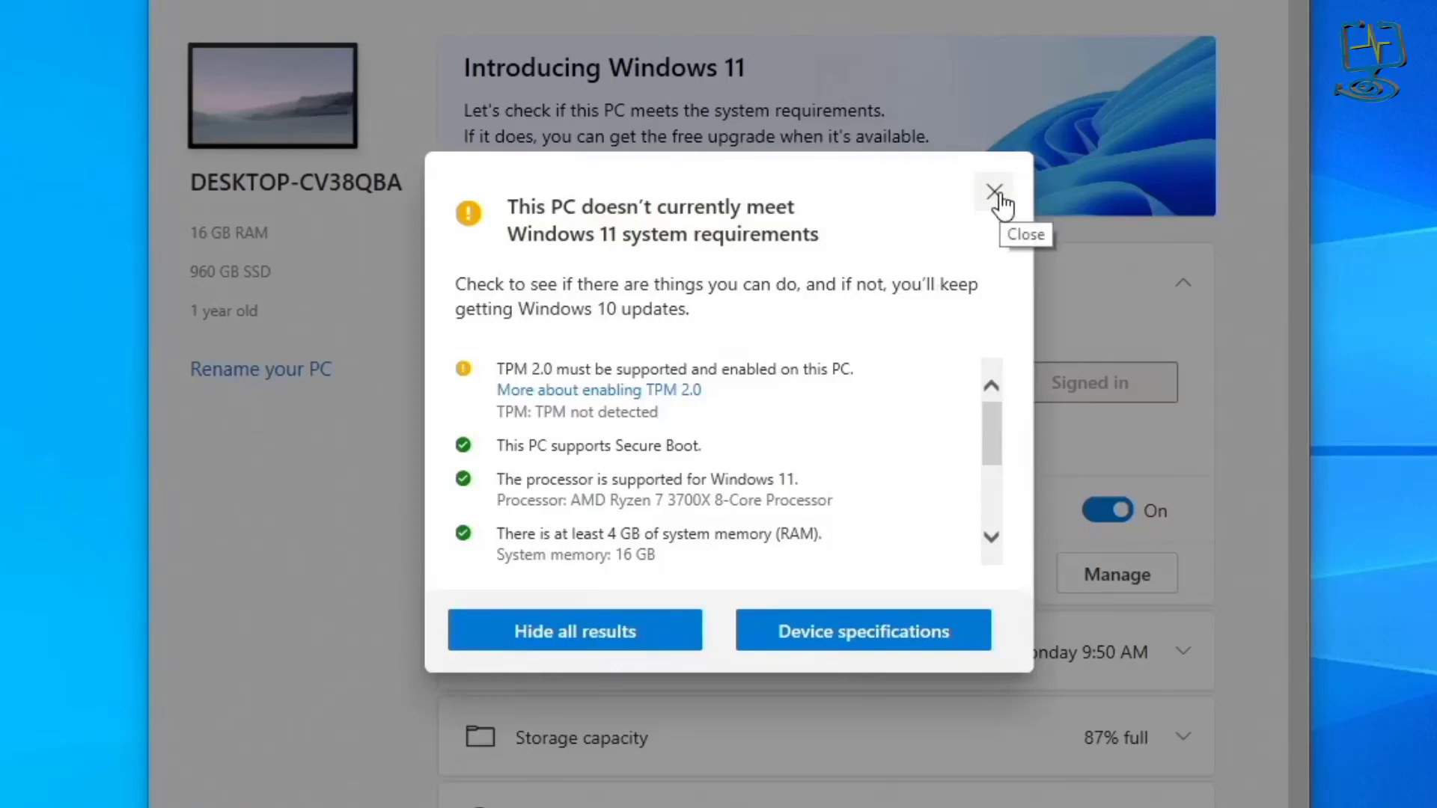
pyautogui.moveTo(776, 394)
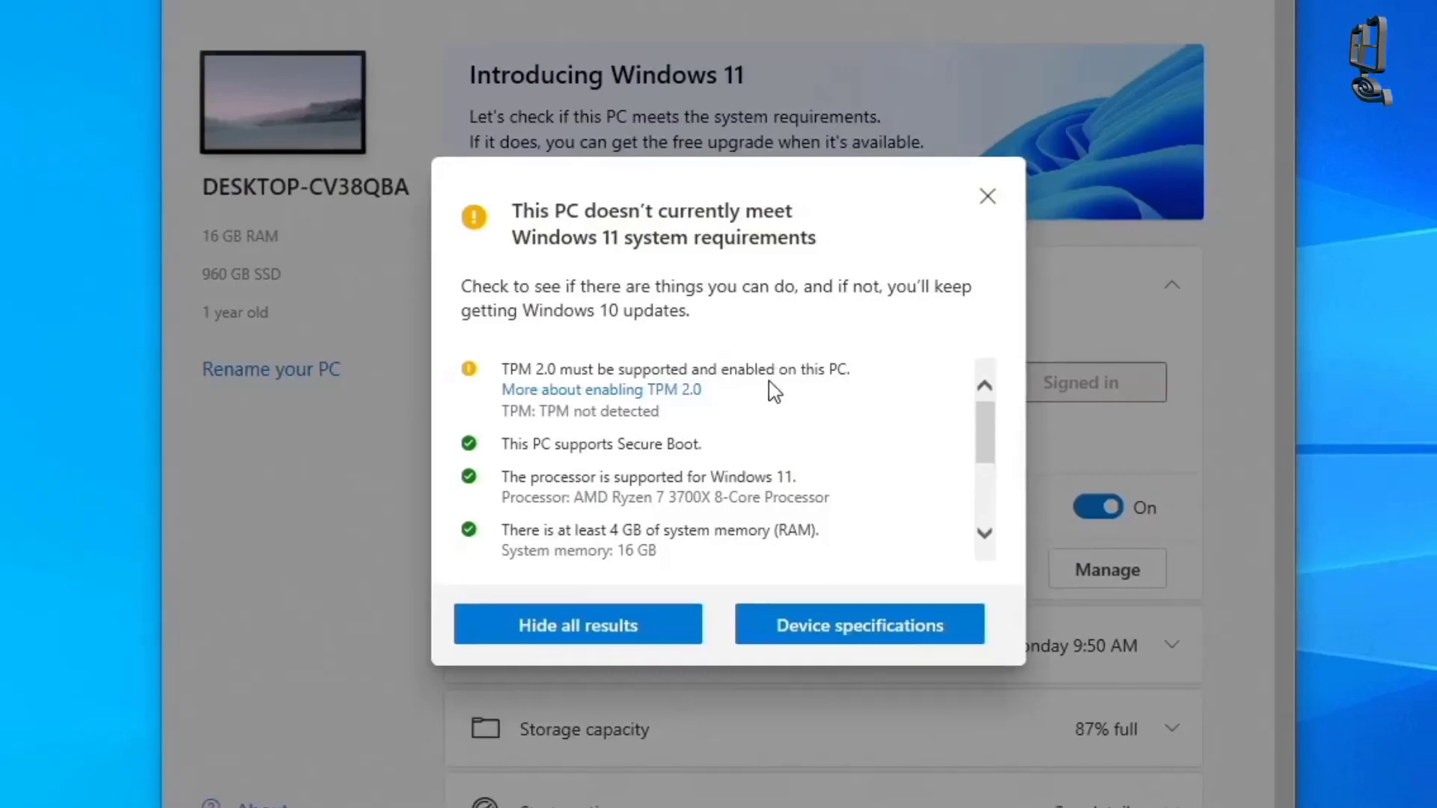
pyautogui.click(1002, 63)
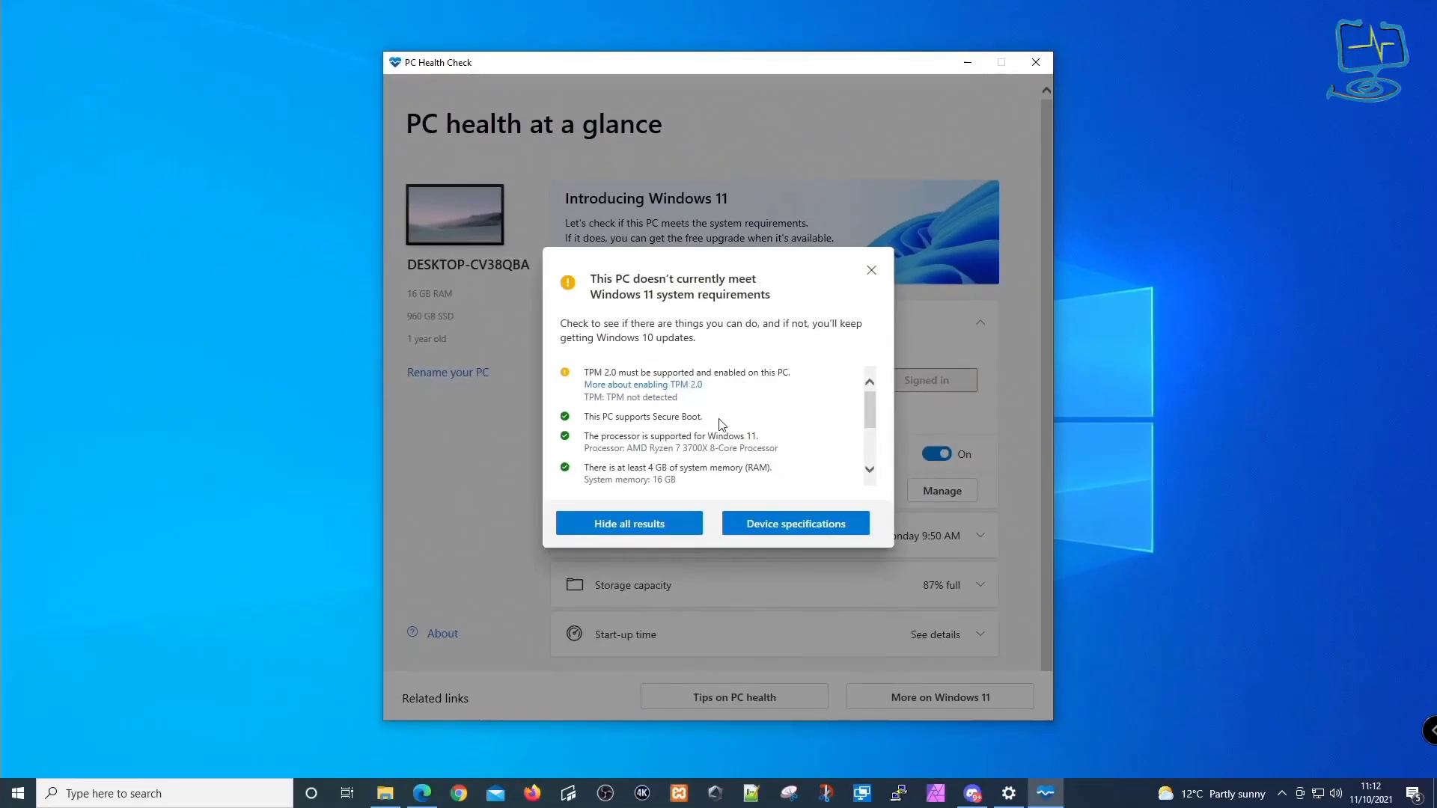
pyautogui.moveTo(870, 271)
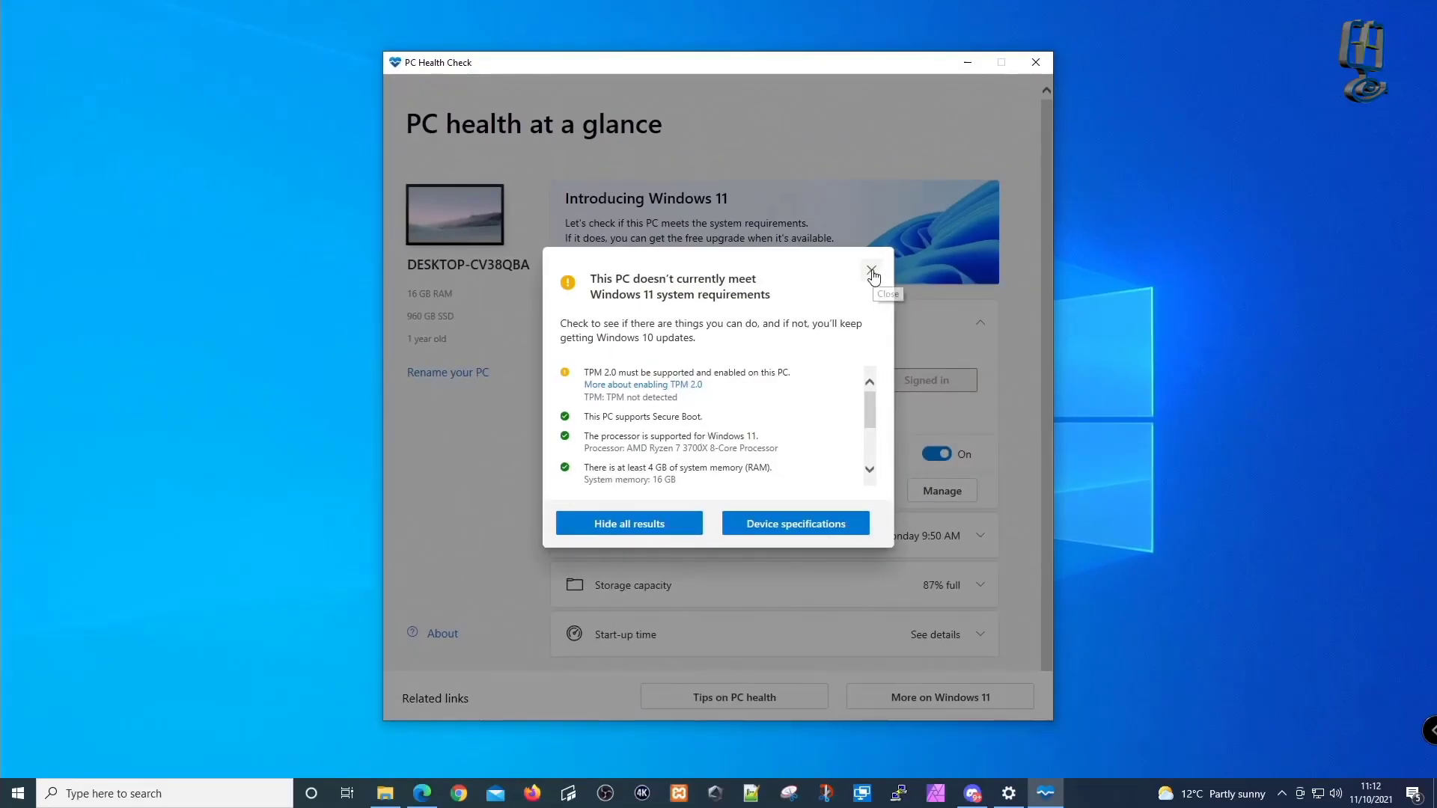
# - Close the results and restart the PC via Start > Power into the UEFI BIOS
pyautogui.click(1036, 63)
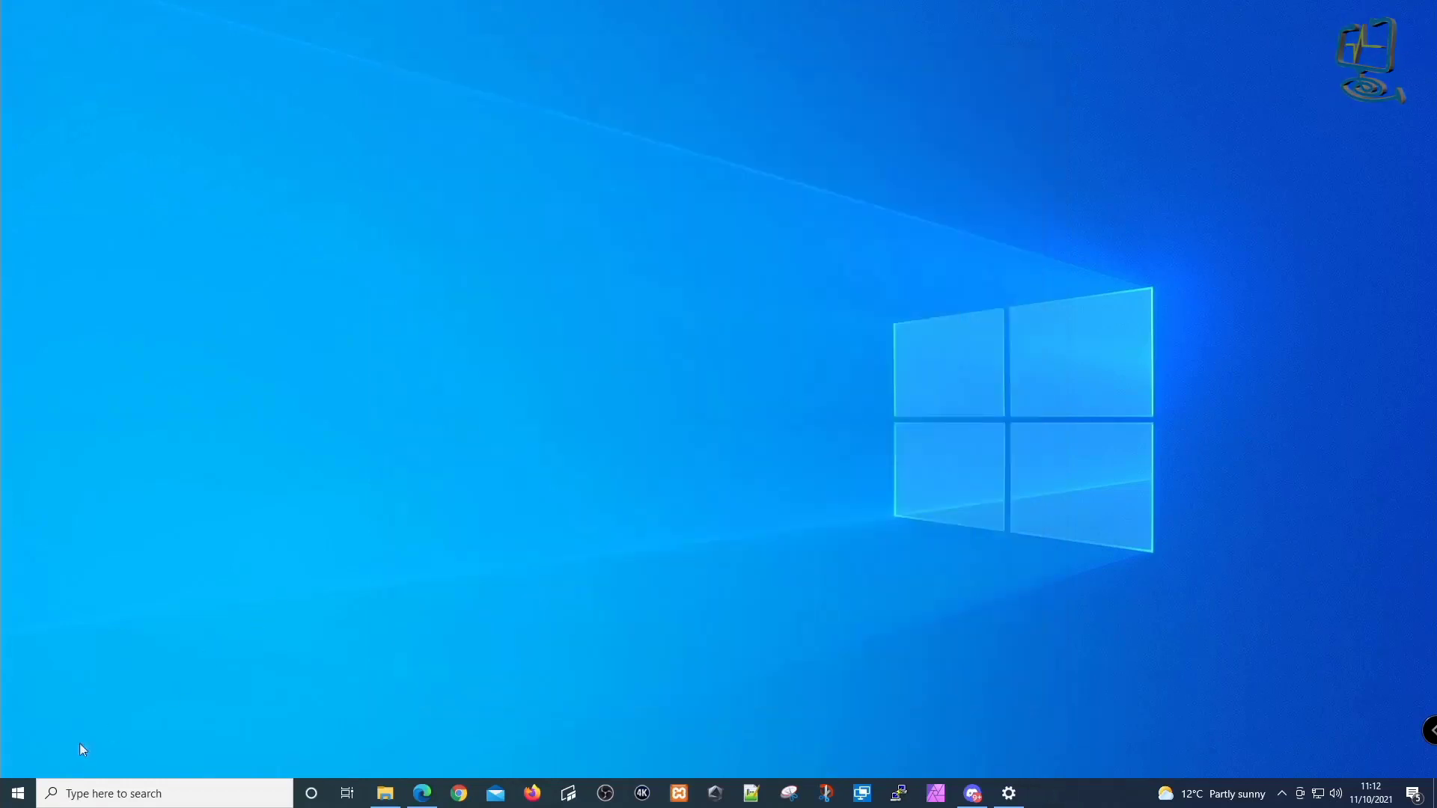
pyautogui.click(16, 794)
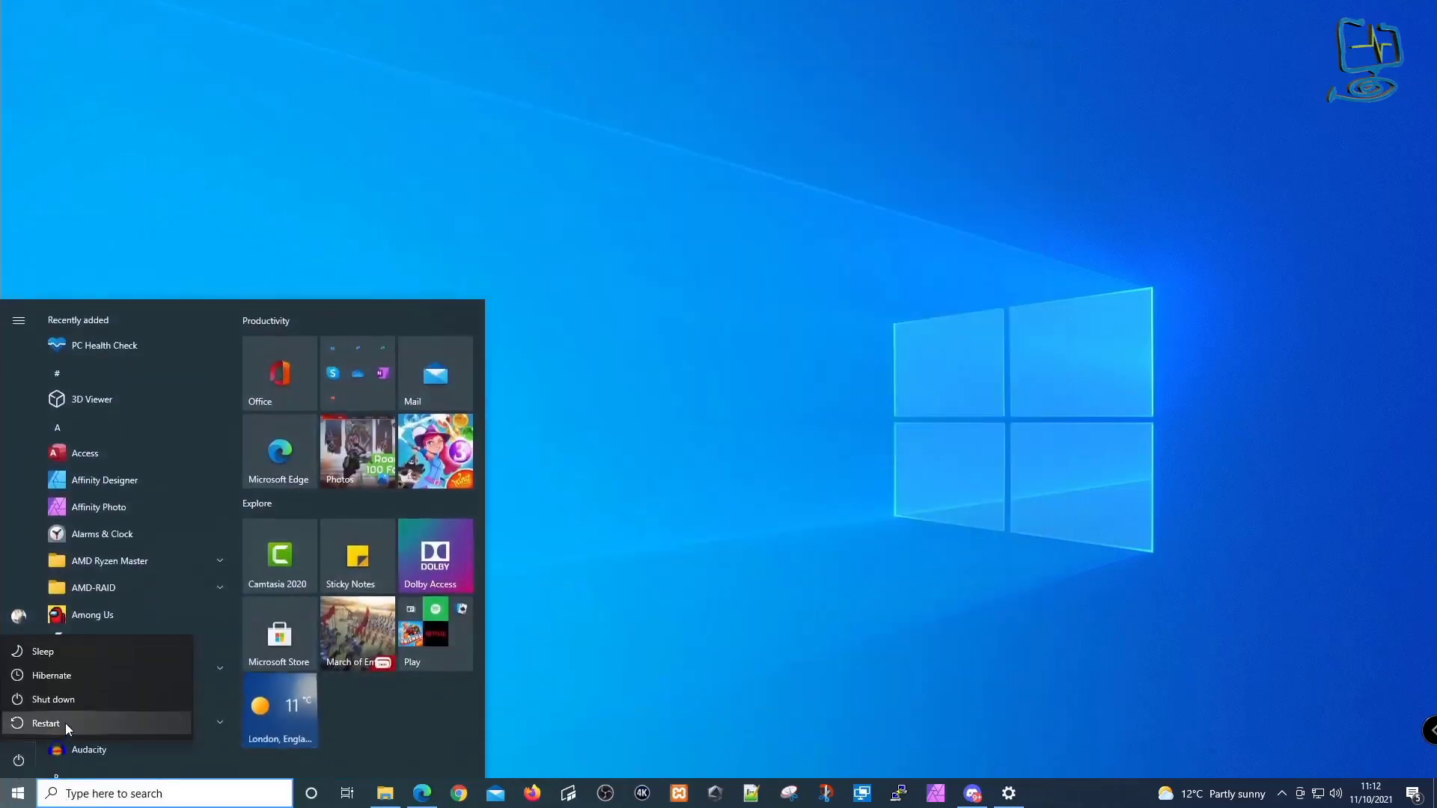
pyautogui.click(46, 723)
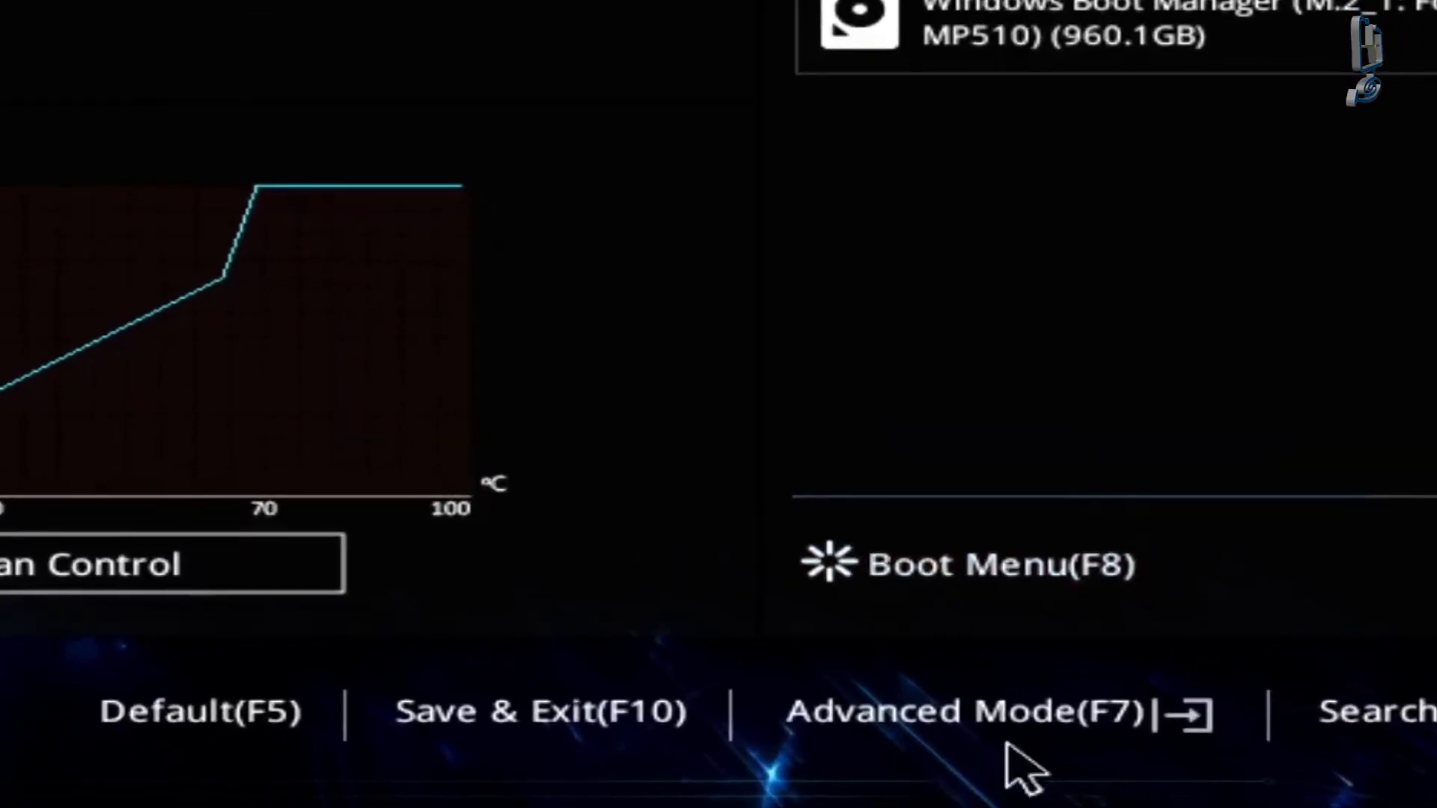
pyautogui.moveTo(962, 778)
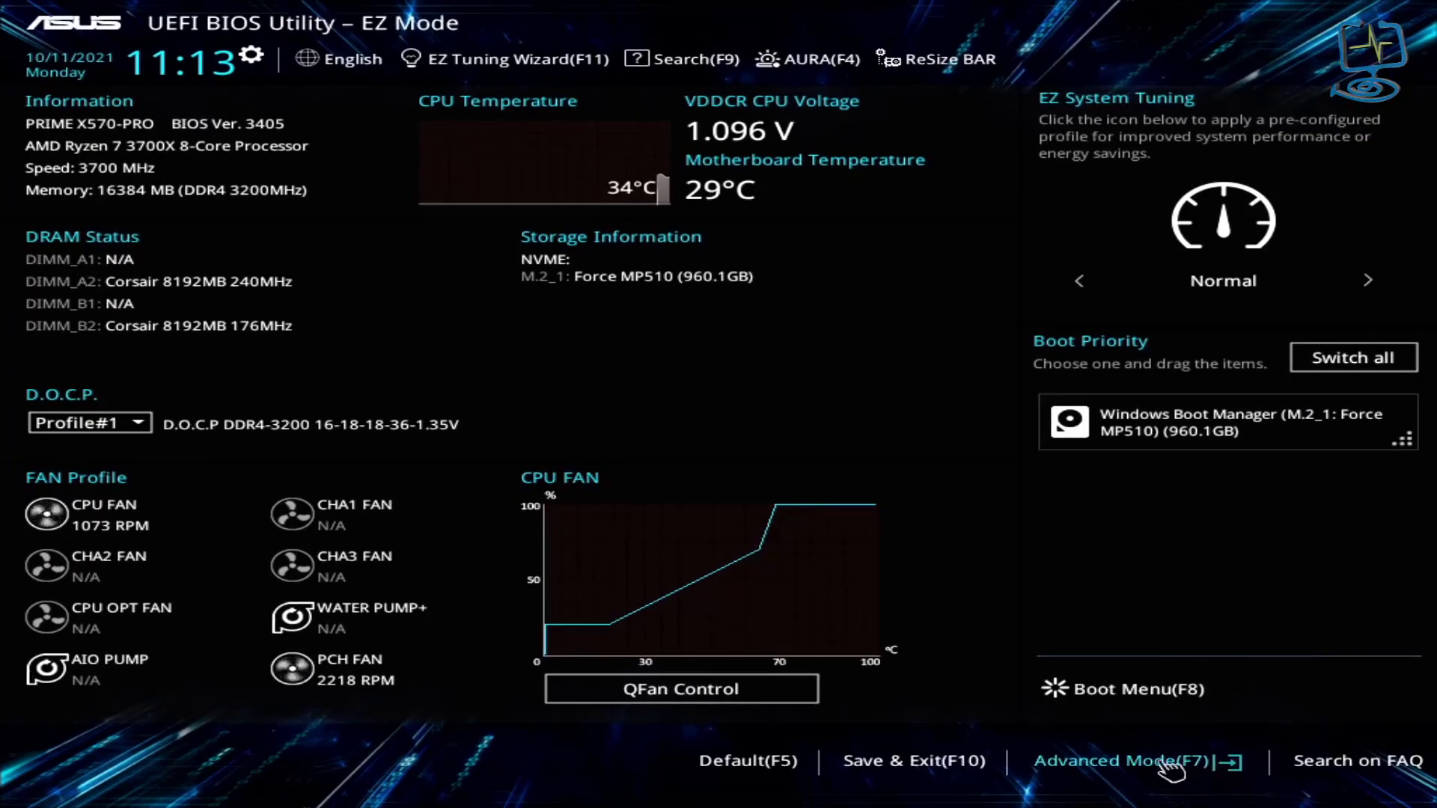
# - Switch to Advanced Mode and reach AMD fTPM configuration under the Advanced tab
pyautogui.click(1120, 761)
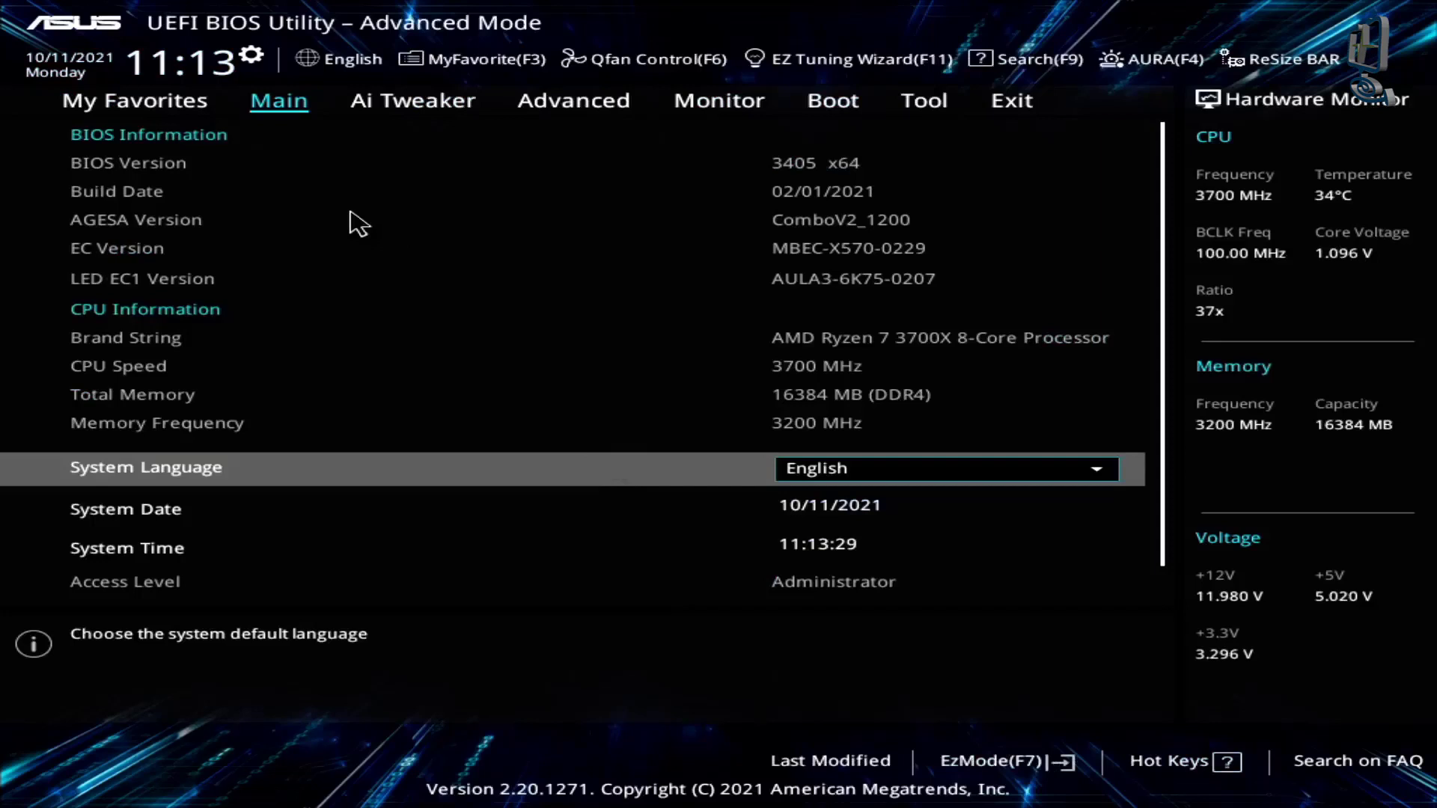
pyautogui.moveTo(485, 138)
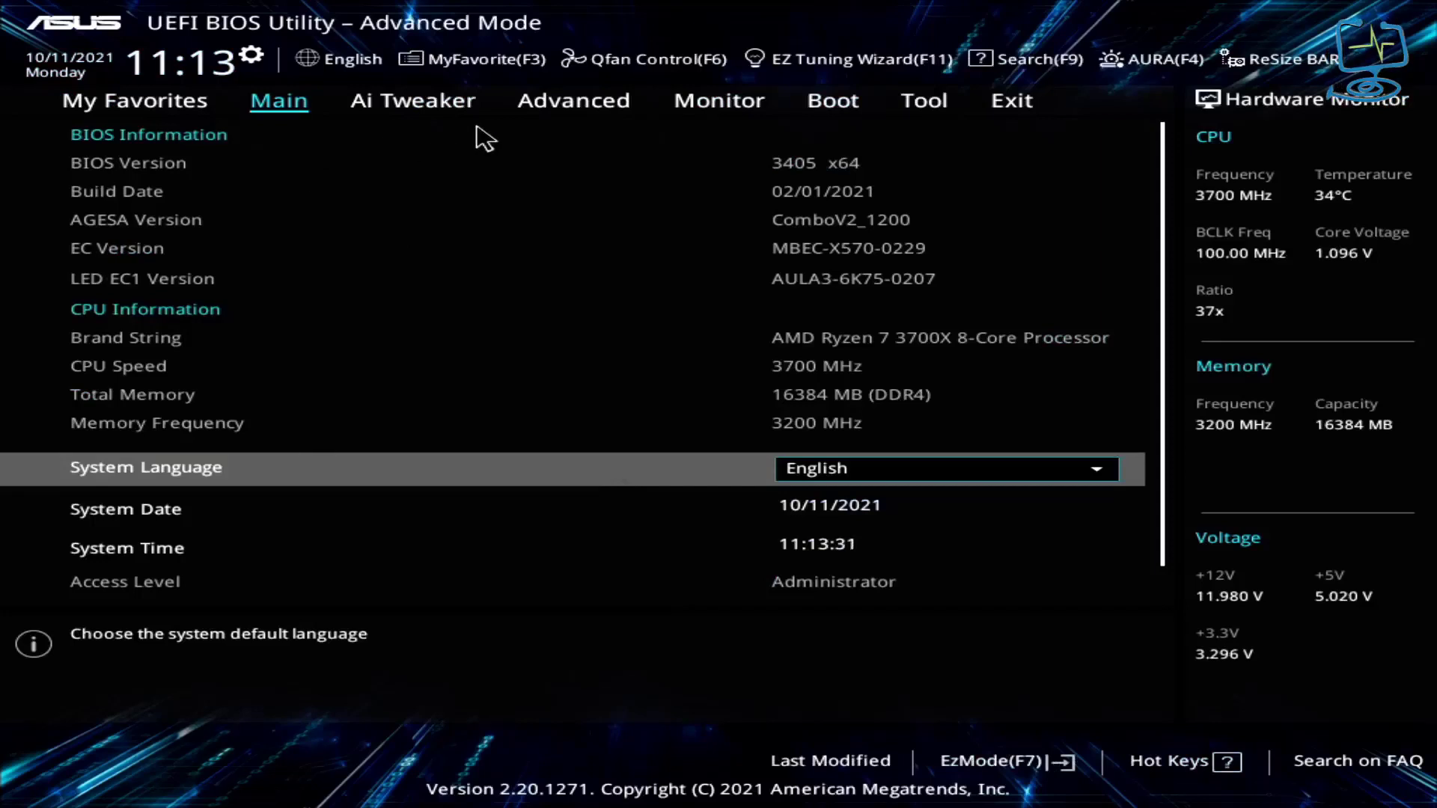
pyautogui.click(573, 100)
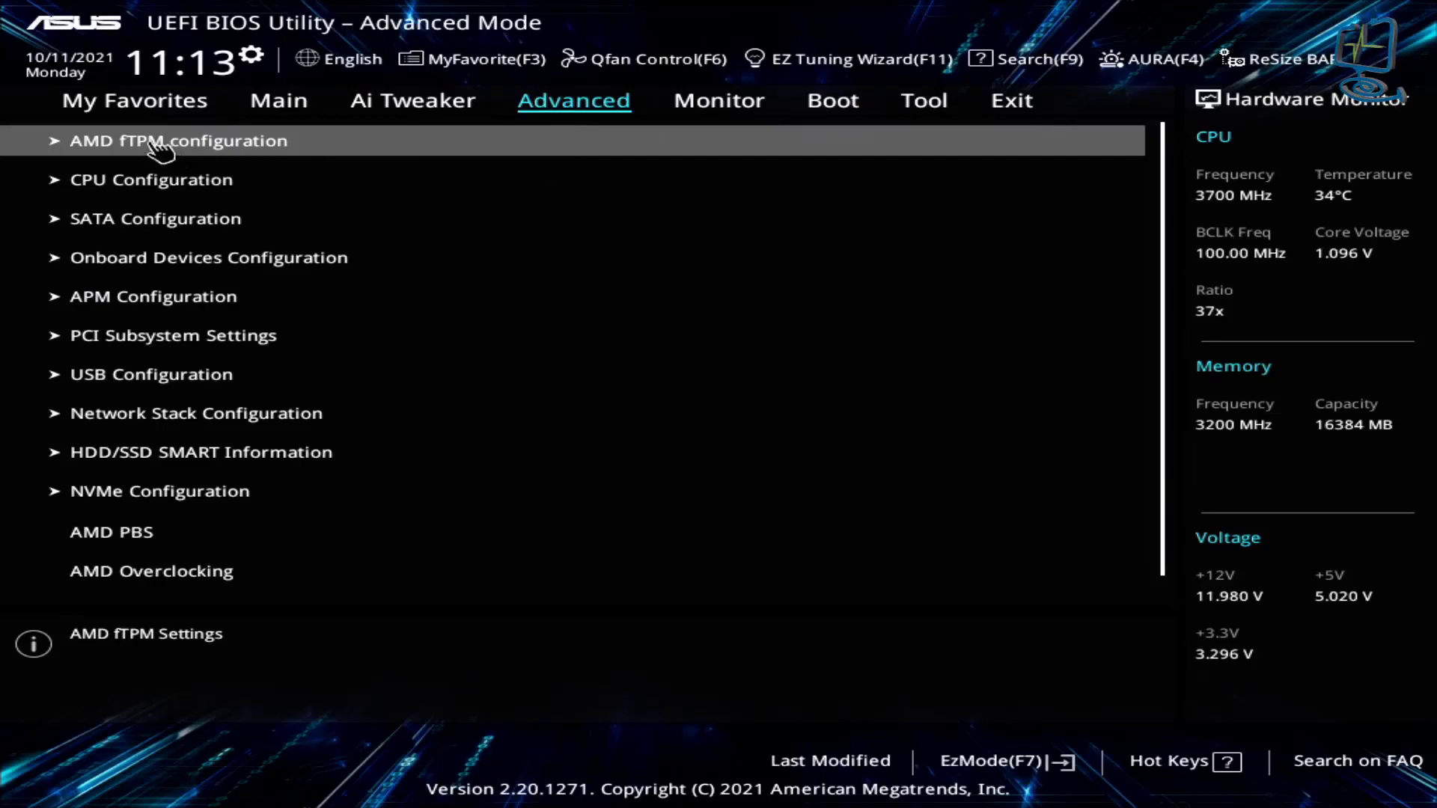
pyautogui.moveTo(244, 148)
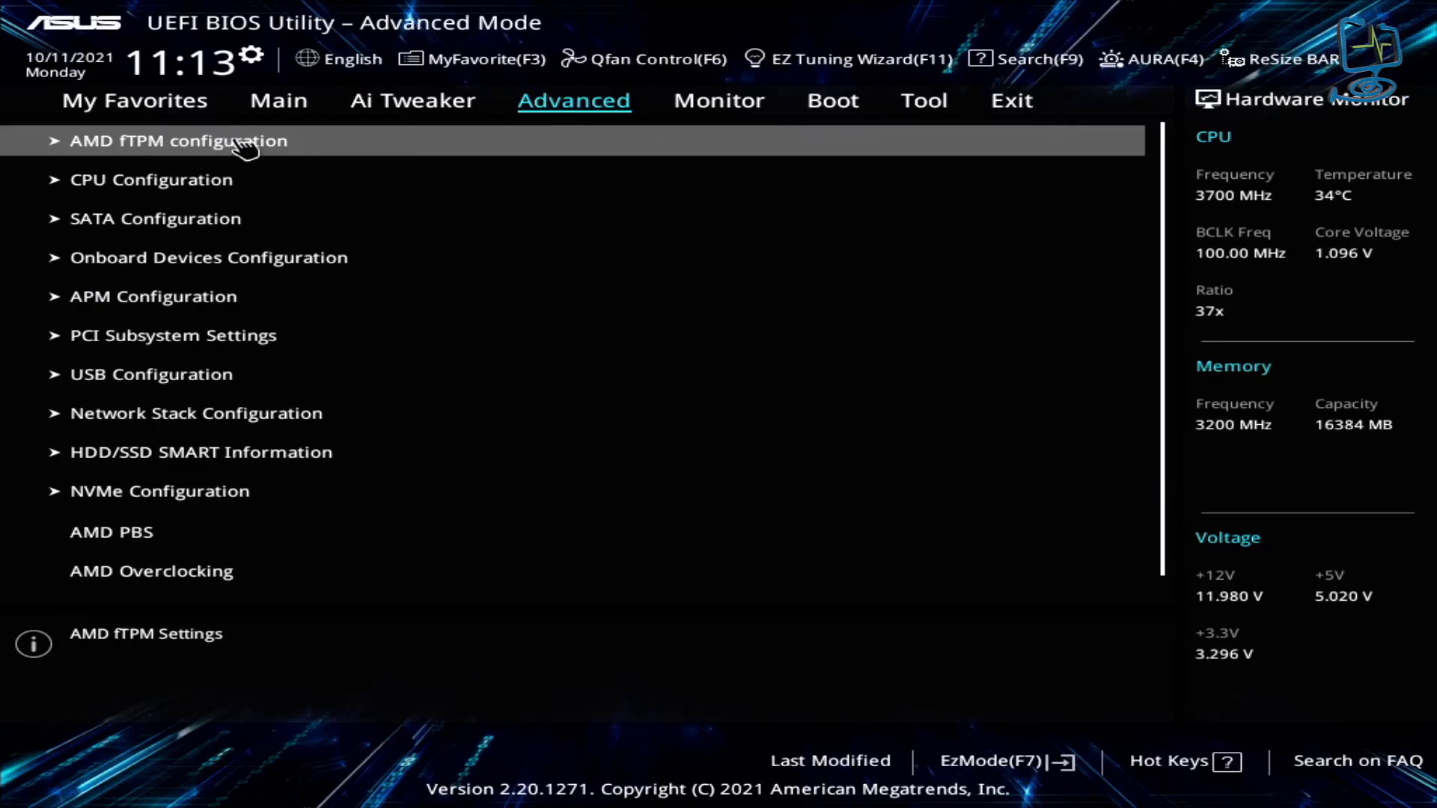
pyautogui.click(182, 141)
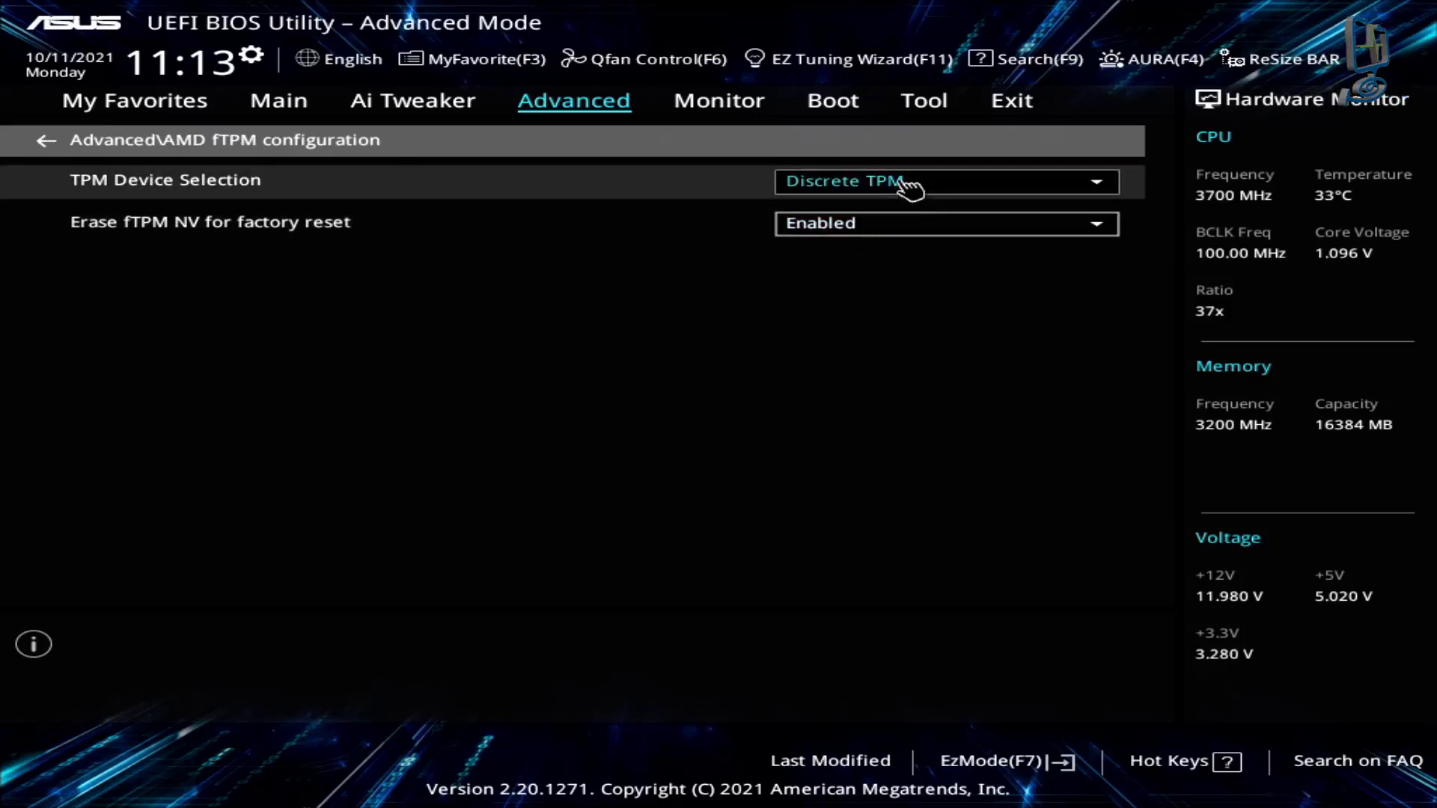
# - Set TPM Device Selection to Firmware TPM and acknowledge the fTPM notice
pyautogui.click(945, 182)
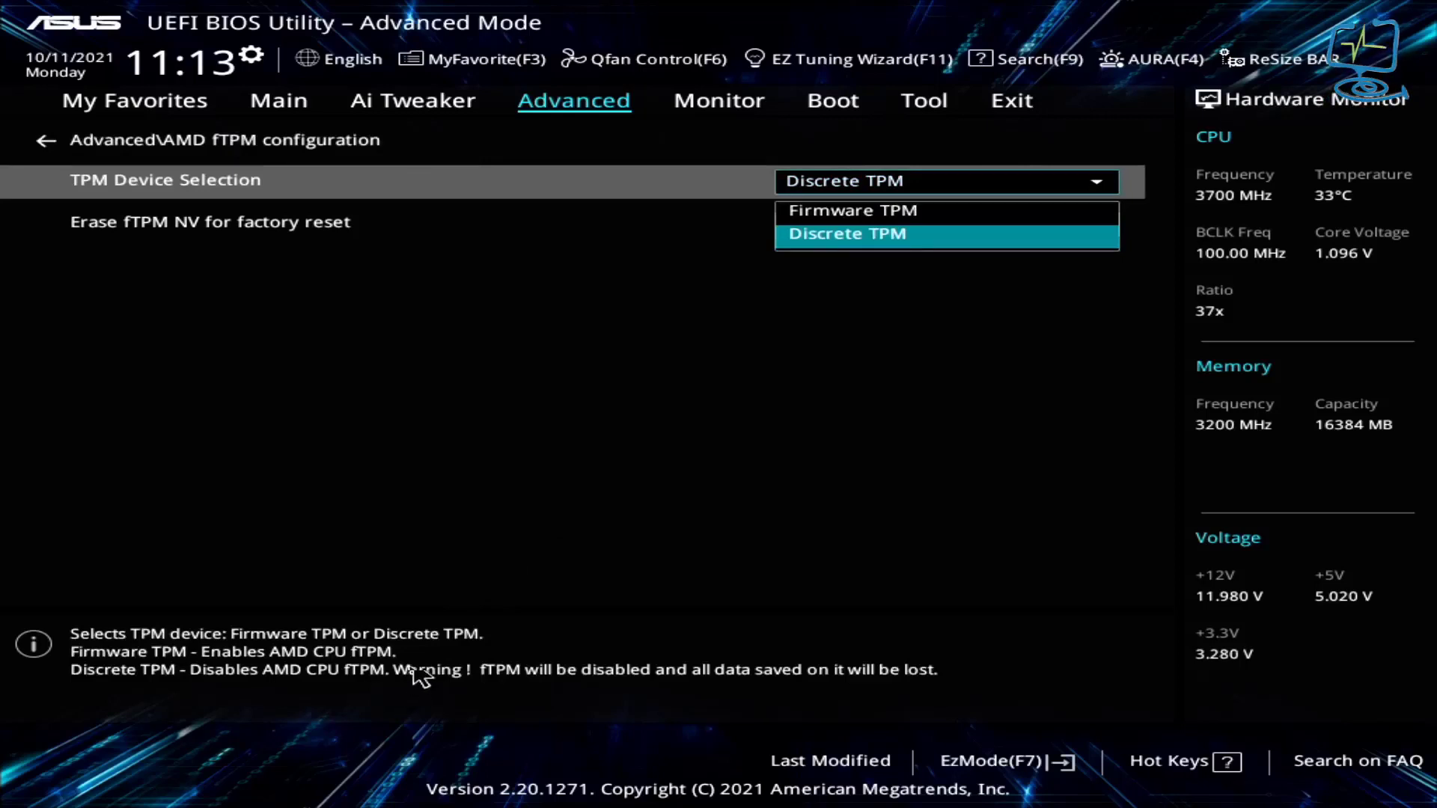
pyautogui.moveTo(251, 721)
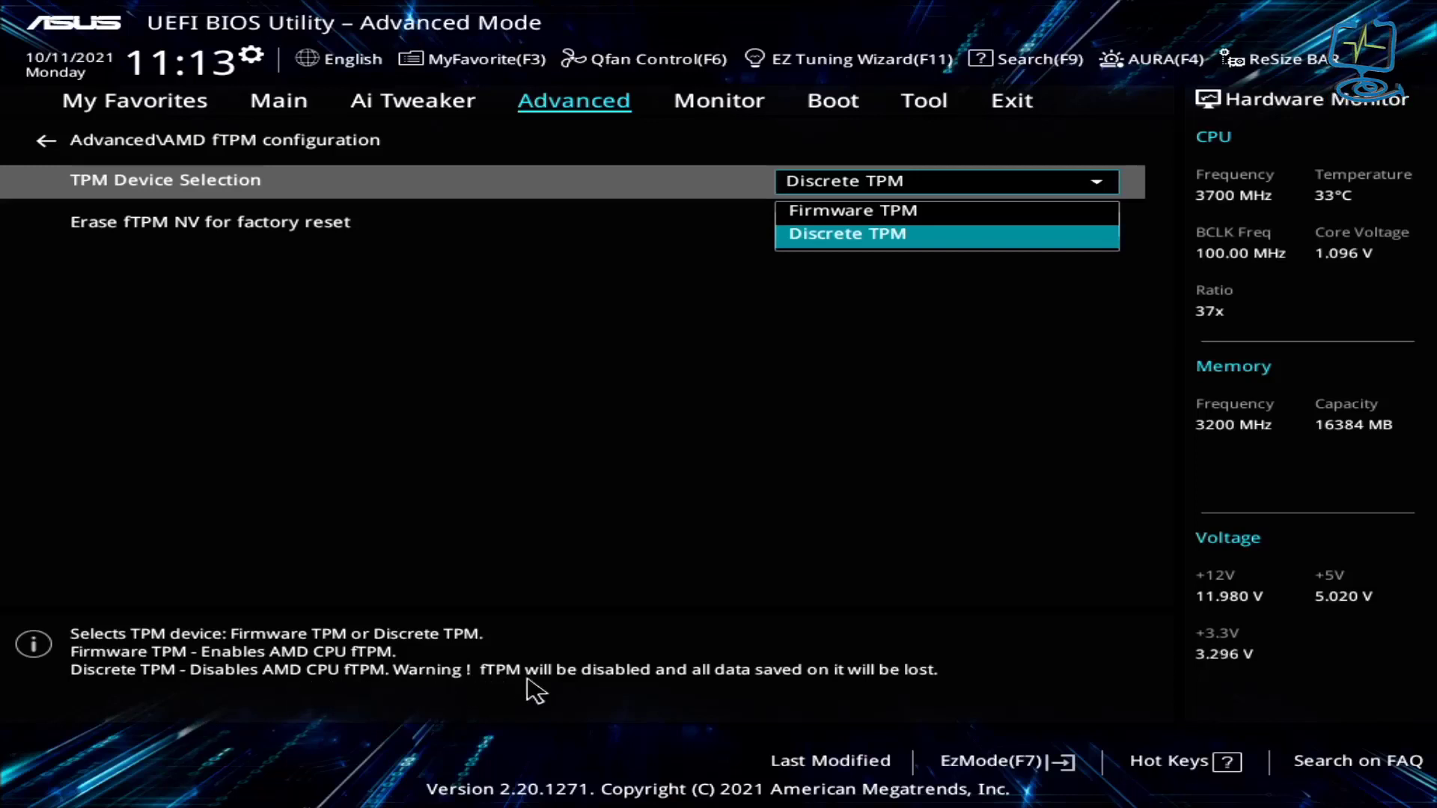
pyautogui.moveTo(752, 692)
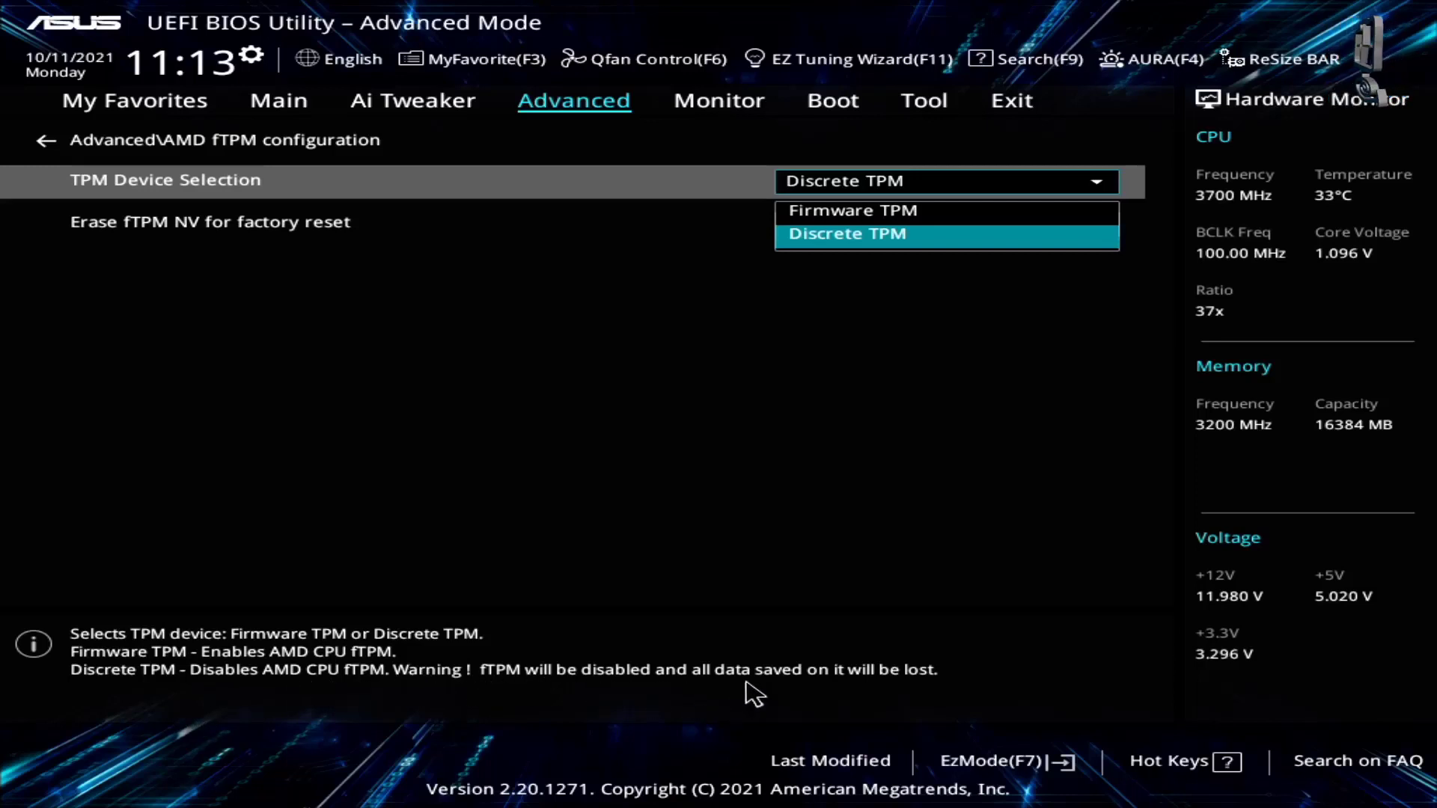
pyautogui.moveTo(451, 721)
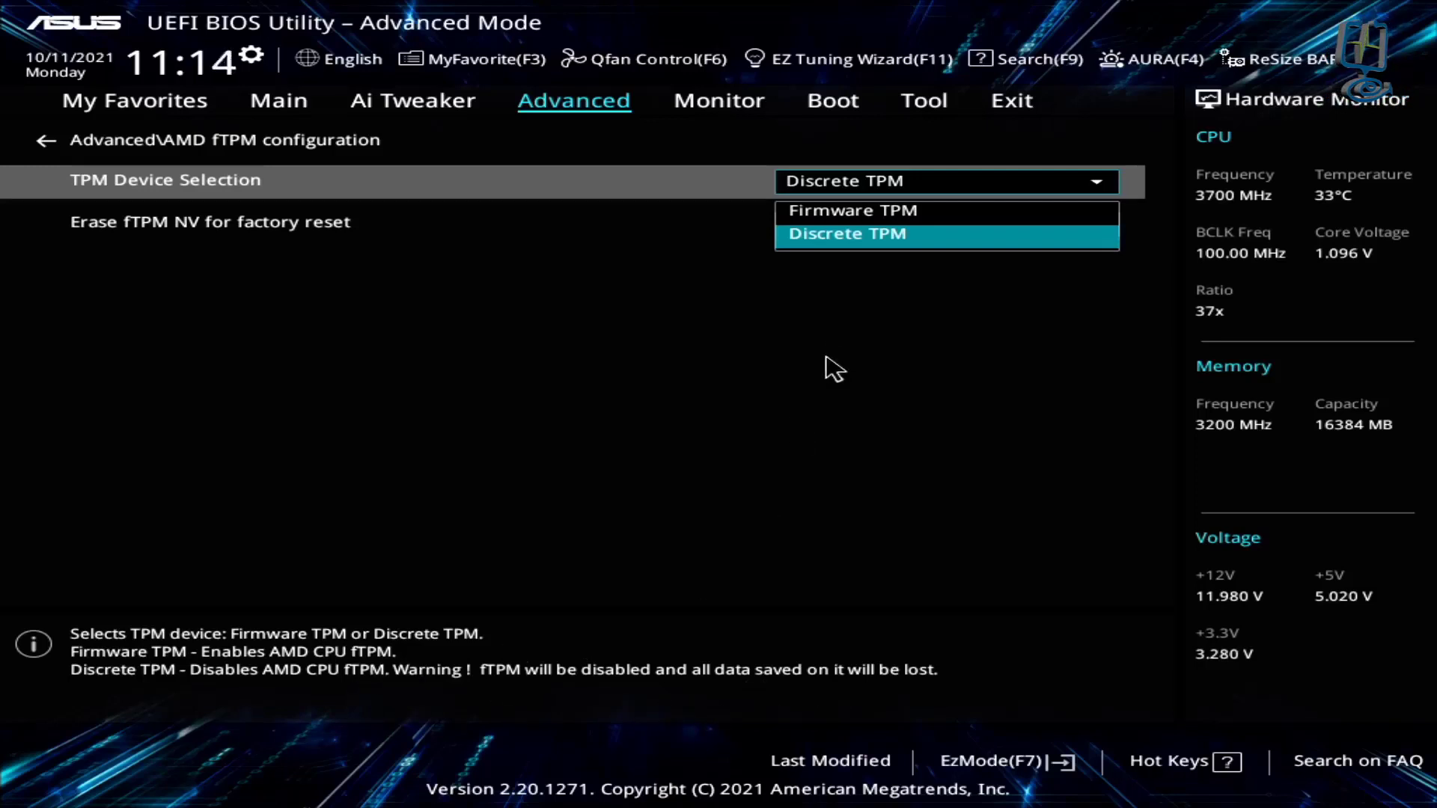
pyautogui.click(844, 234)
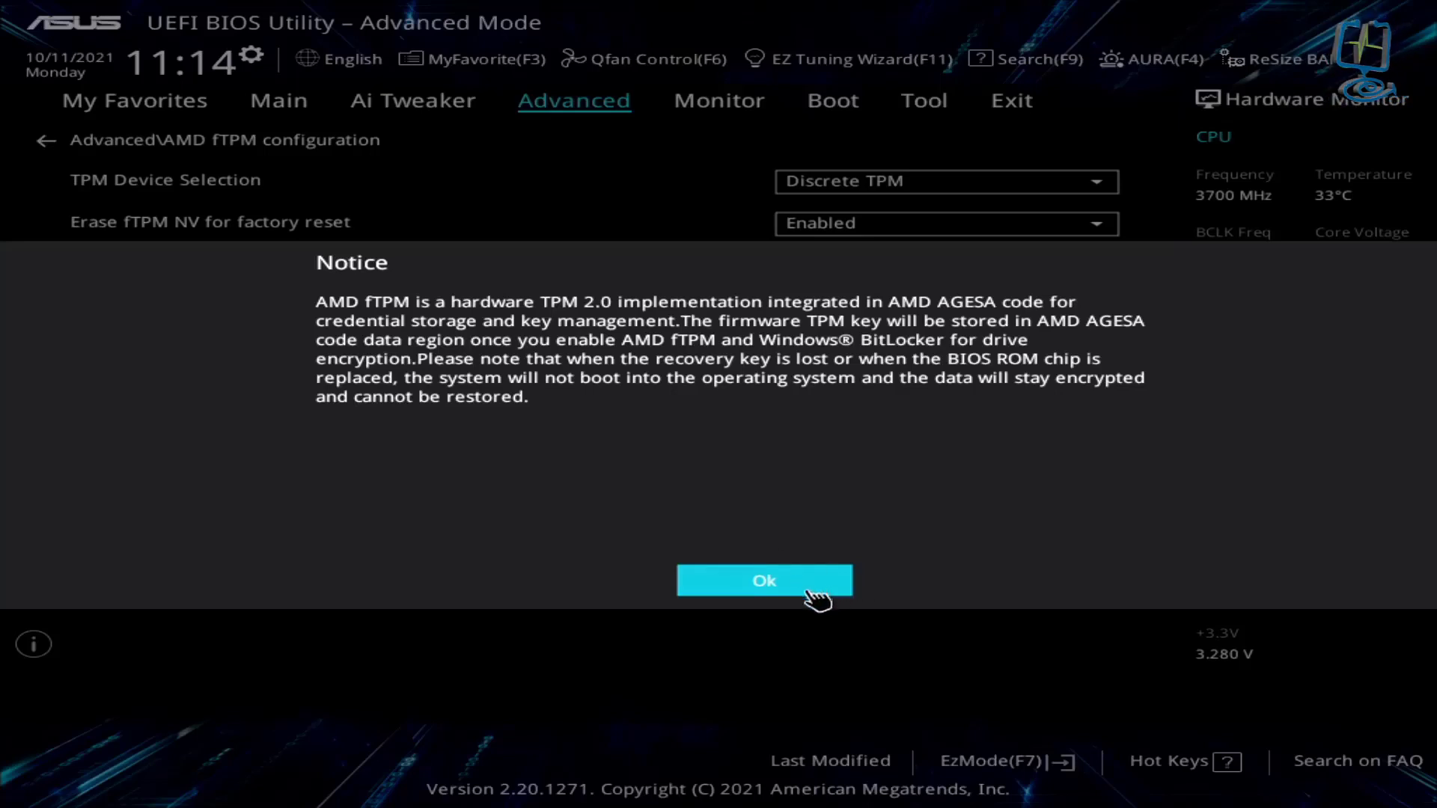
pyautogui.click(765, 581)
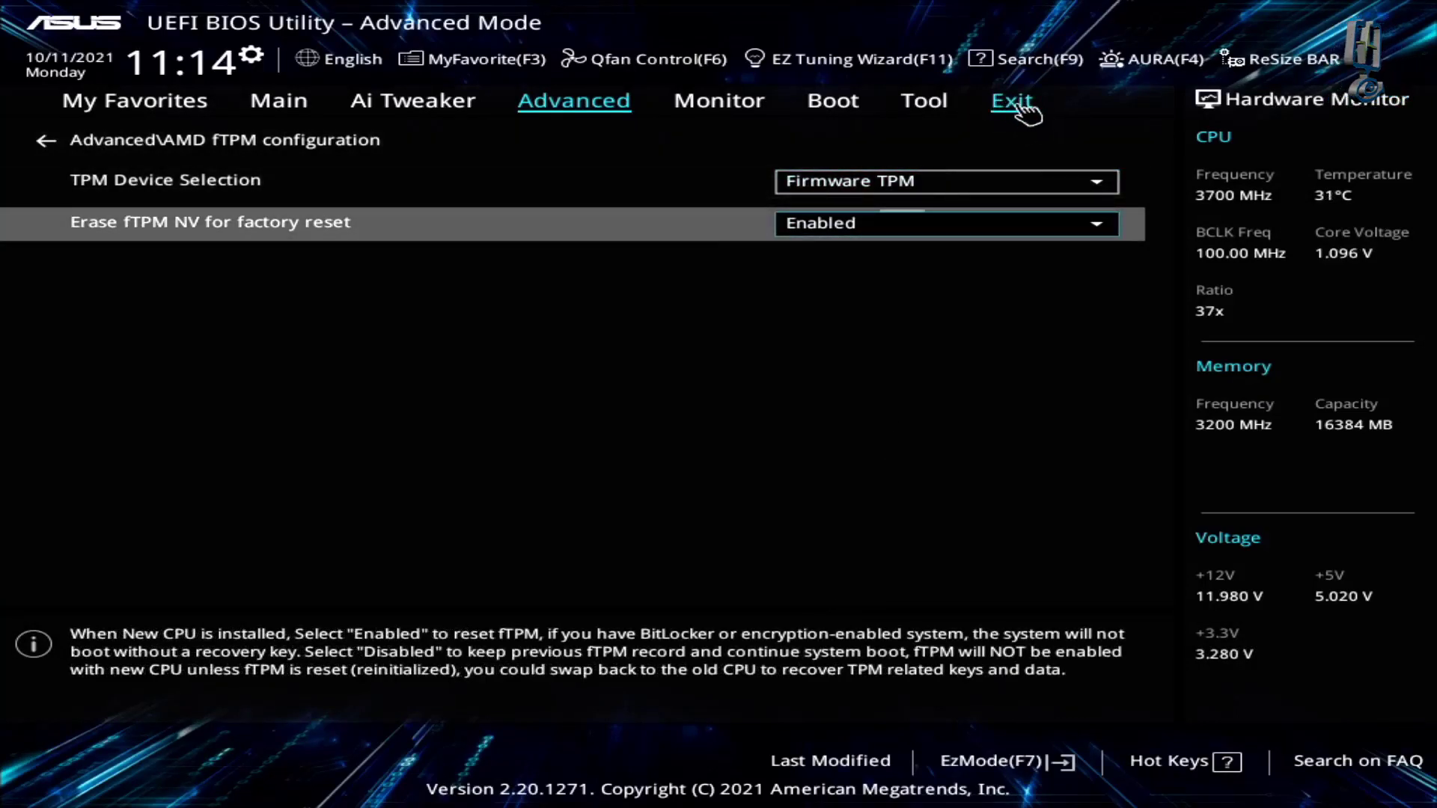
# - Save changes and reset from the Exit tab, rebooting to the Windows desktop
pyautogui.click(1012, 101)
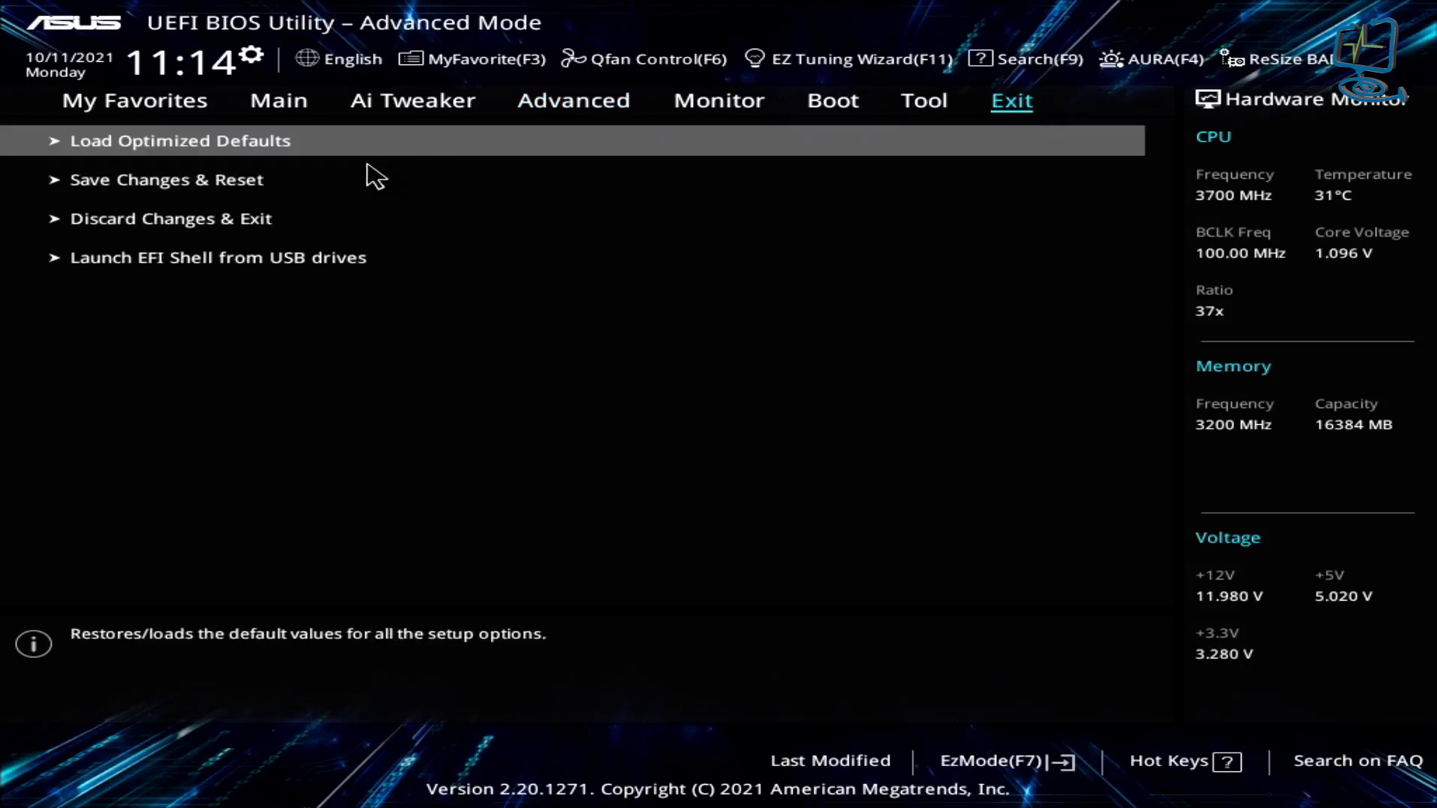
pyautogui.moveTo(250, 193)
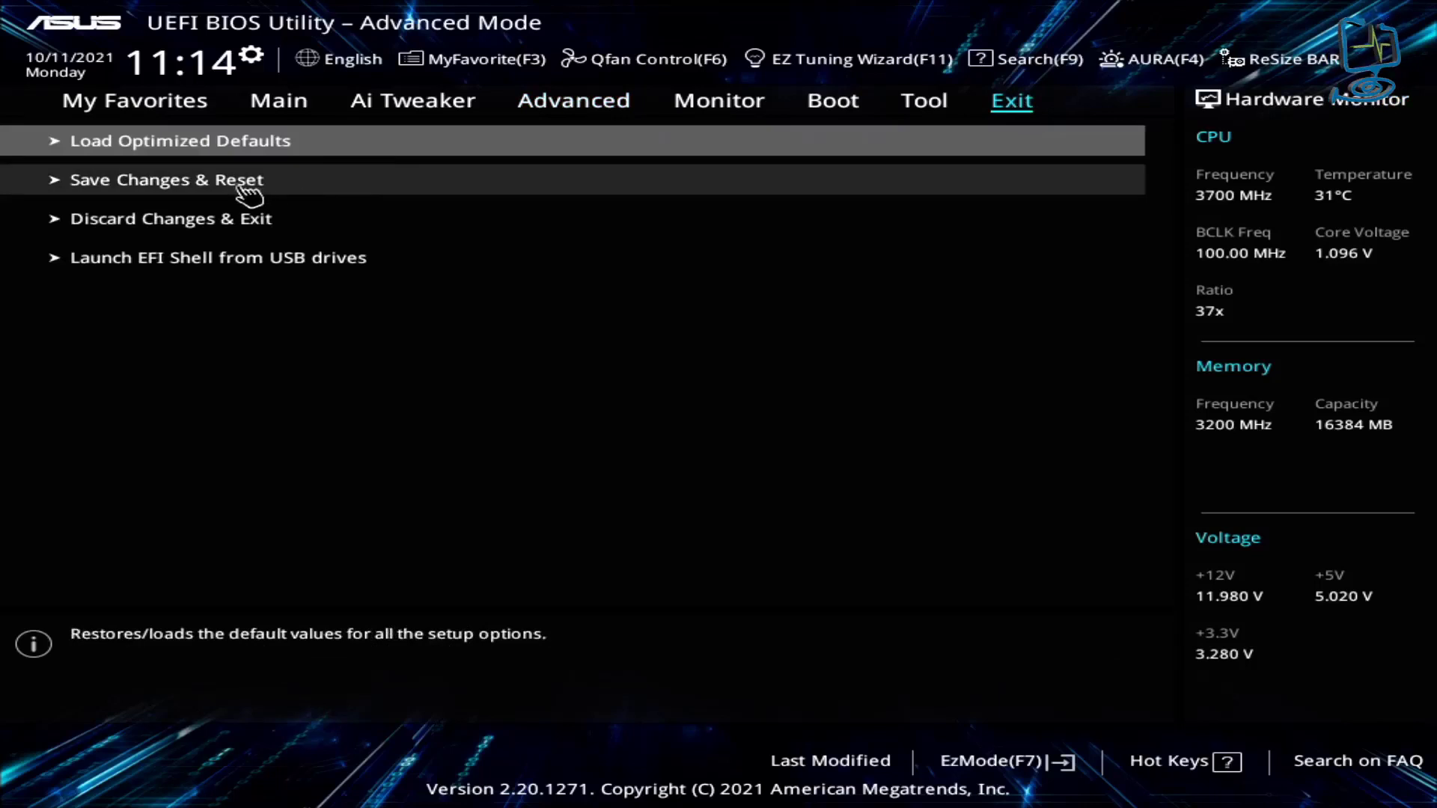
pyautogui.click(165, 178)
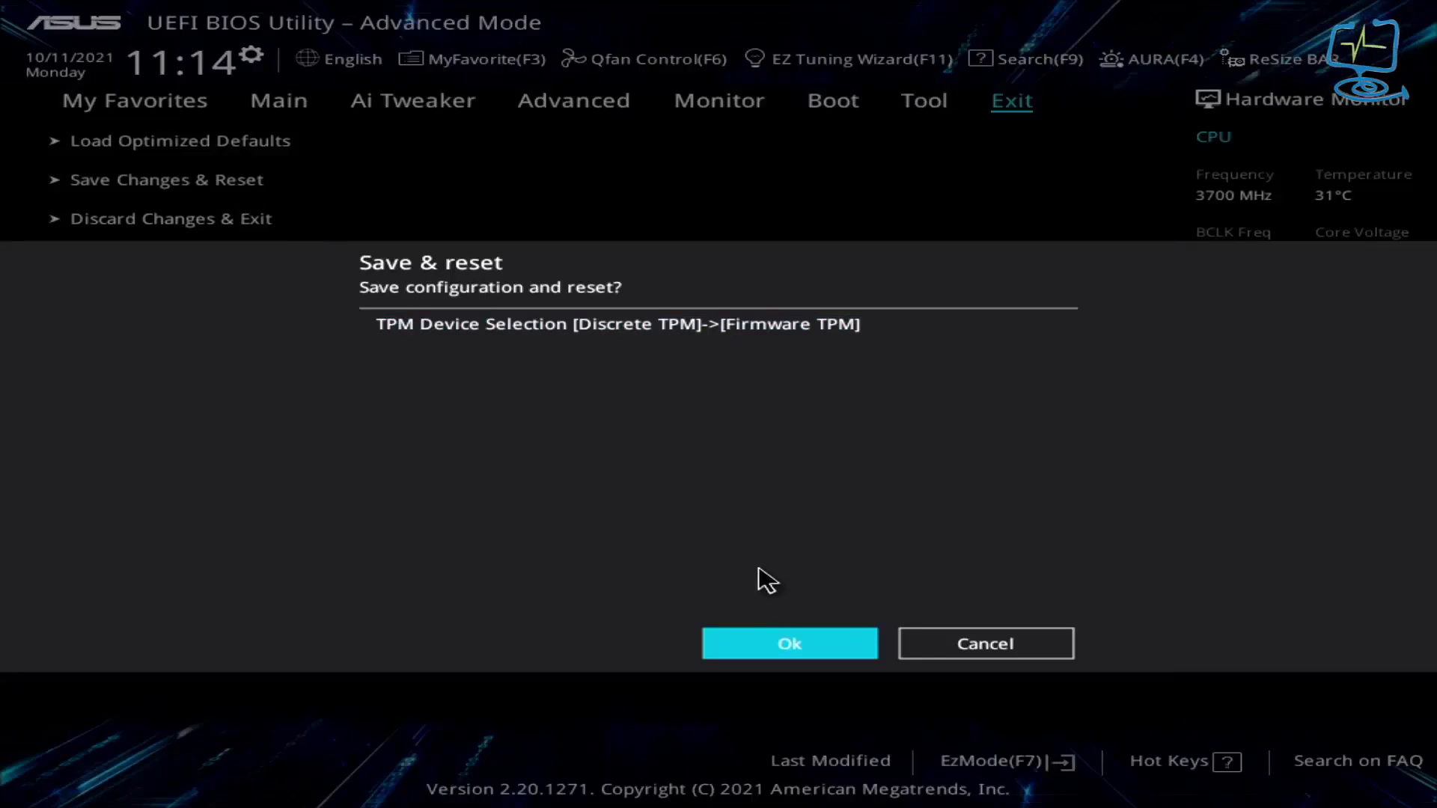
pyautogui.moveTo(789, 642)
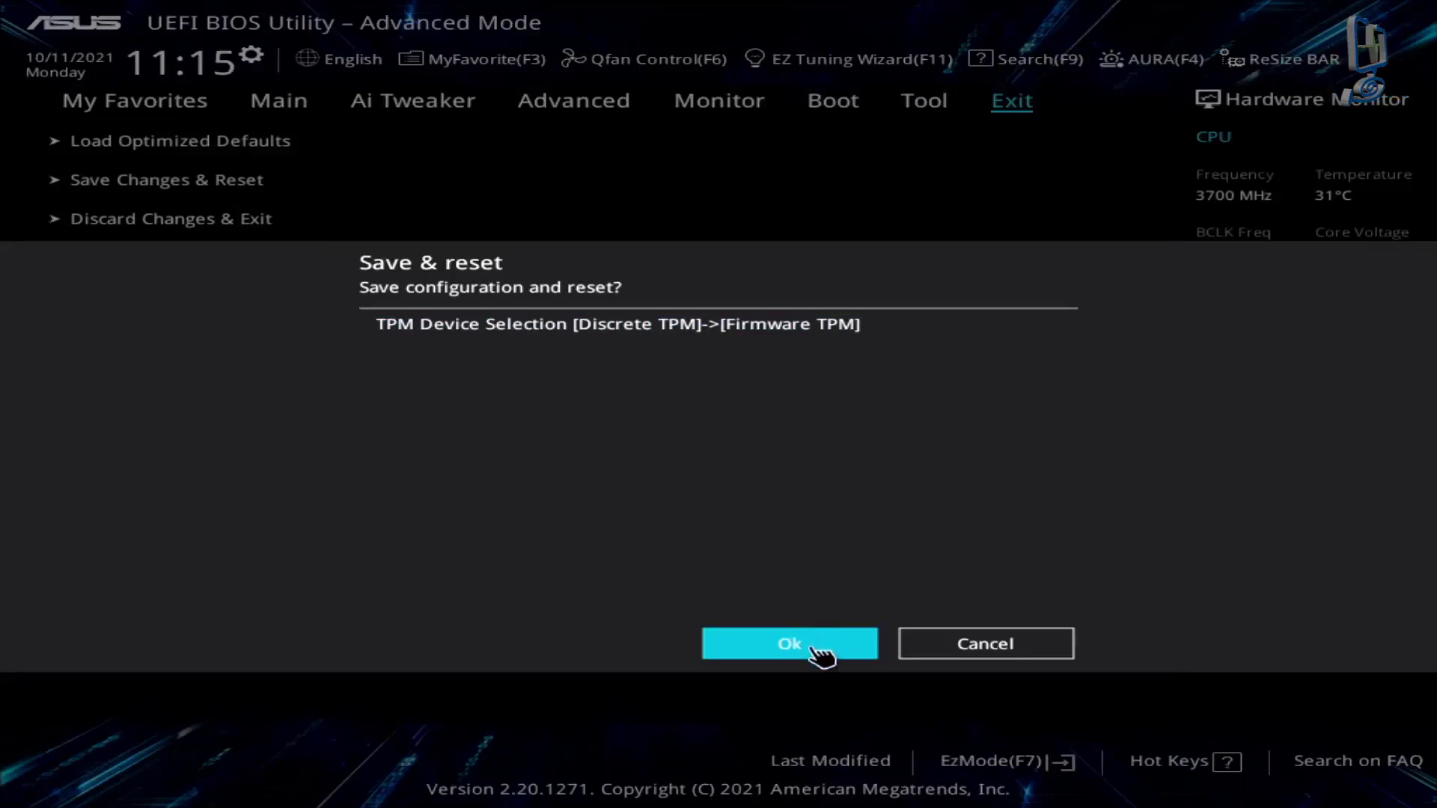
pyautogui.click(789, 642)
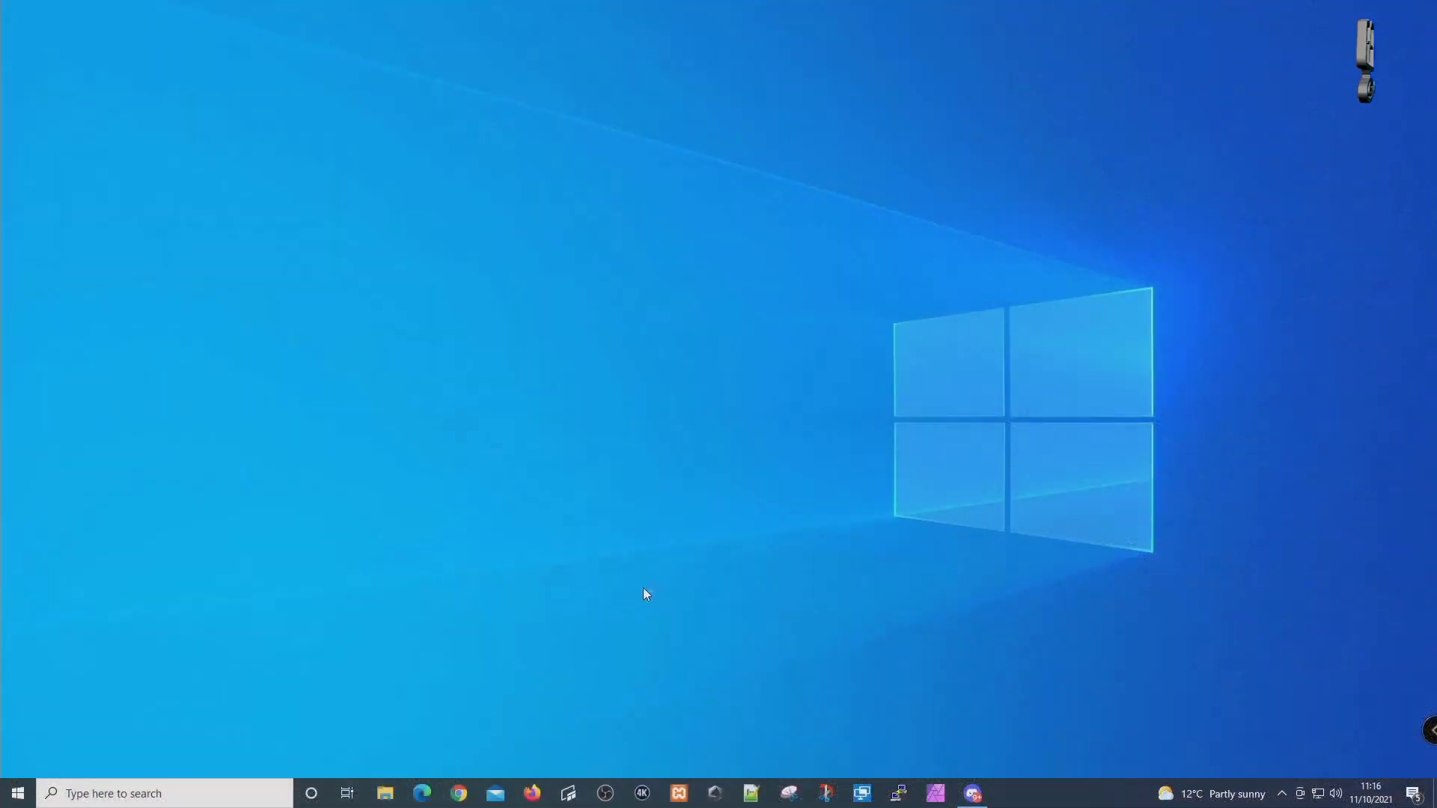
pyautogui.moveTo(1007, 659)
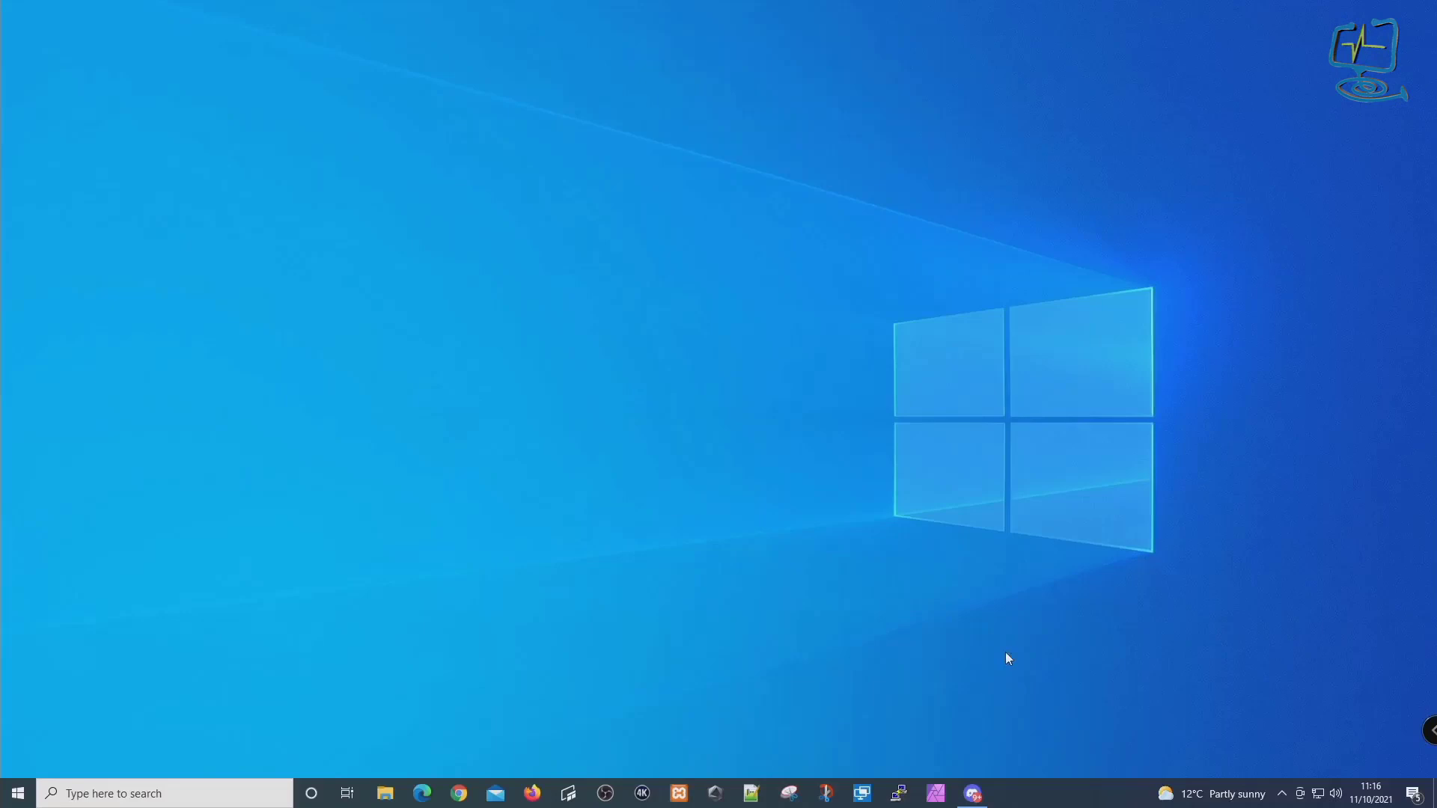
pyautogui.moveTo(271, 702)
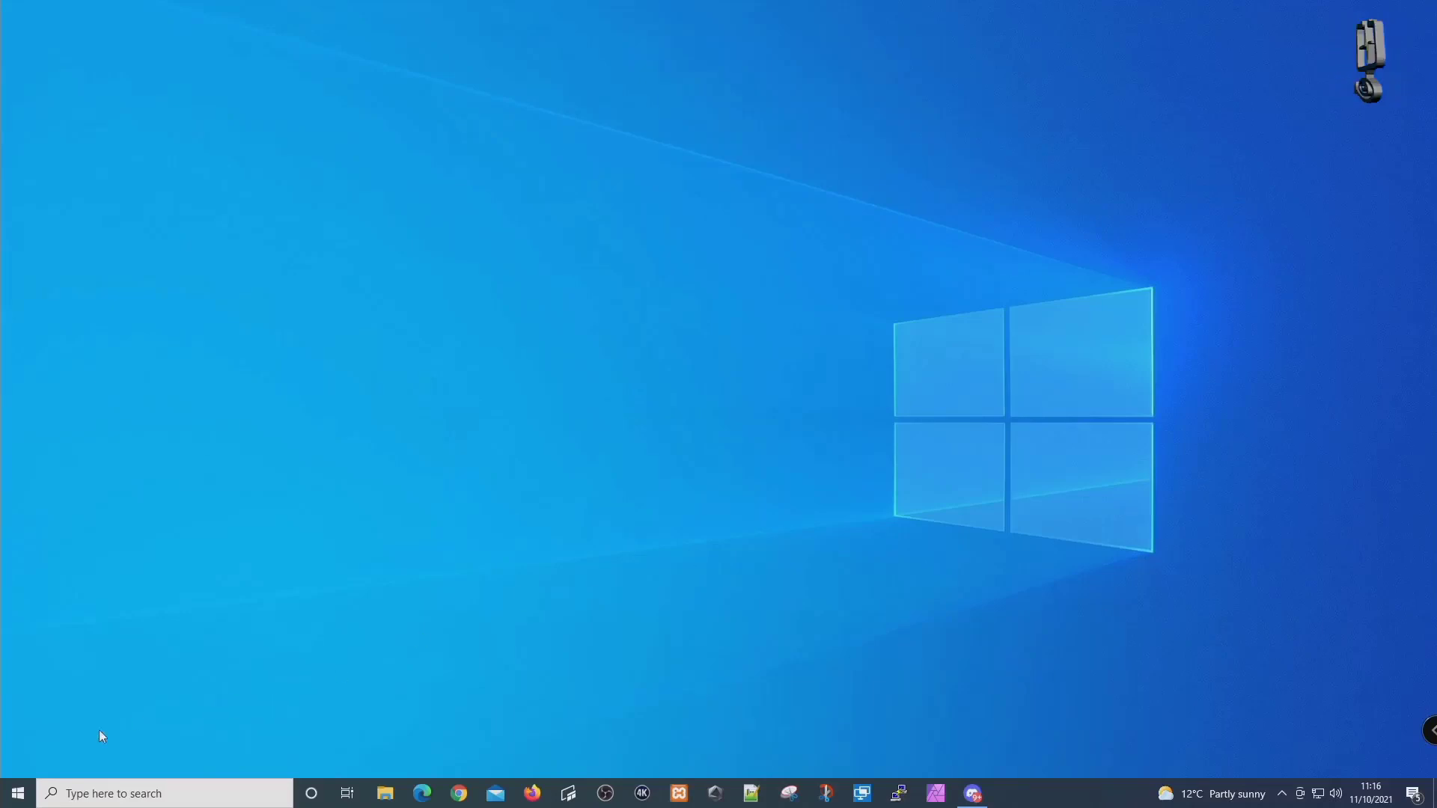
# - Reach Windows Update from Start > Settings, still reporting Windows 11 requirements unmet
pyautogui.click(17, 794)
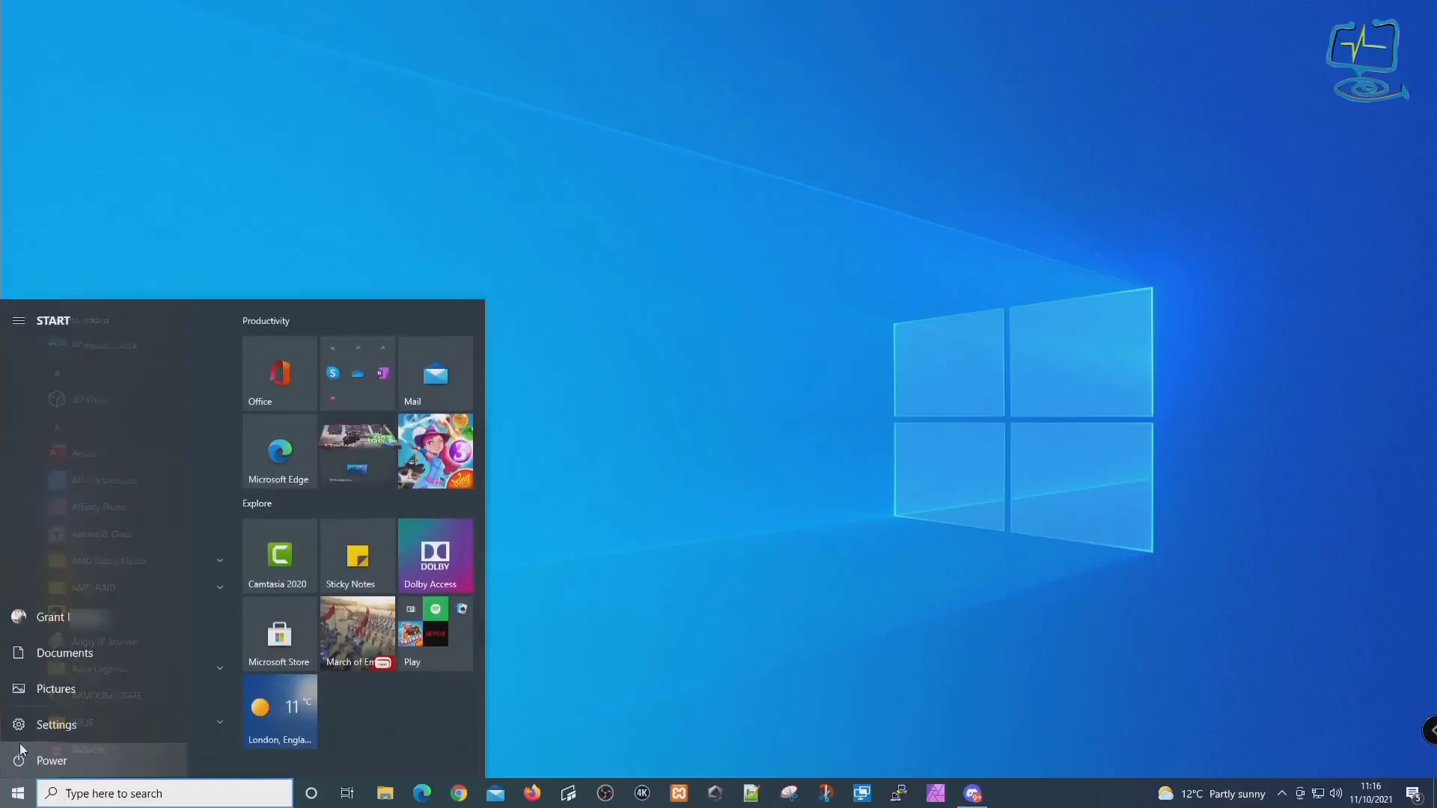
pyautogui.click(55, 724)
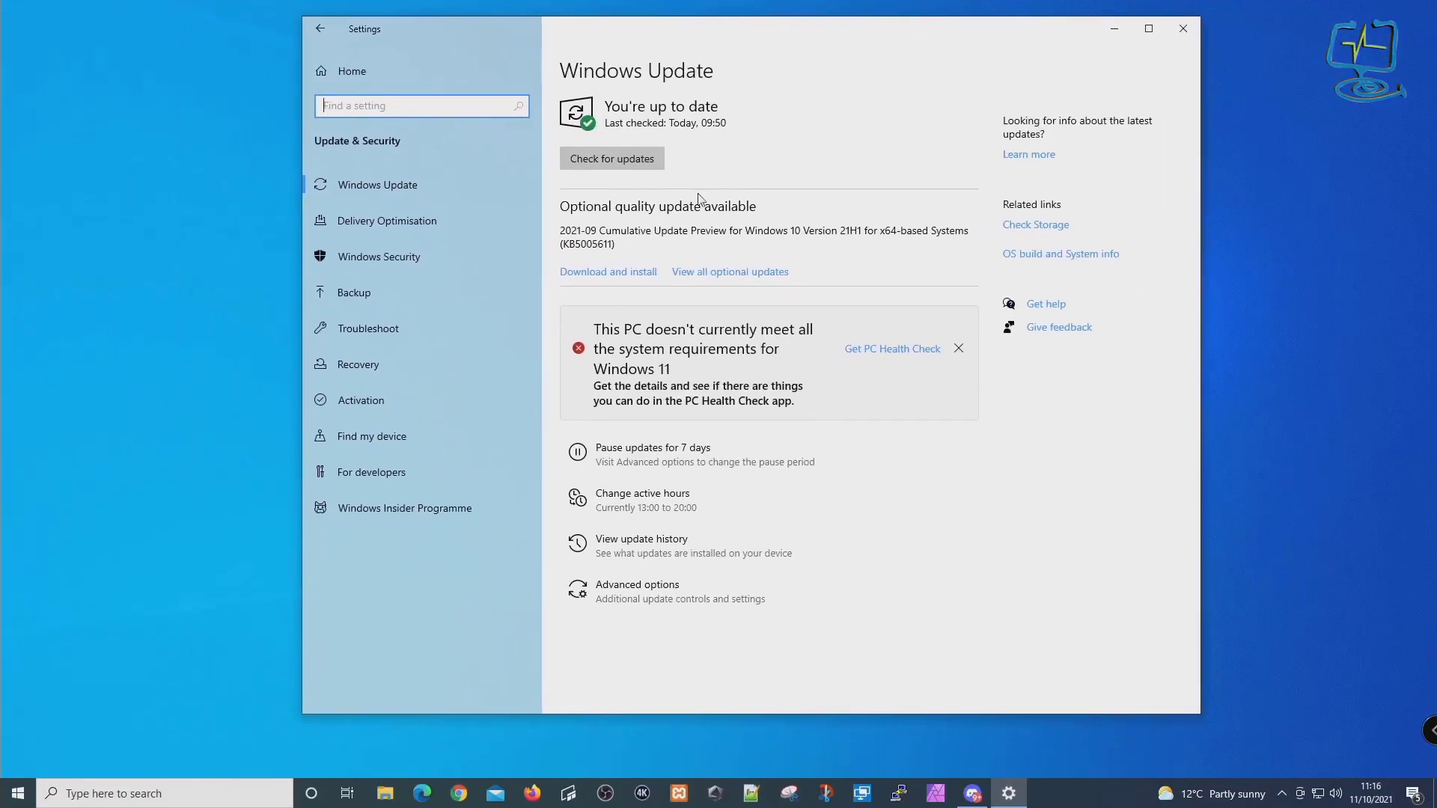
pyautogui.moveTo(720, 376)
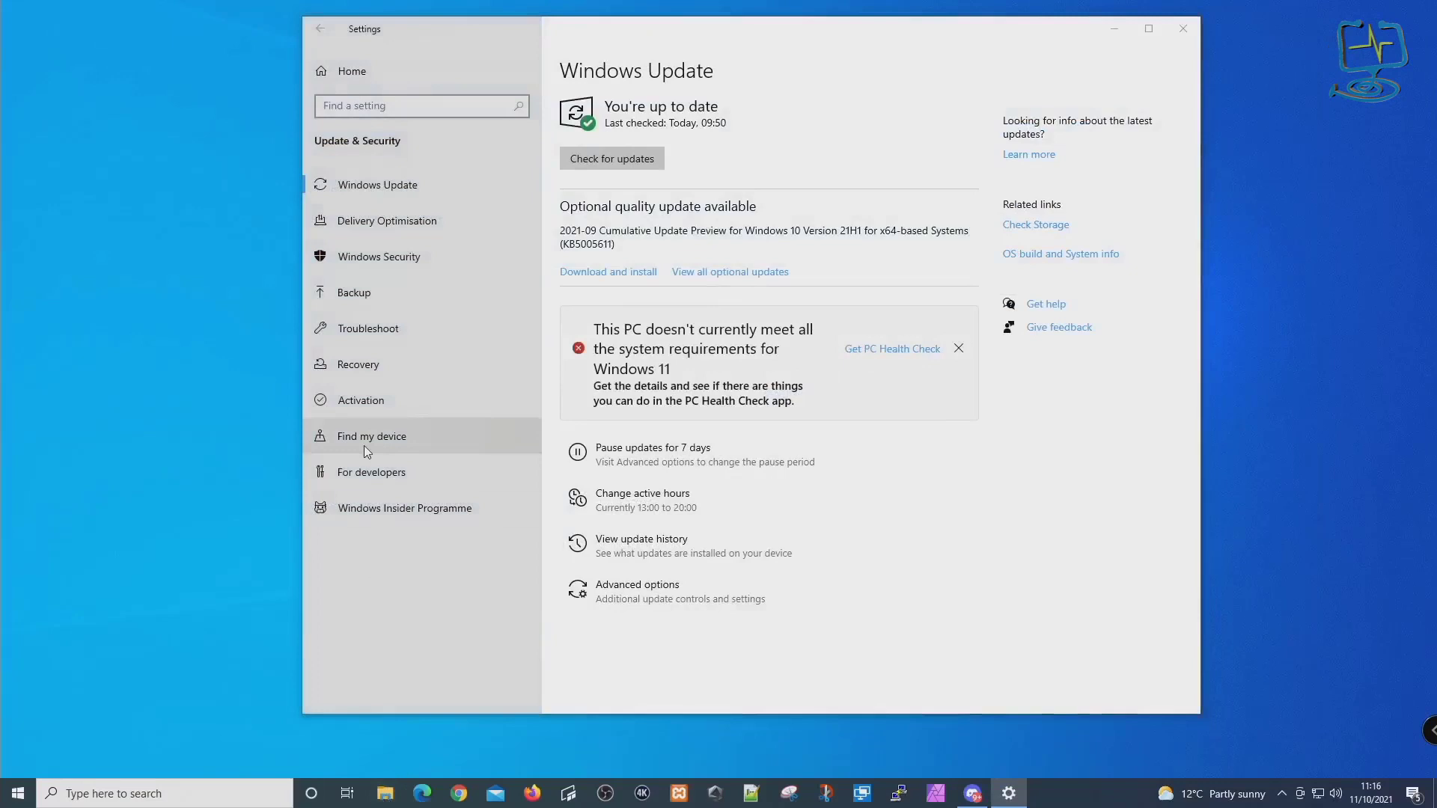
# - Relaunch PC Health Check from the setup file in Downloads
pyautogui.click(385, 794)
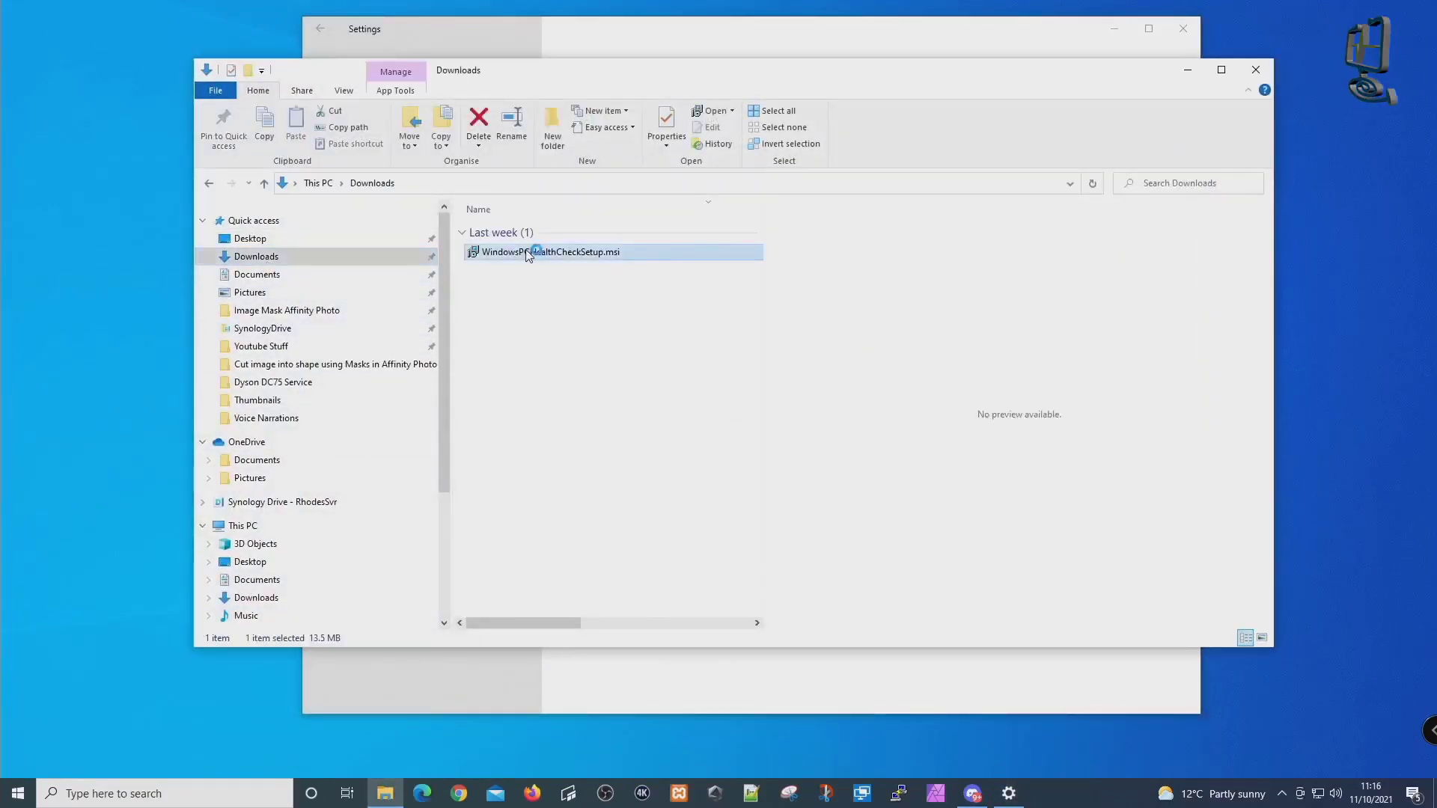
pyautogui.doubleClick(550, 251)
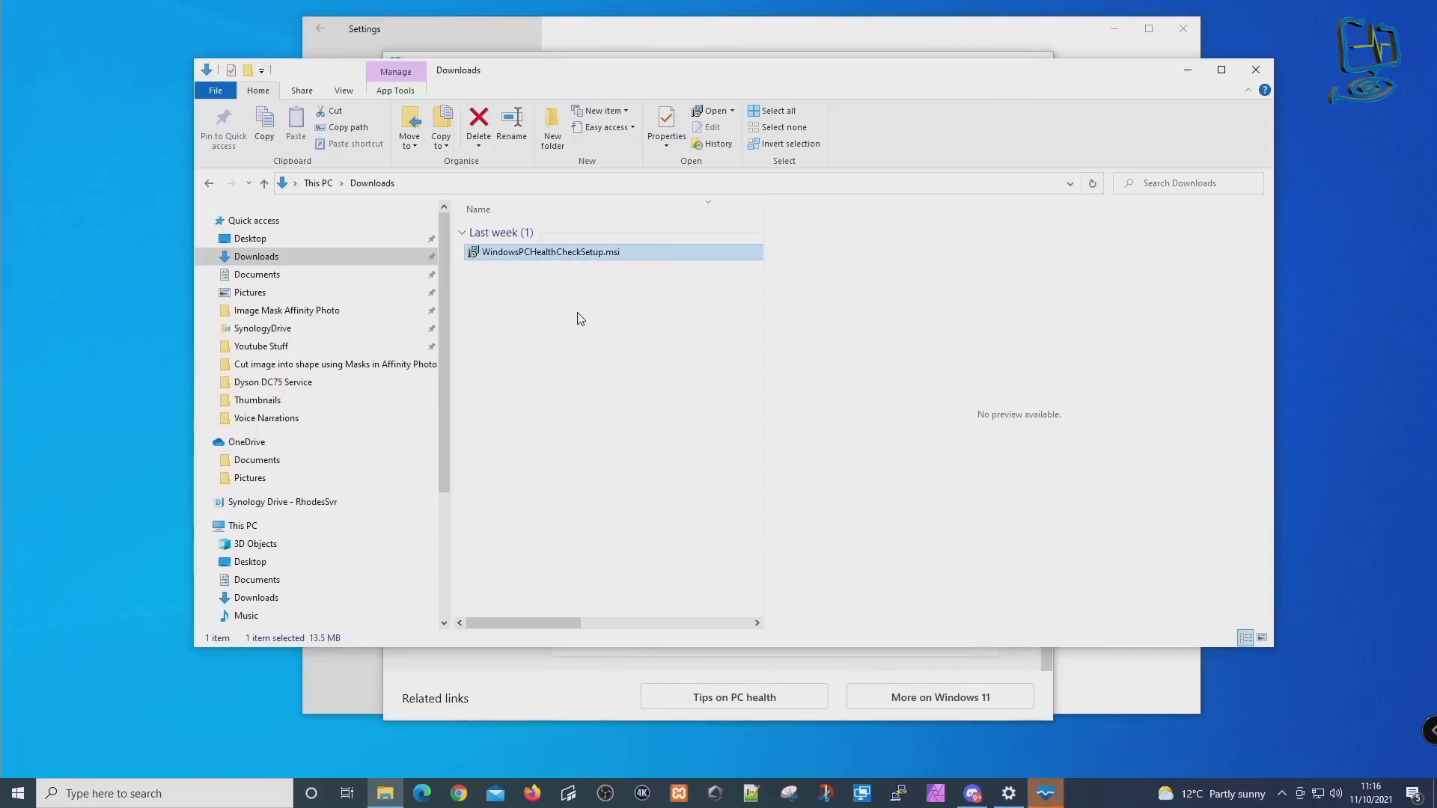
pyautogui.doubleClick(549, 251)
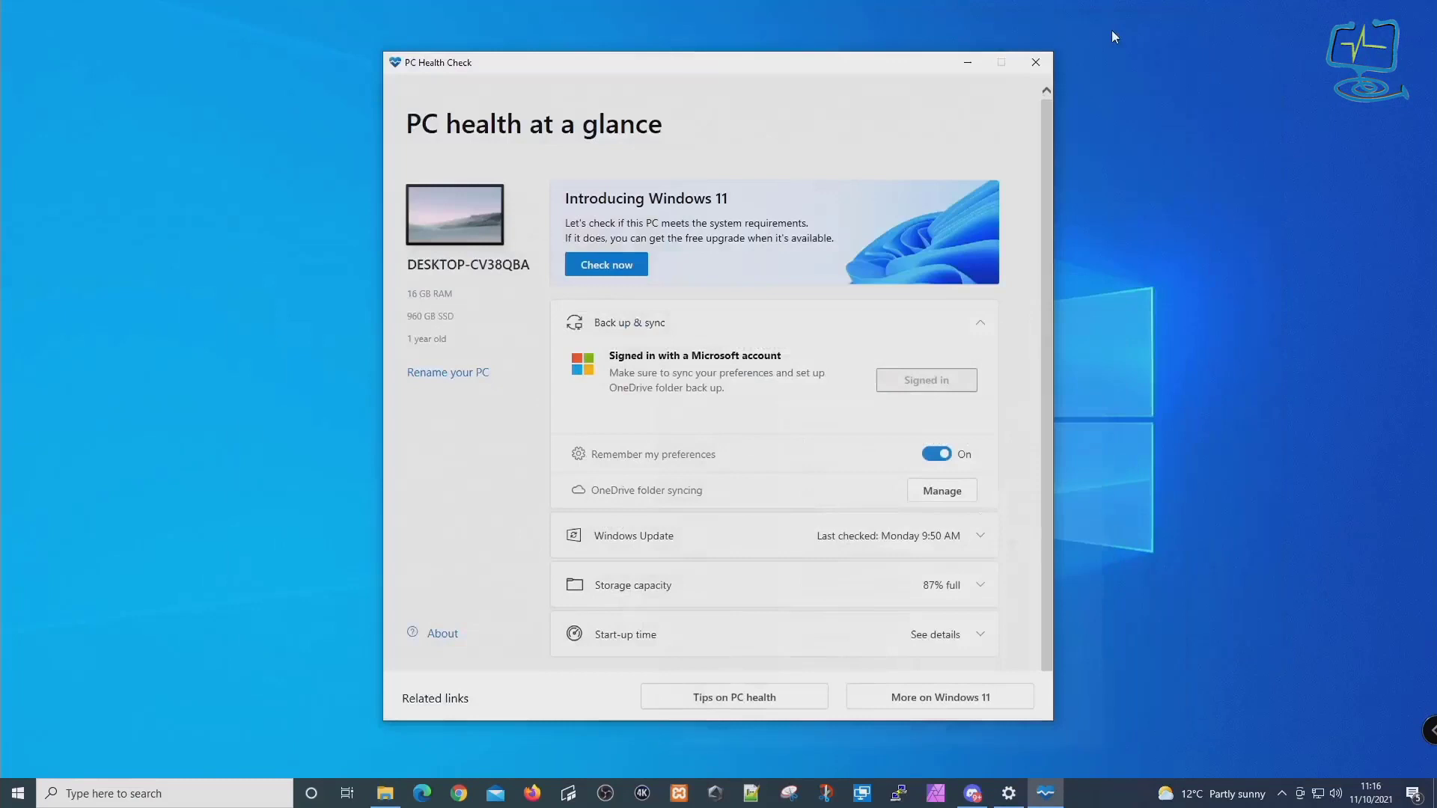
# - Run the Windows 11 check, confirm all requirements including TPM 2.0 pass, and close the results
pyautogui.click(607, 264)
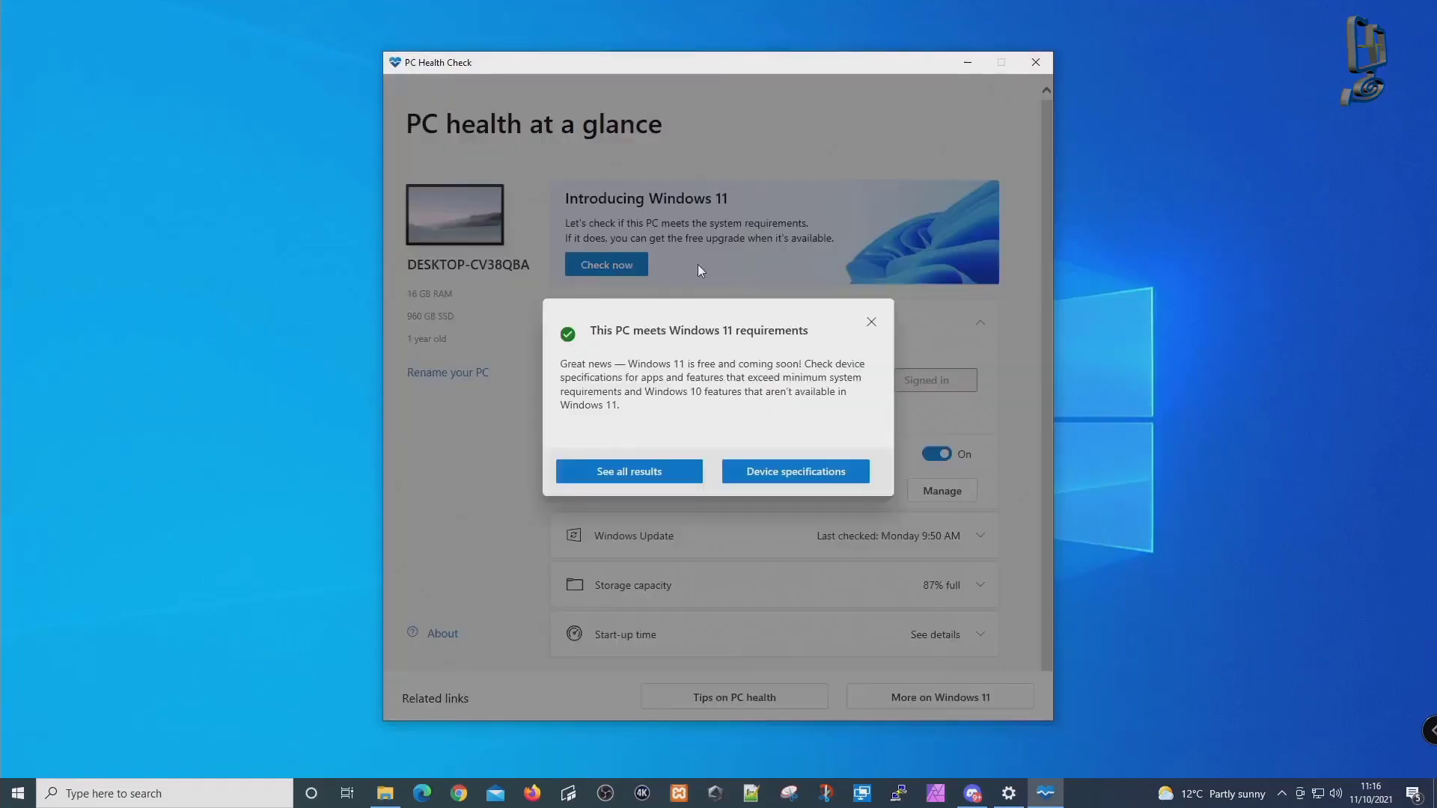
pyautogui.click(629, 472)
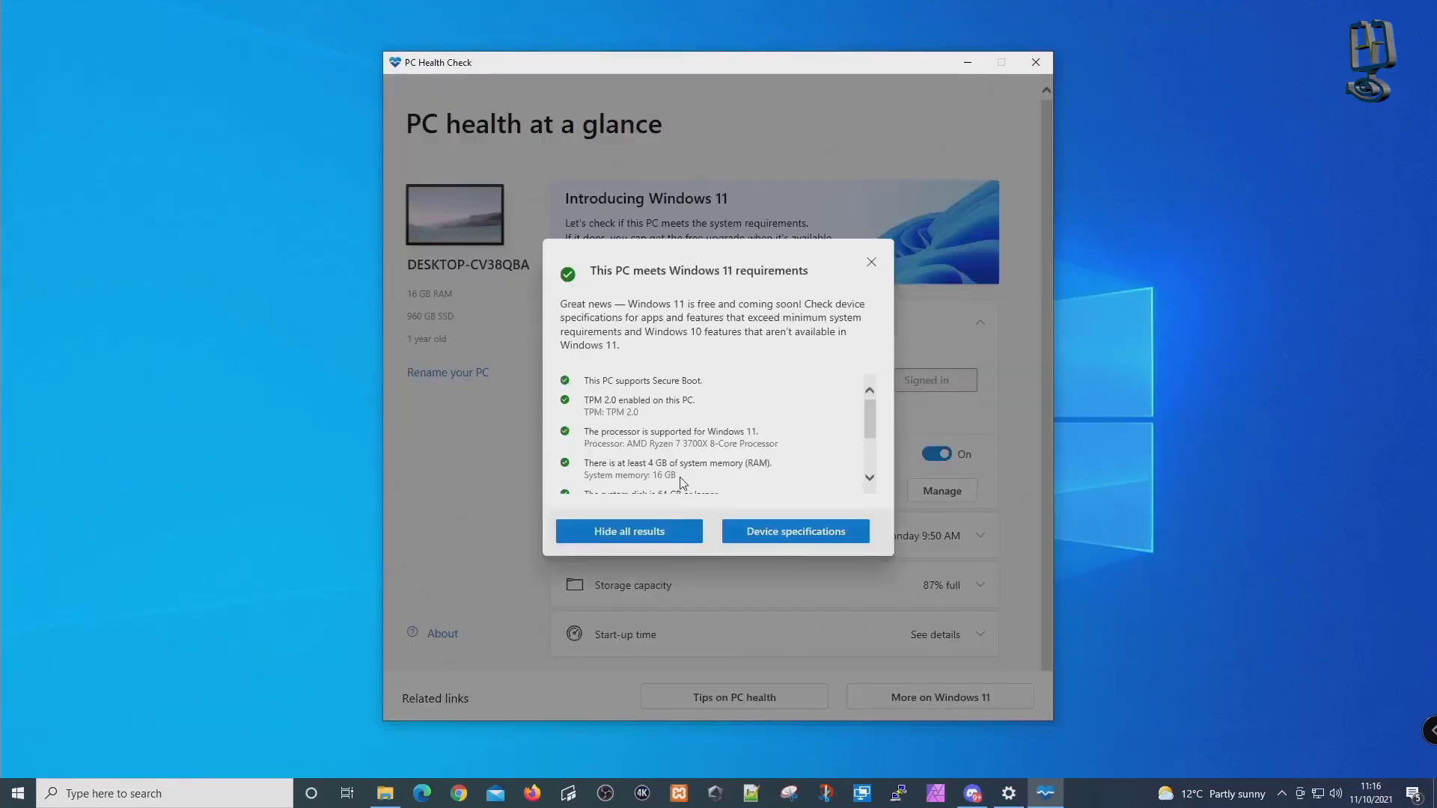
pyautogui.scroll(-3)
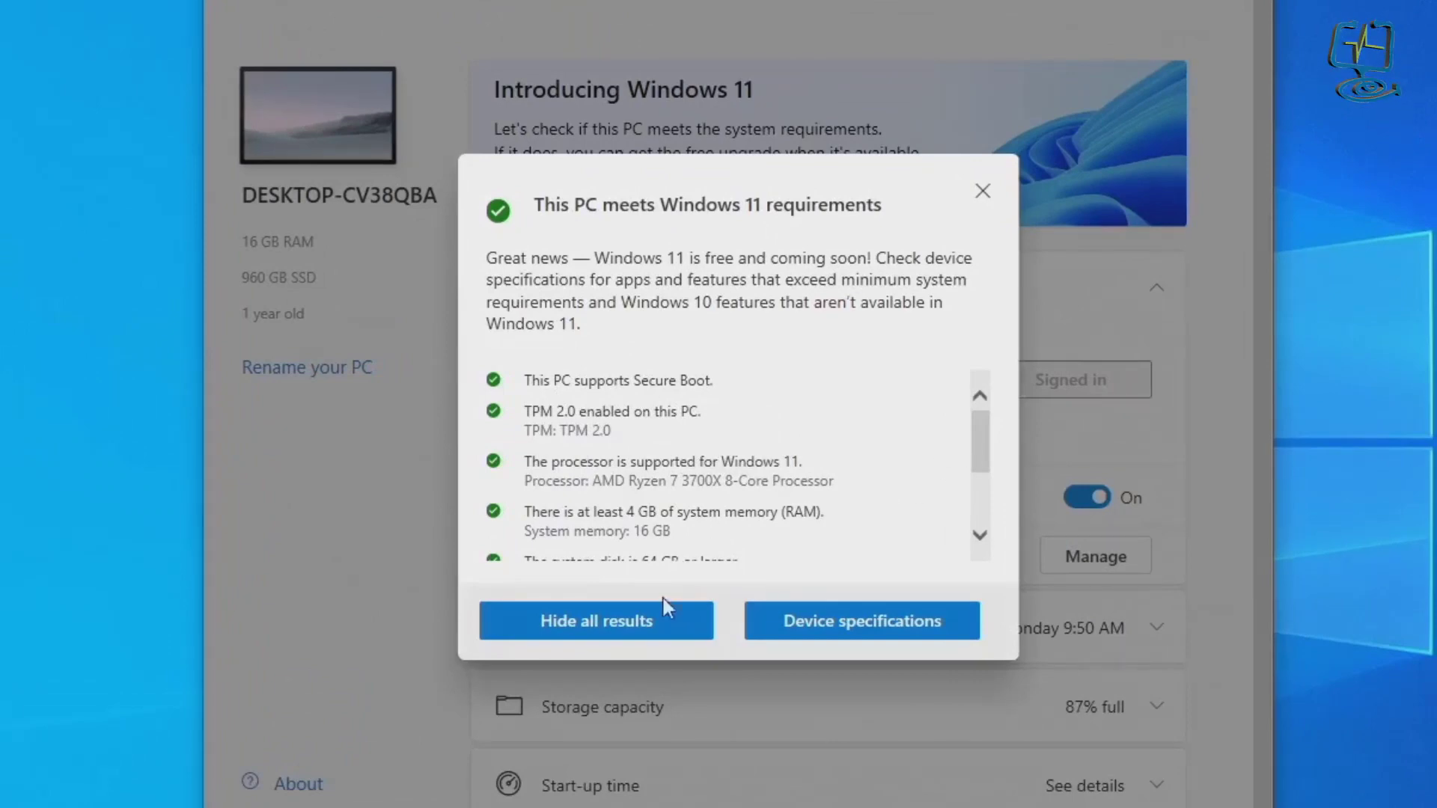
pyautogui.click(594, 620)
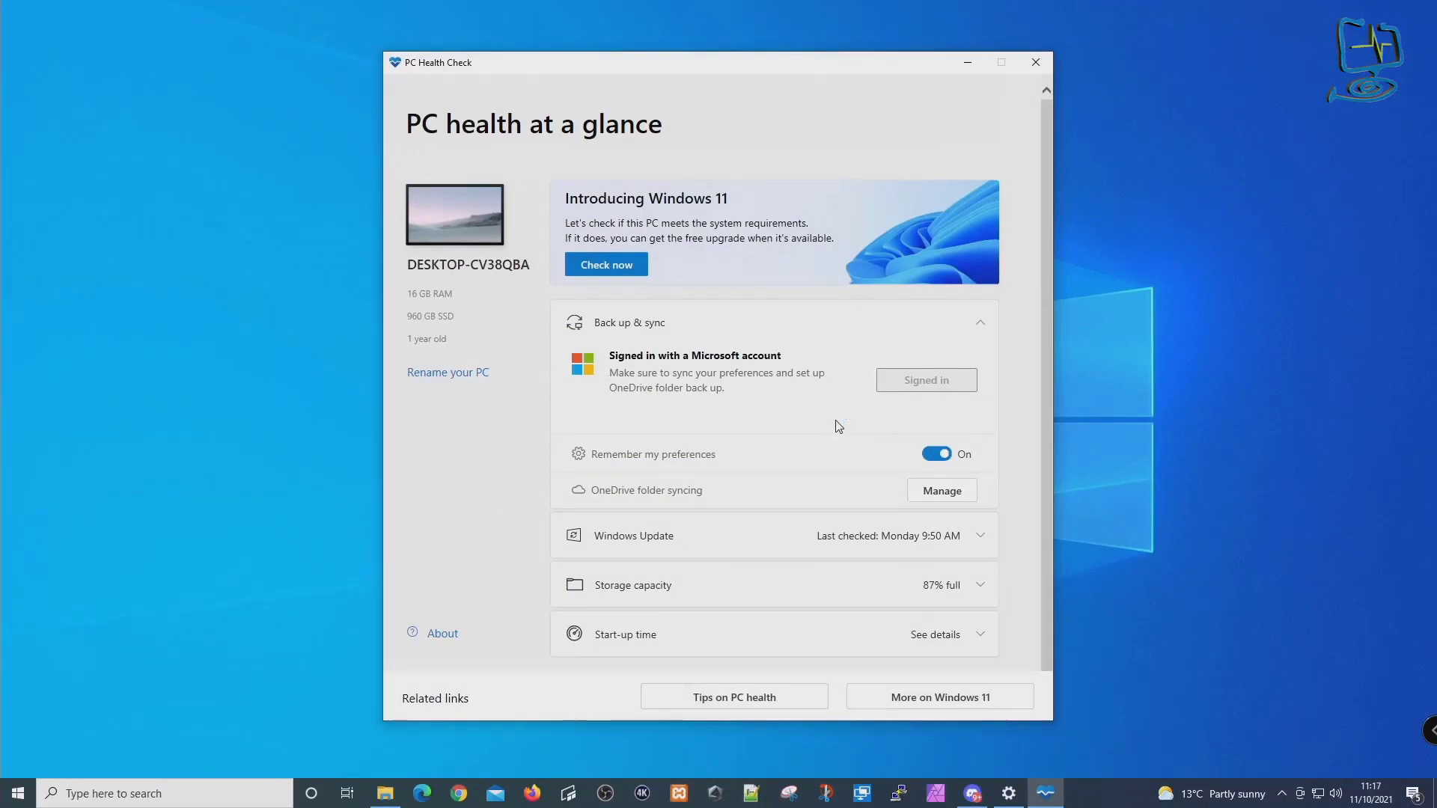
pyautogui.moveTo(508, 735)
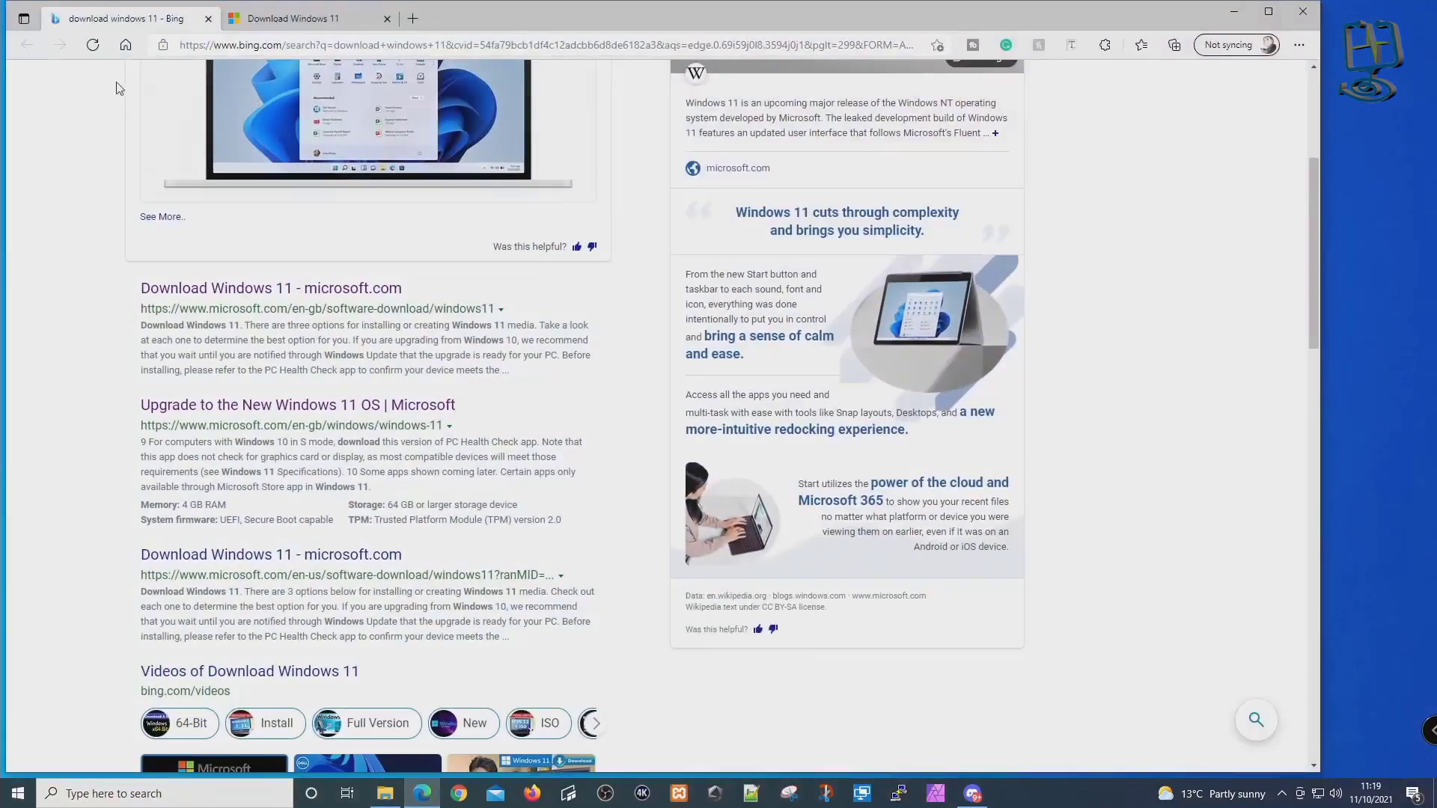
# - From the microsoft.com result, download the Windows 11 Installation Assistant and run the downloaded file
pyautogui.scroll(3)
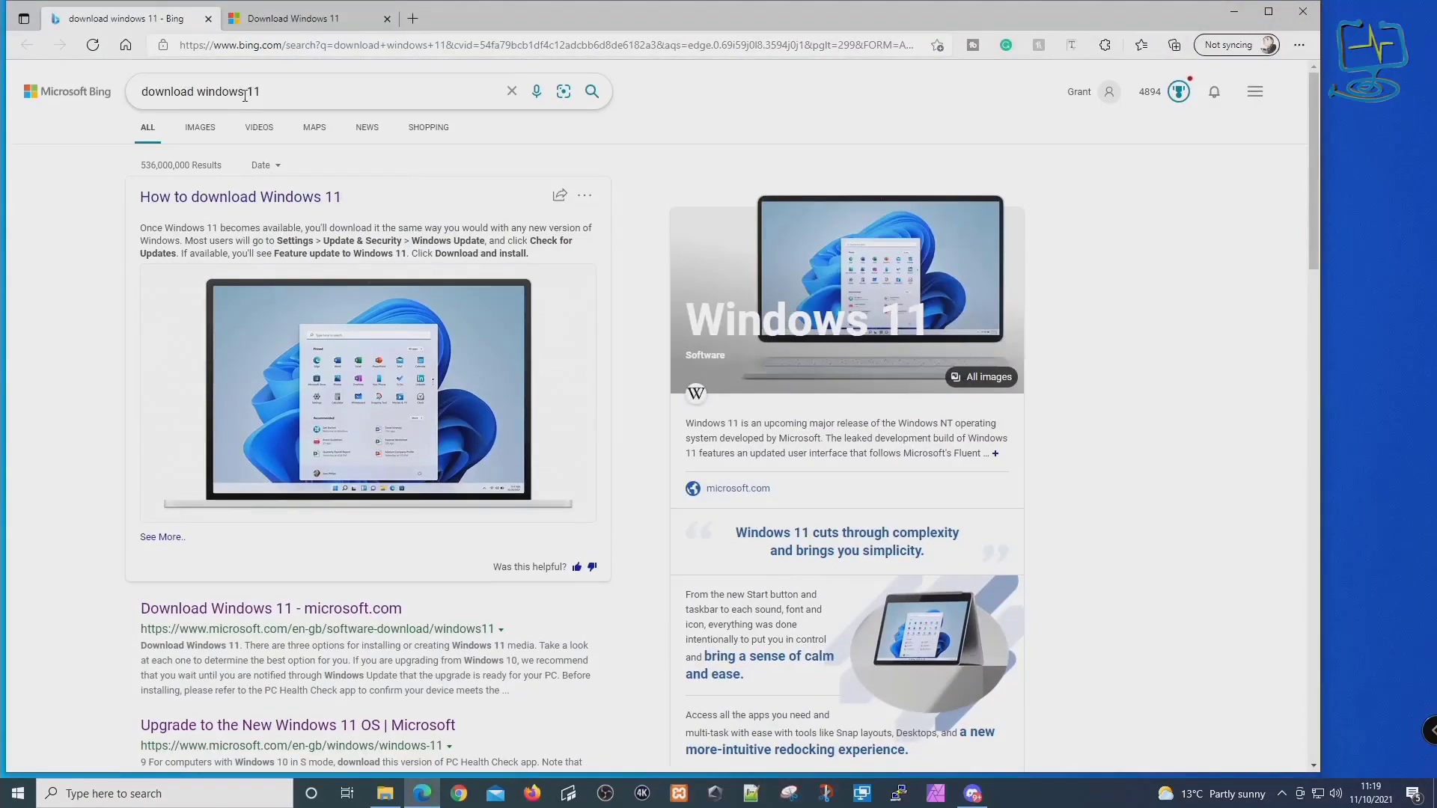
pyautogui.scroll(-3)
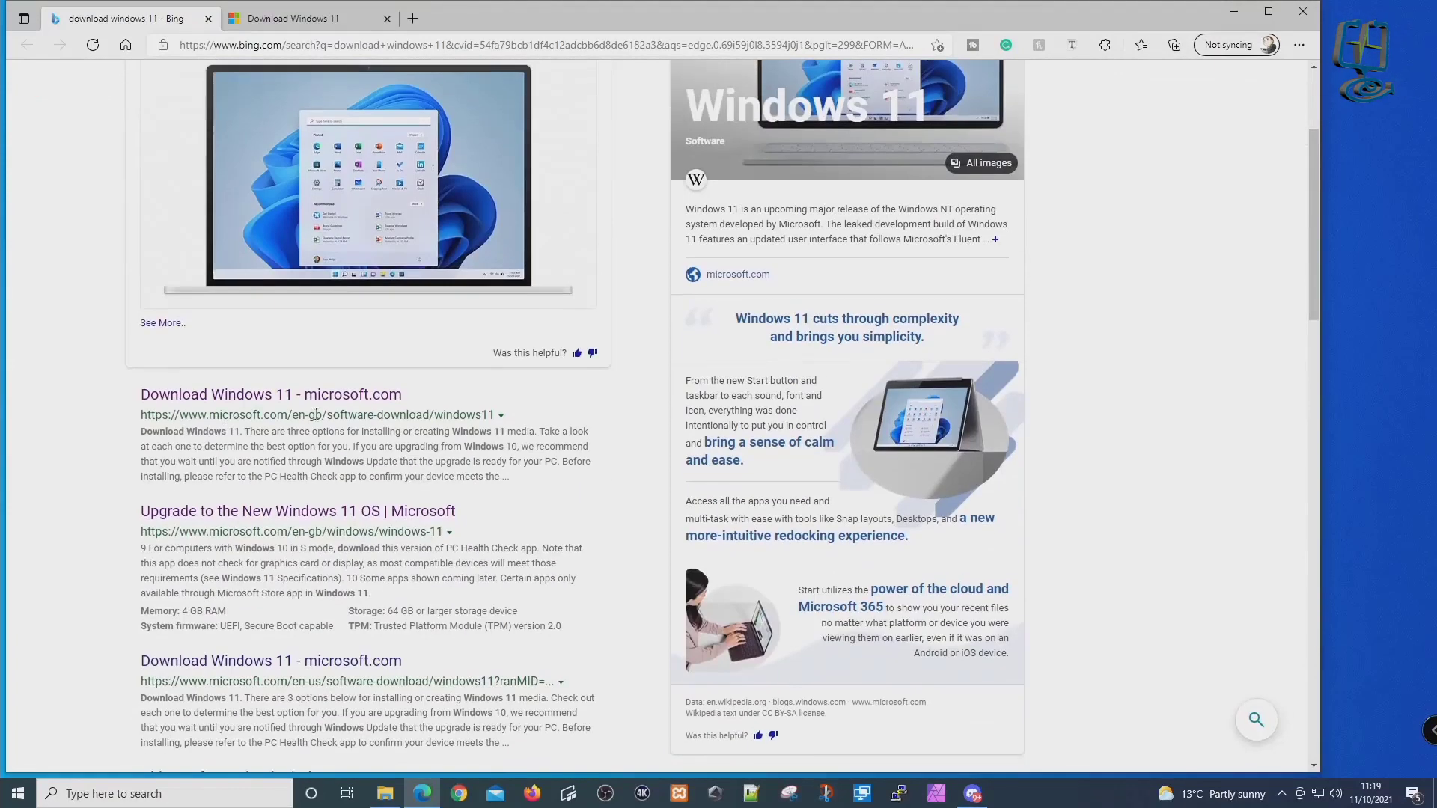
pyautogui.moveTo(293, 282)
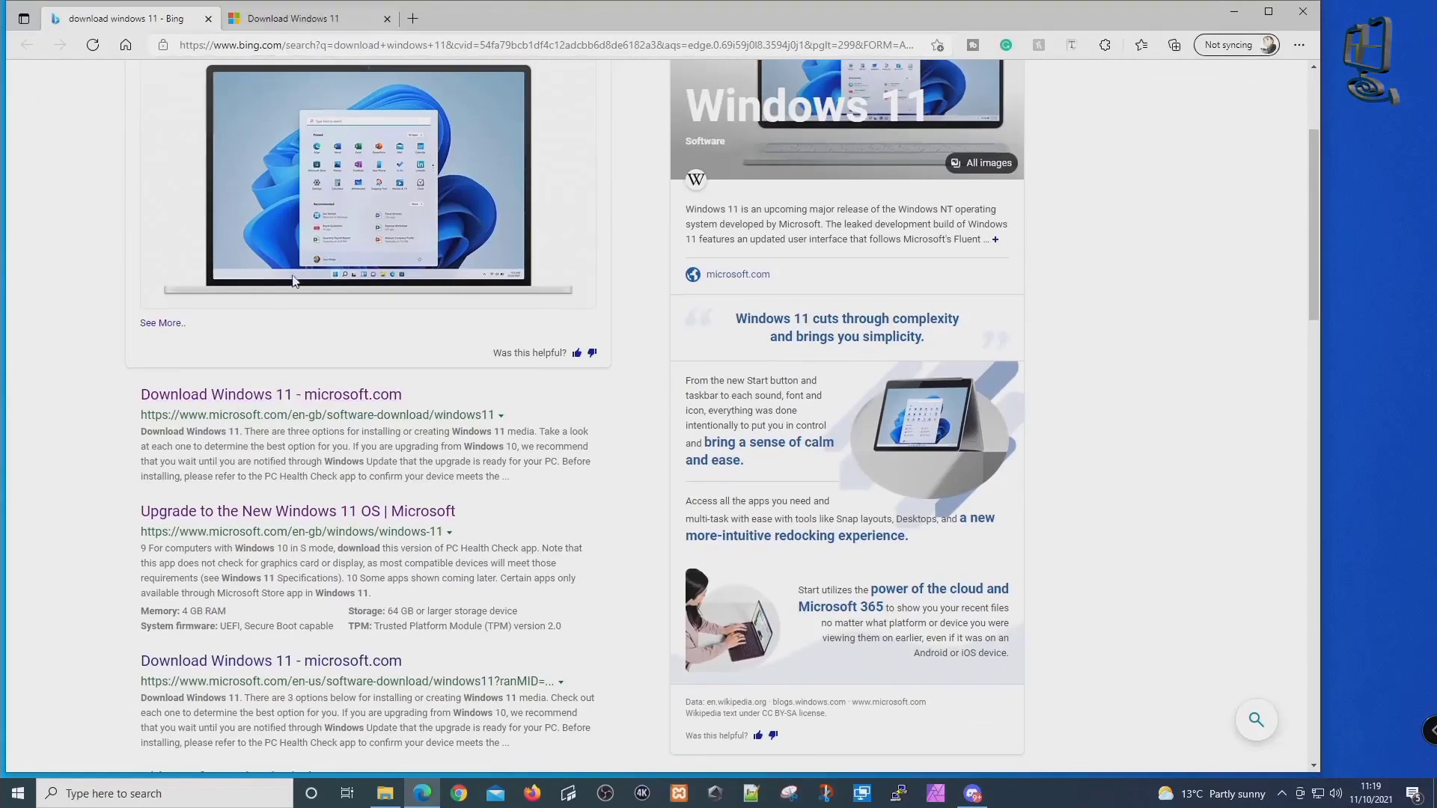
pyautogui.click(307, 18)
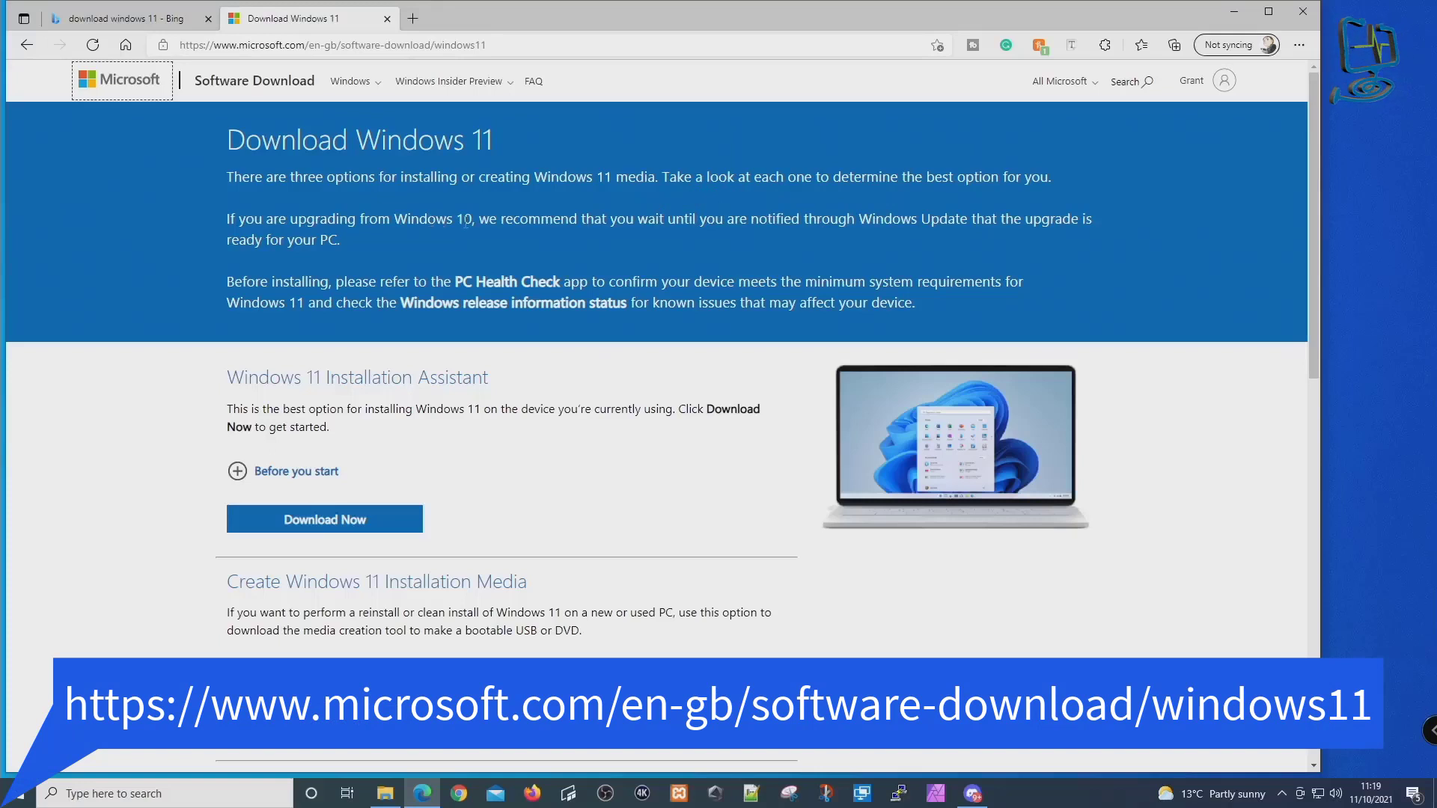
pyautogui.moveTo(889, 240)
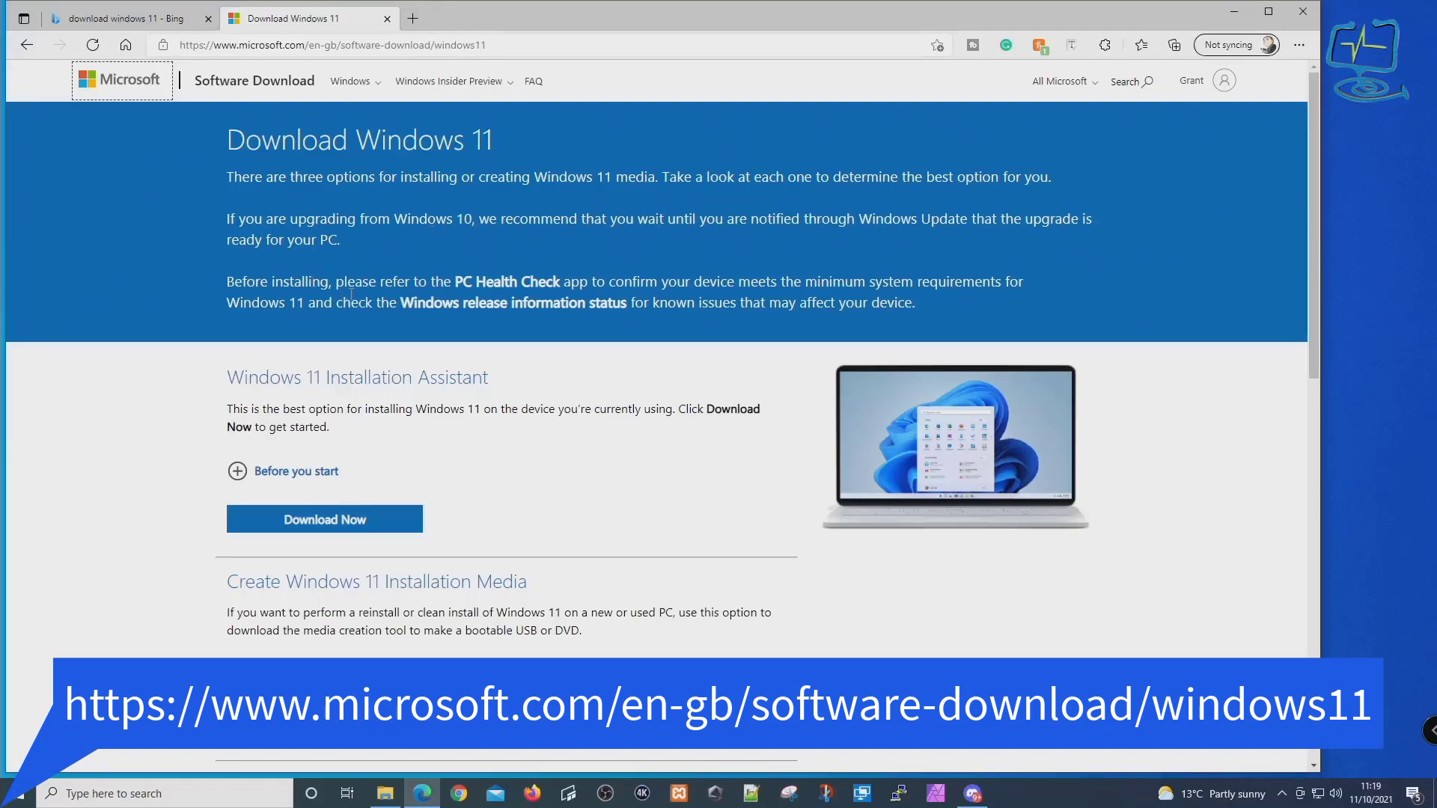
pyautogui.scroll(-3)
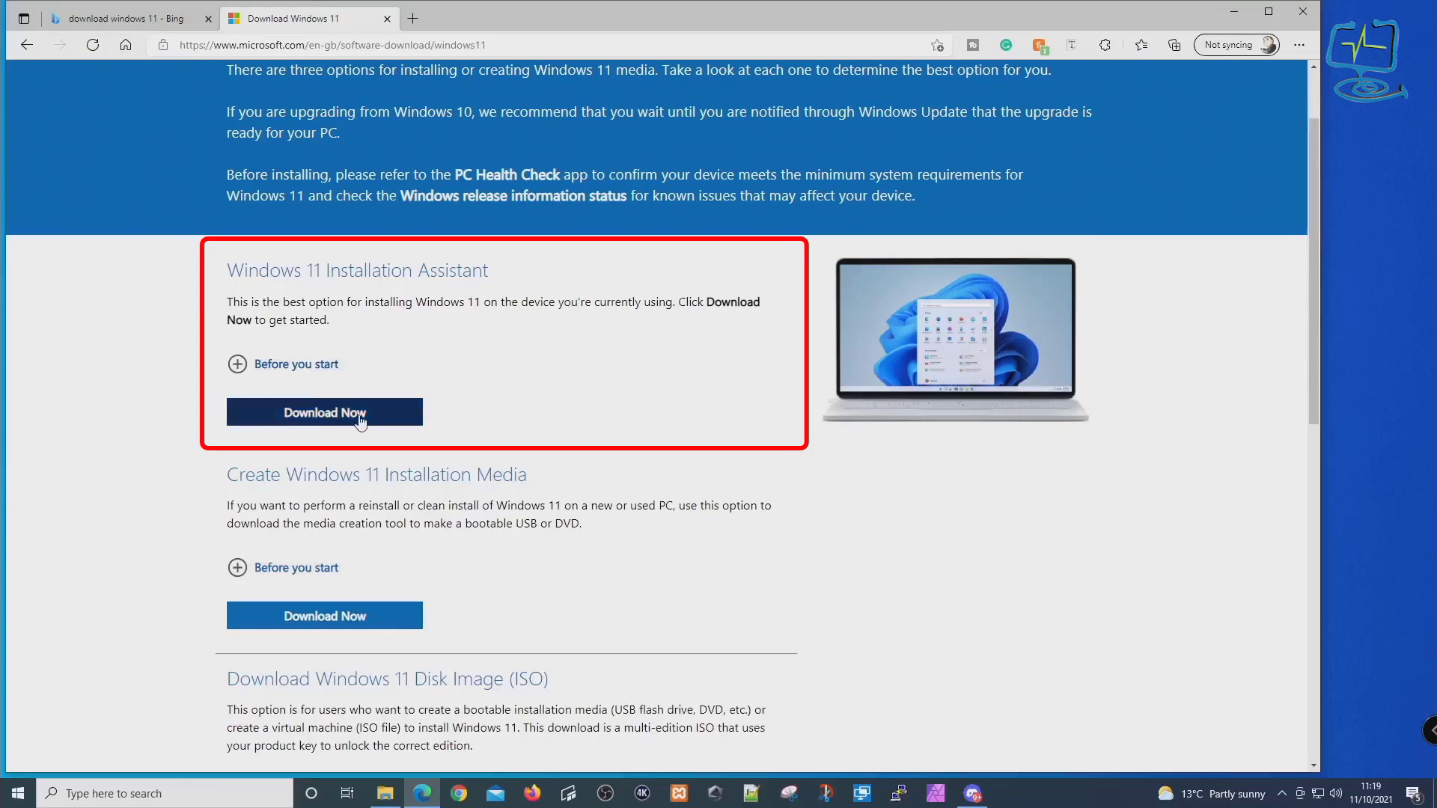
pyautogui.click(324, 412)
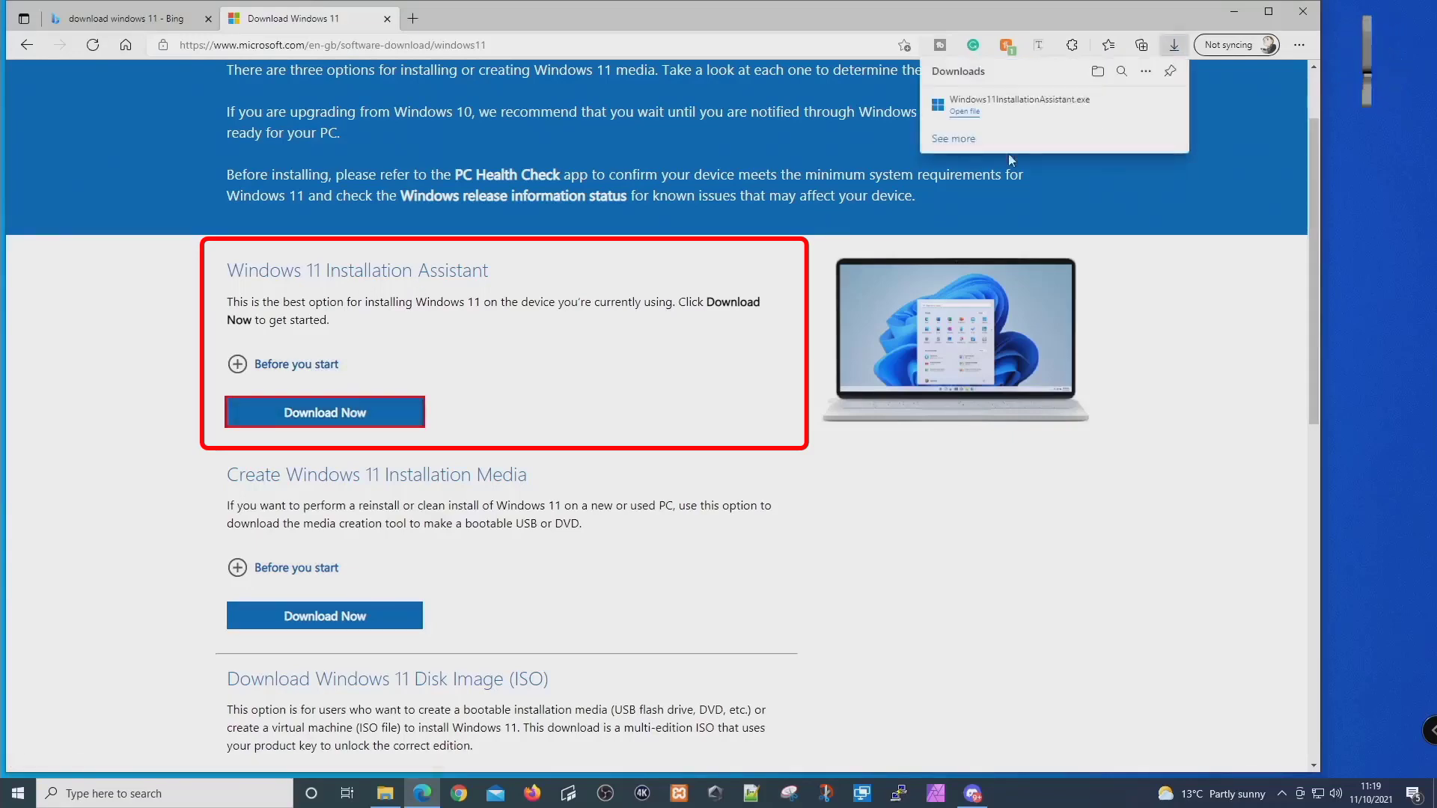
pyautogui.click(963, 111)
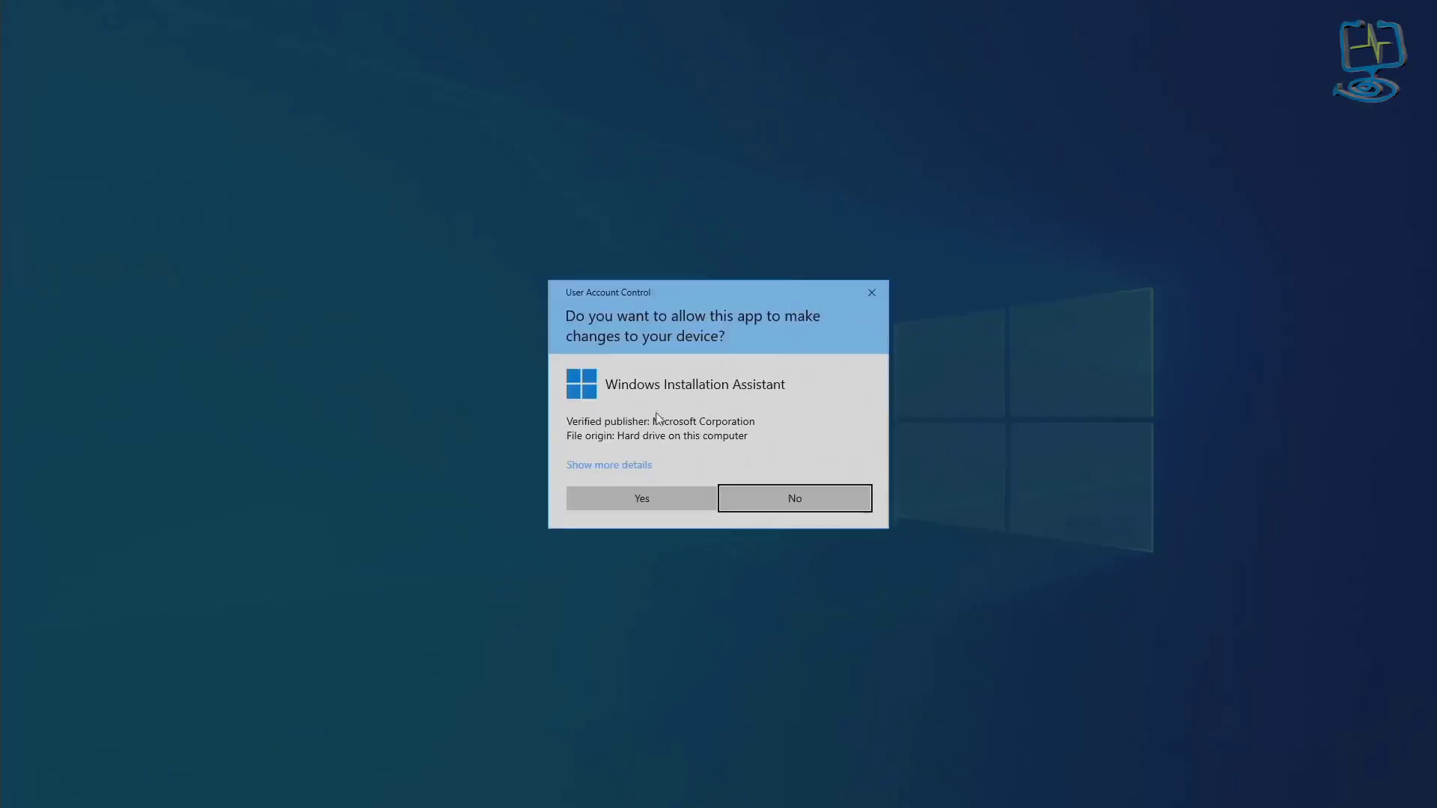
# - Allow the assistant through UAC, accept the licence terms and let installation reach Step 3 of 3
pyautogui.click(640, 497)
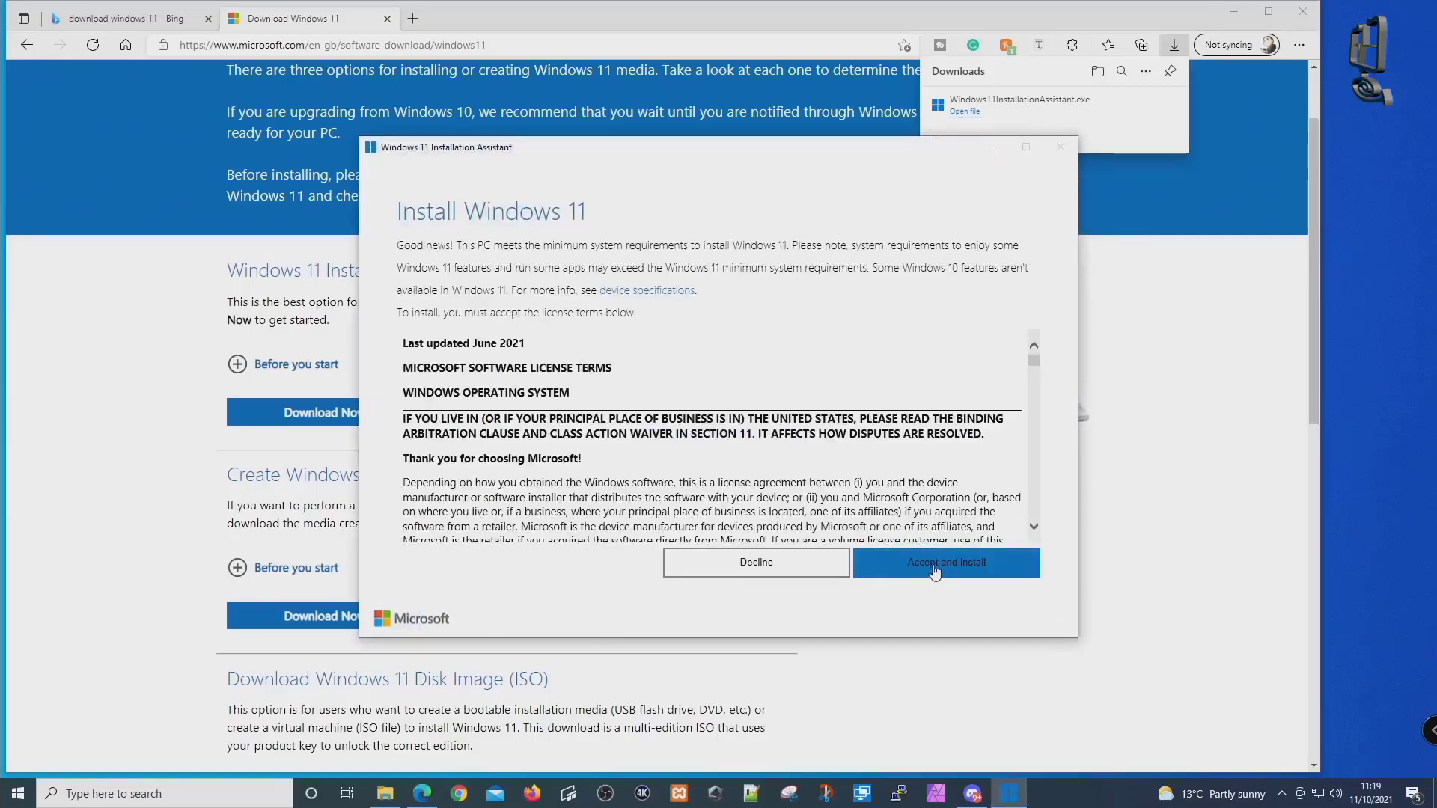
pyautogui.click(947, 561)
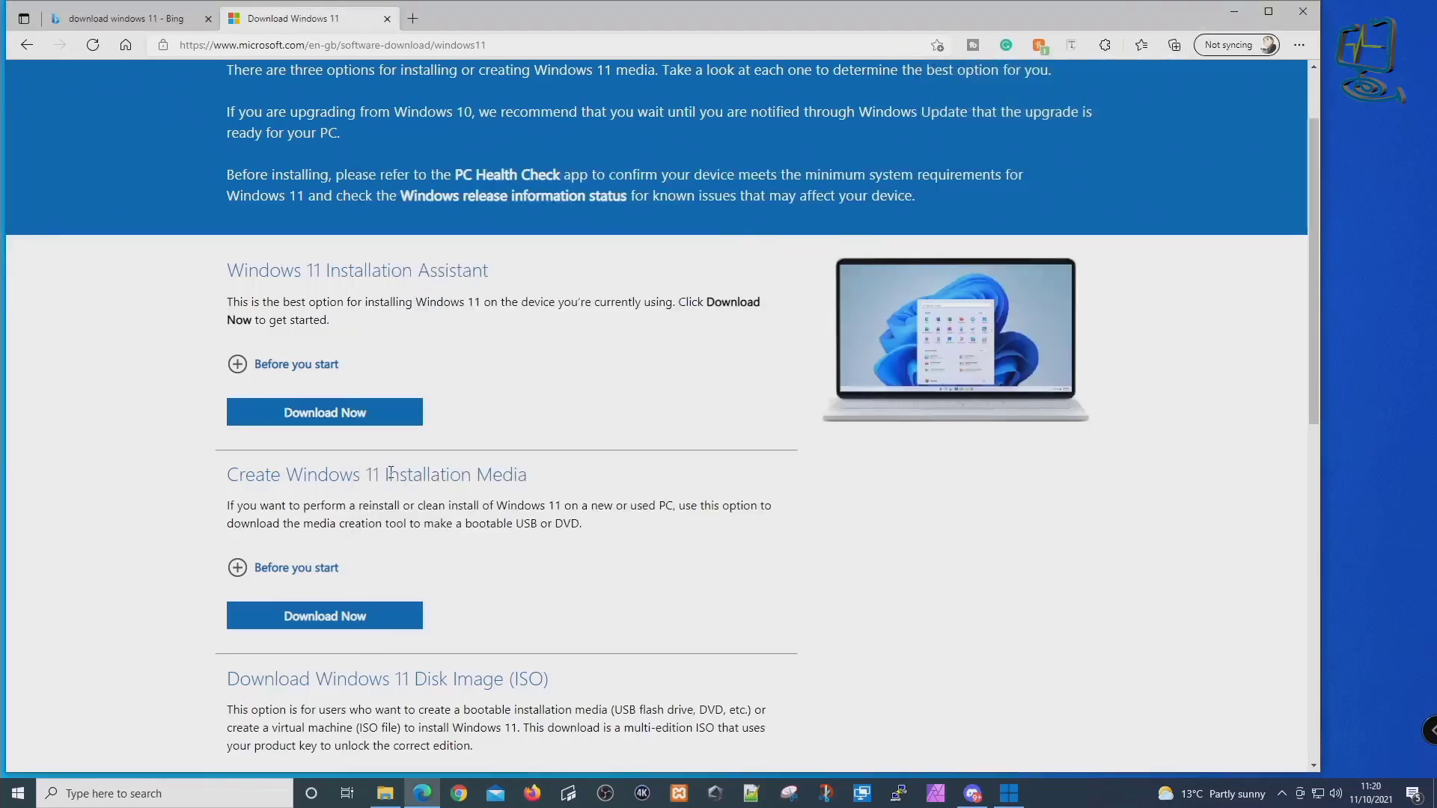
pyautogui.scroll(-3)
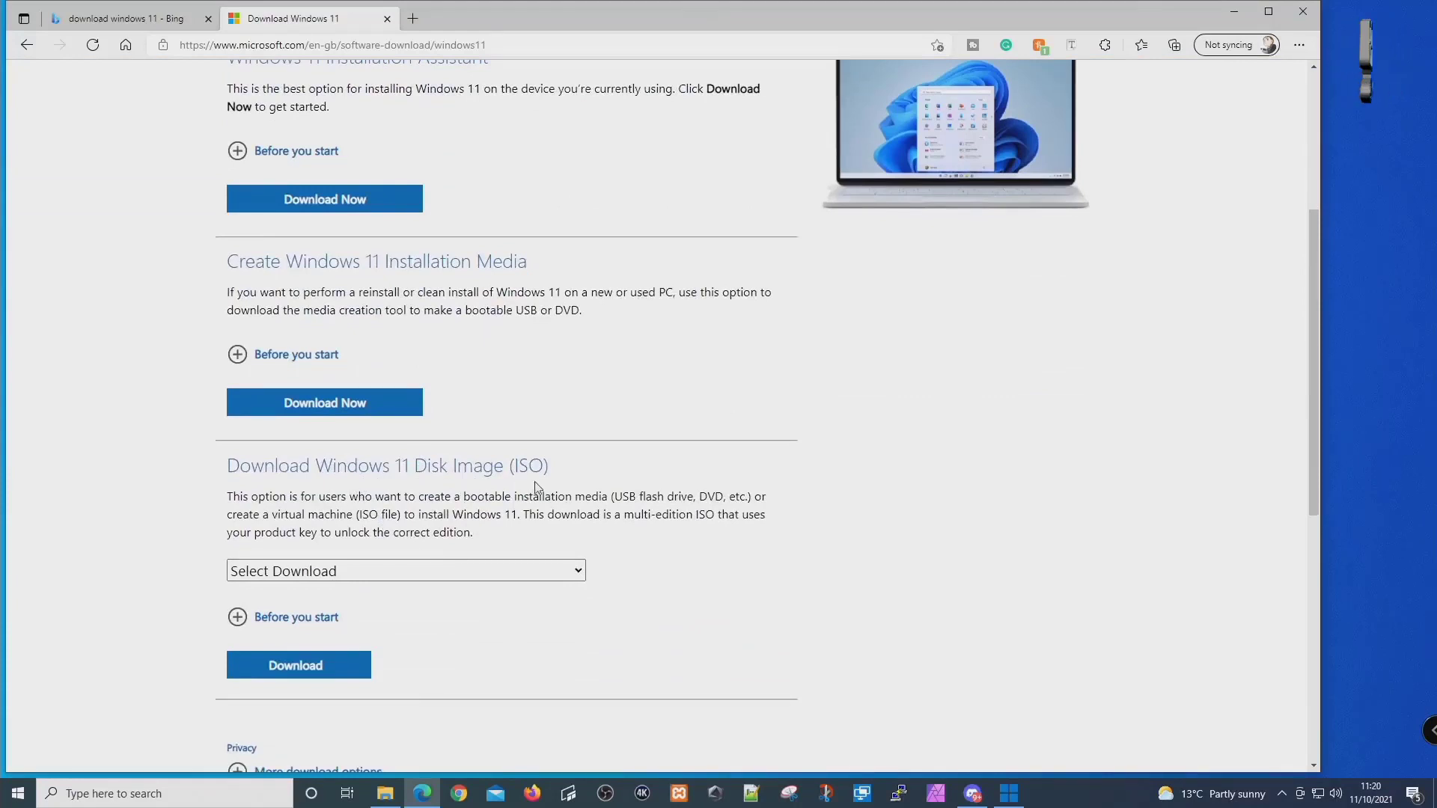
pyautogui.moveTo(618, 124)
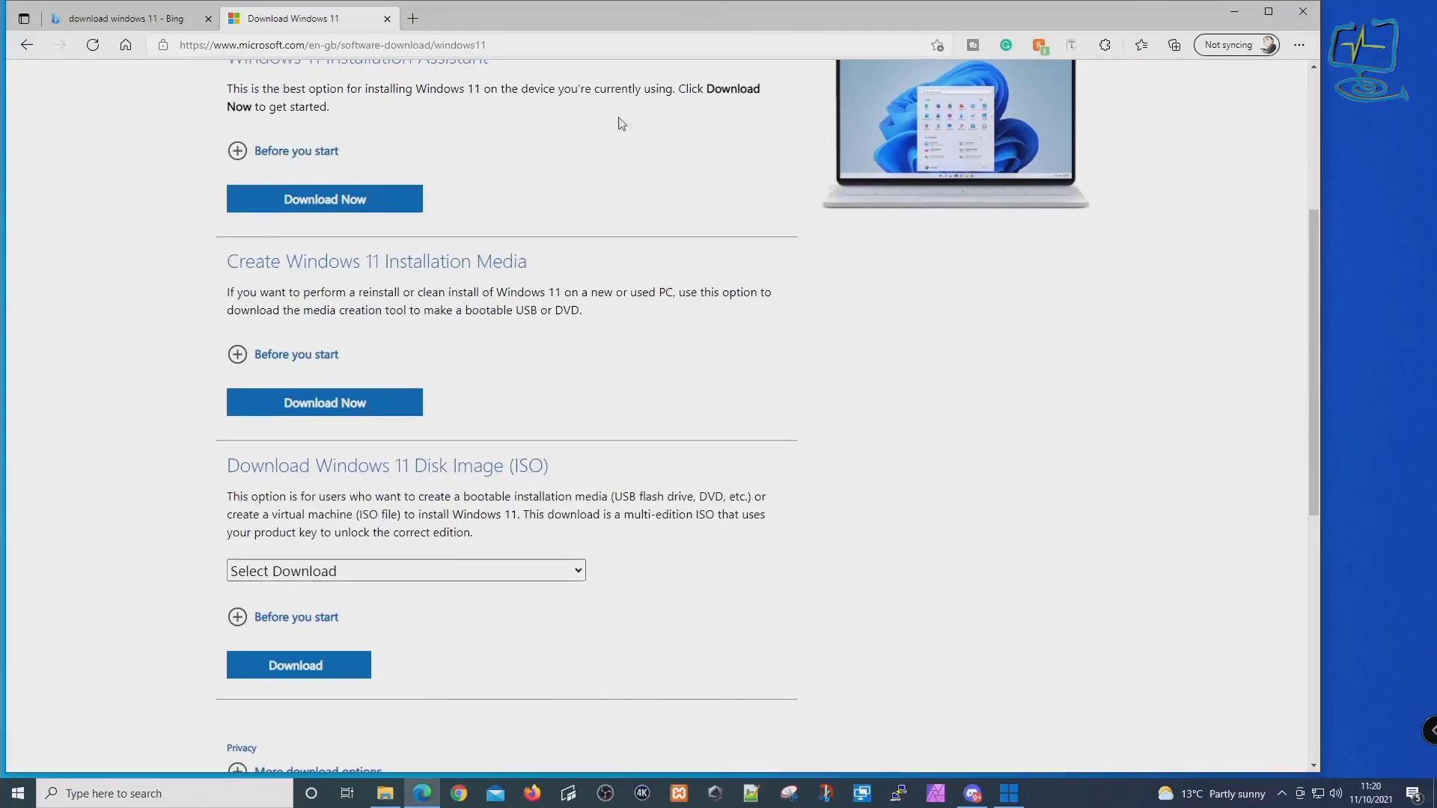
pyautogui.click(324, 199)
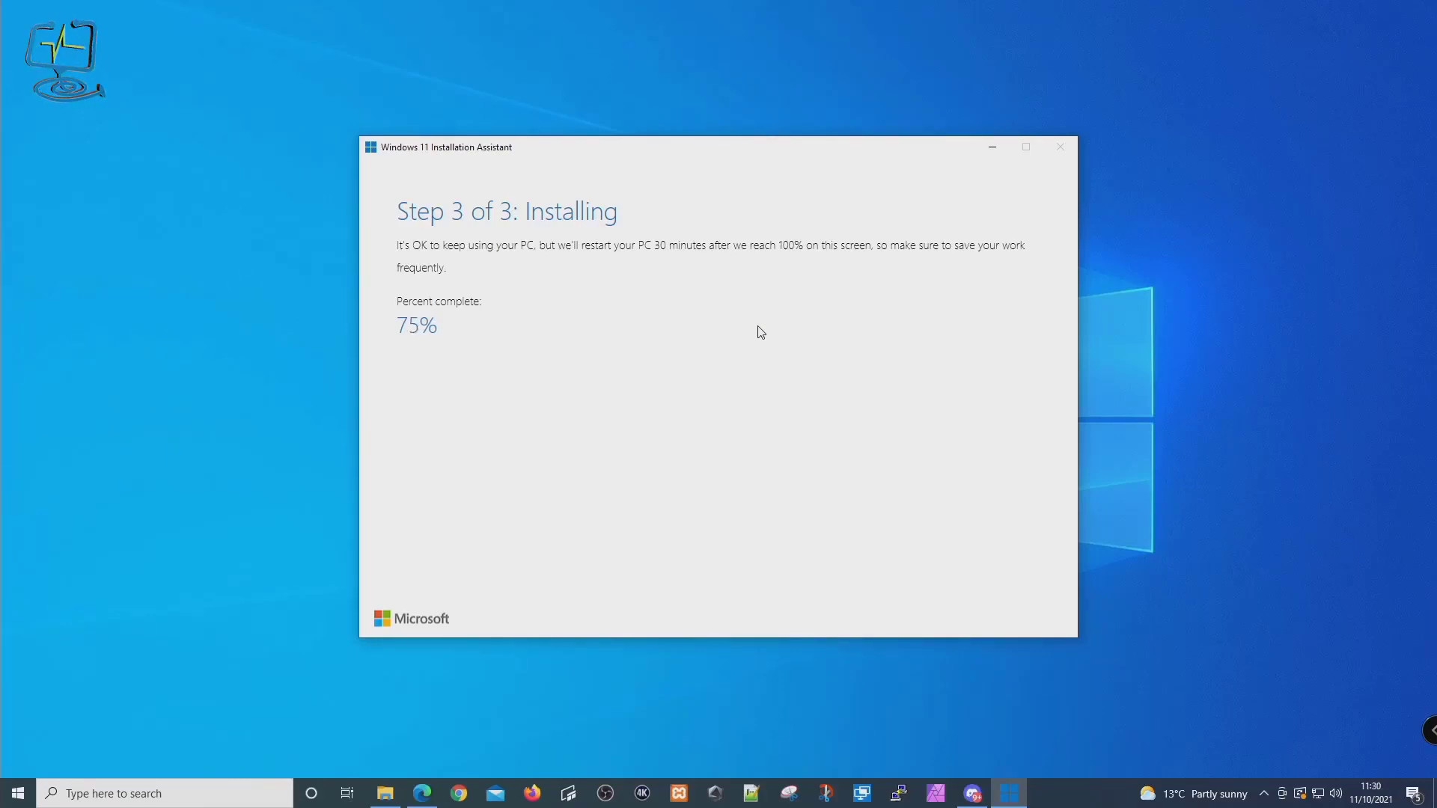
pyautogui.moveTo(718, 331)
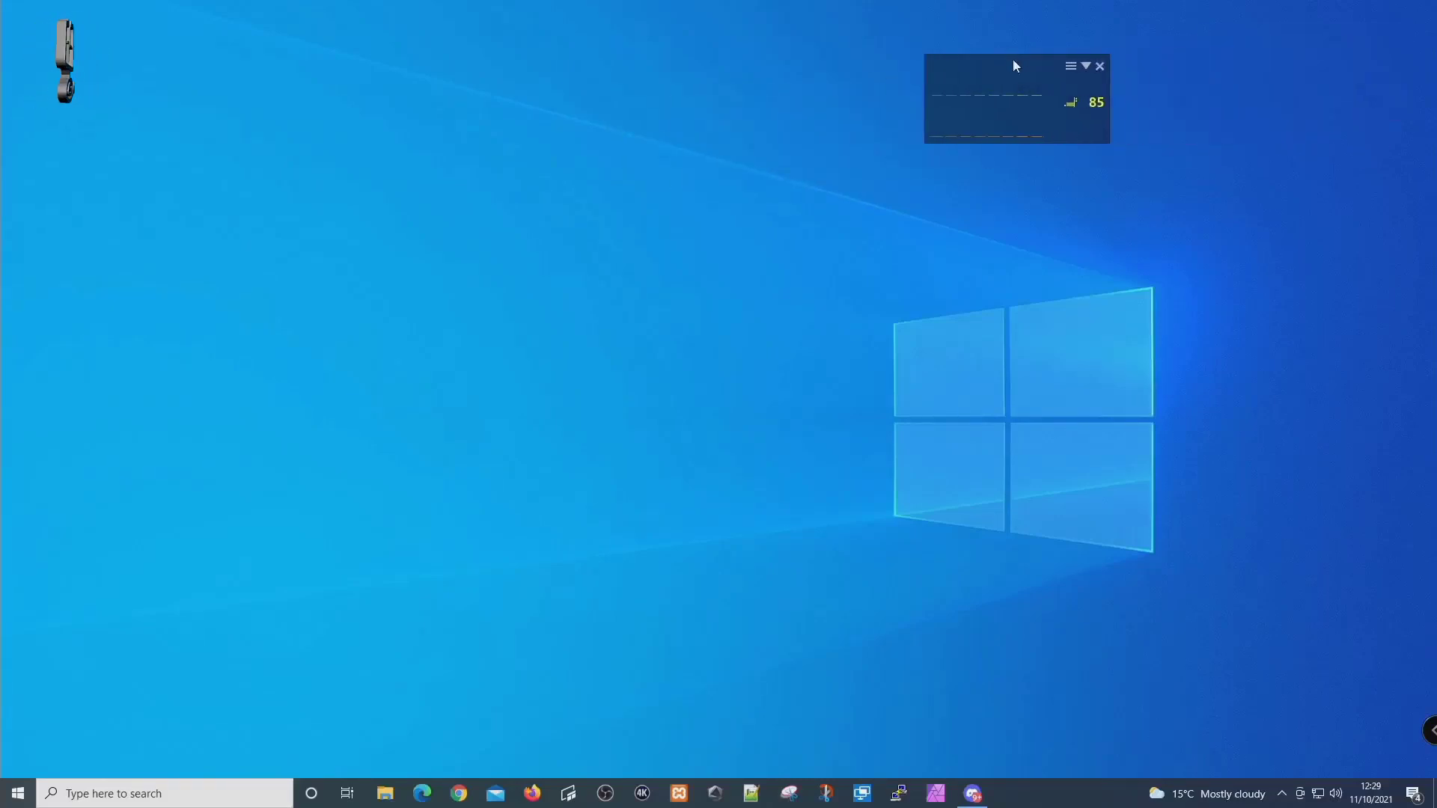
pyautogui.click(422, 794)
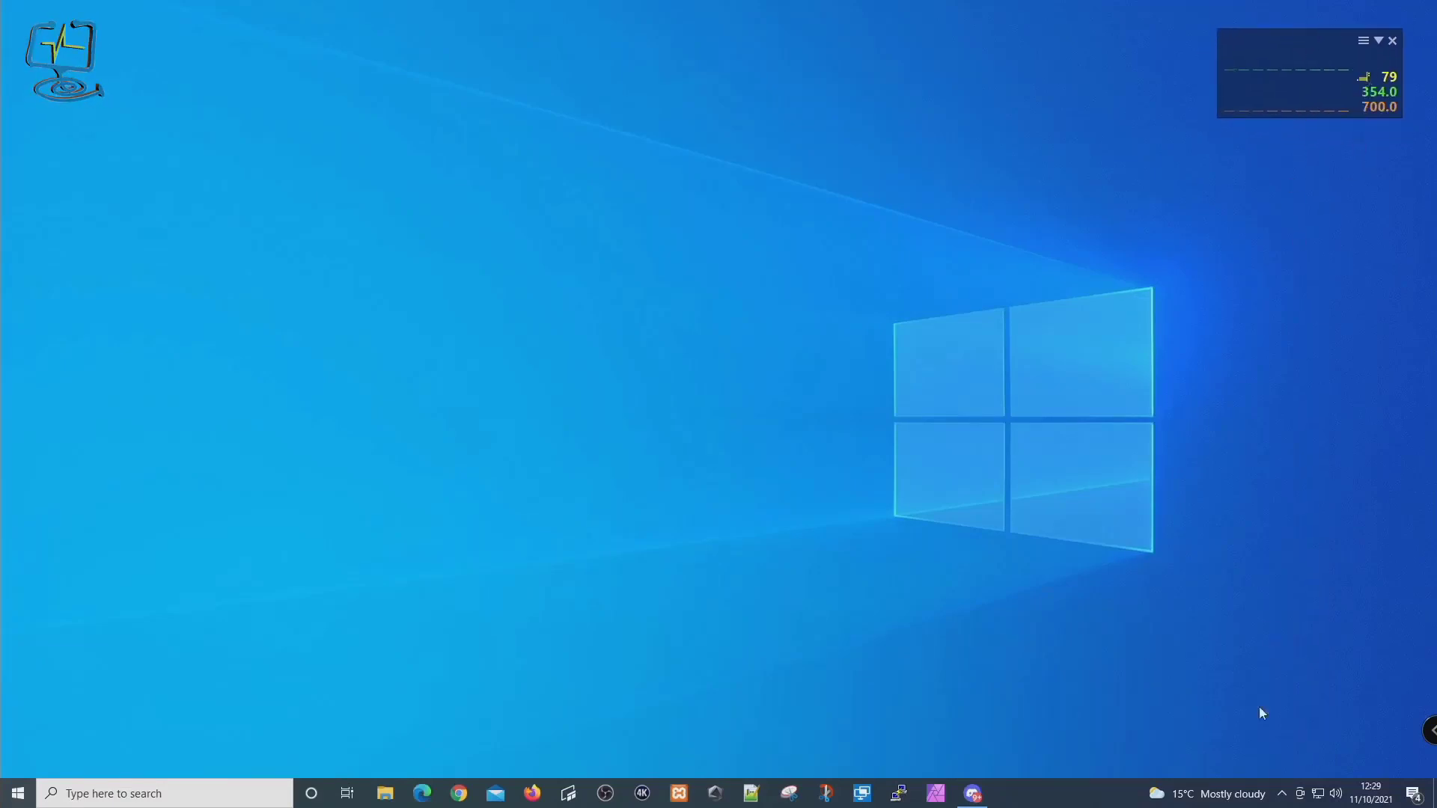
pyautogui.click(1366, 42)
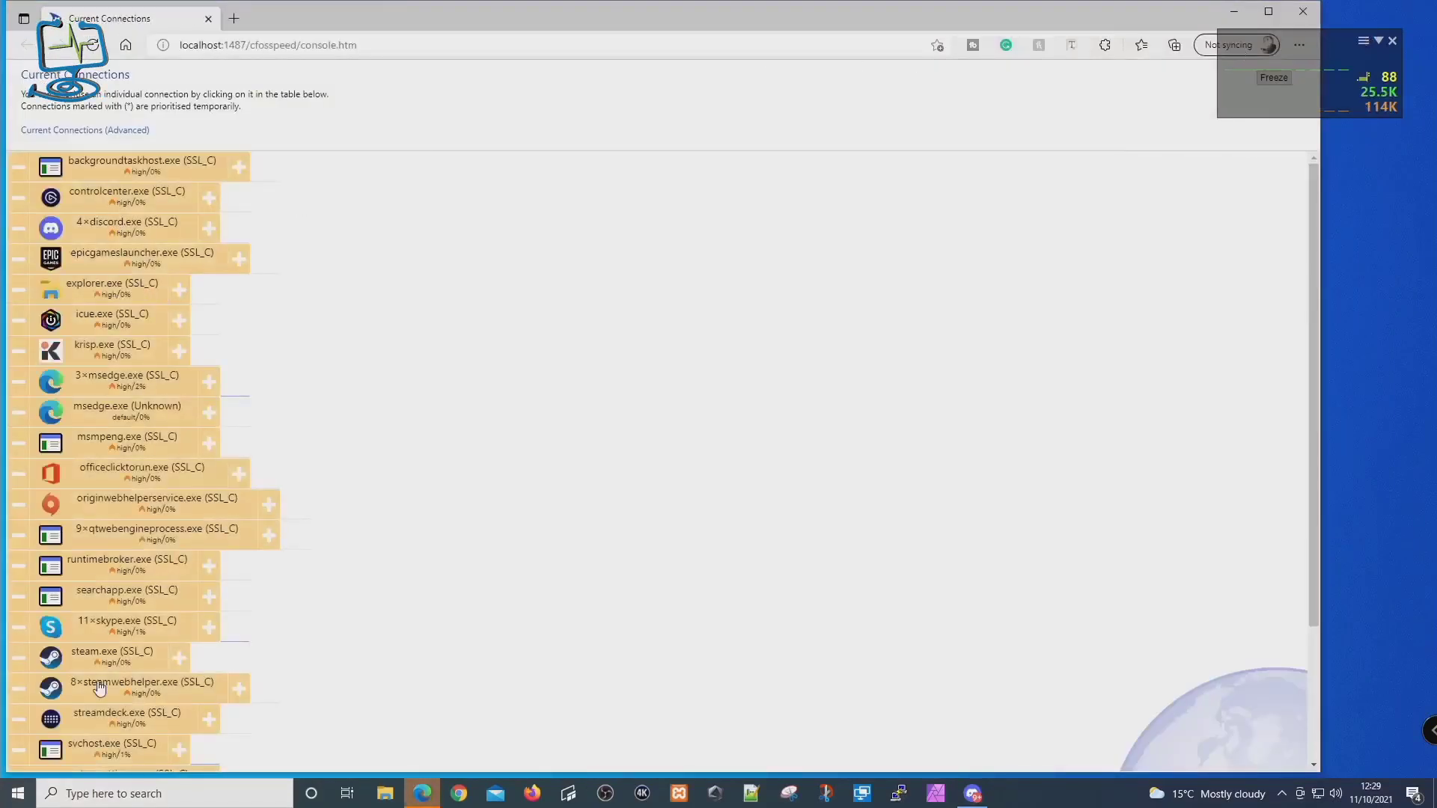
pyautogui.moveTo(162, 44)
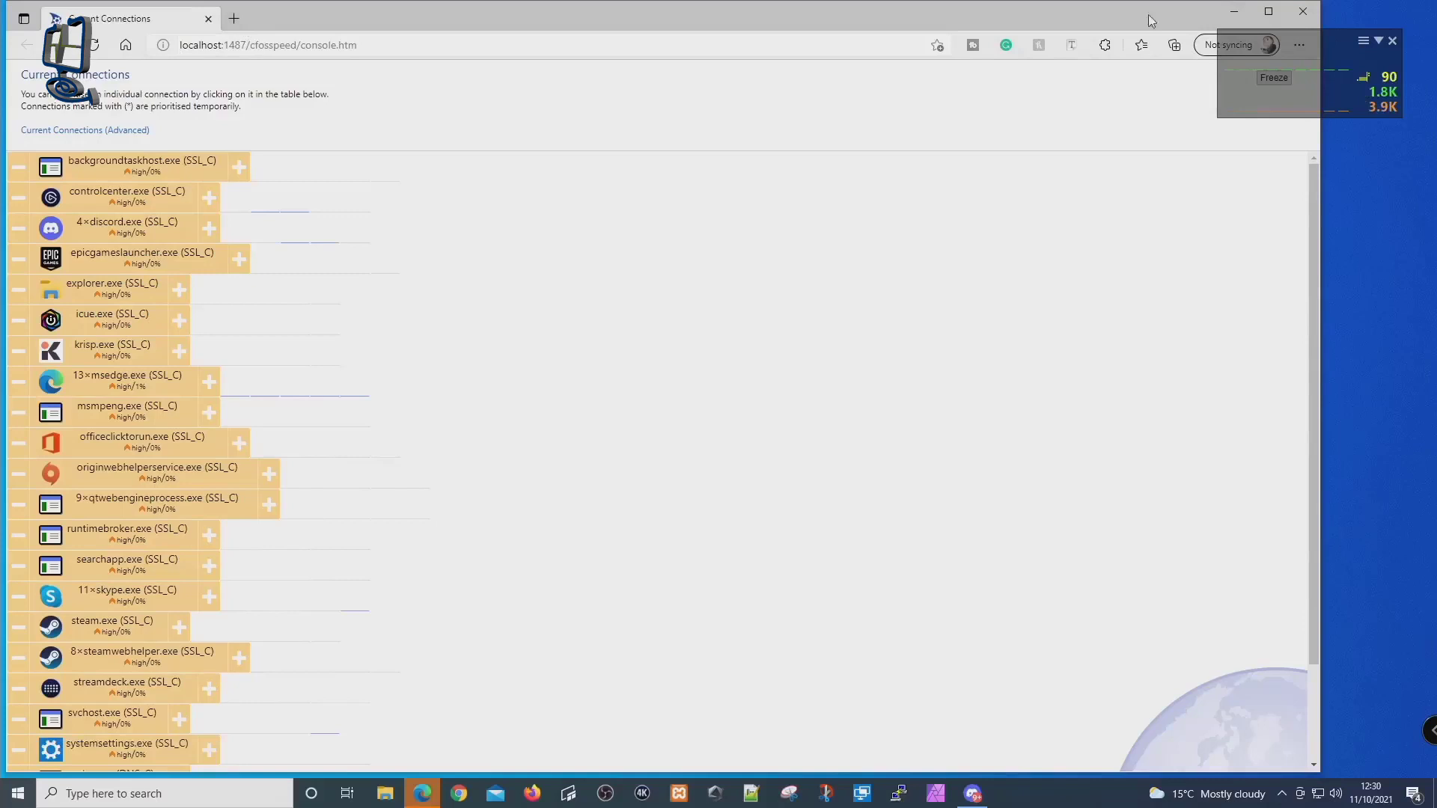
pyautogui.click(1301, 11)
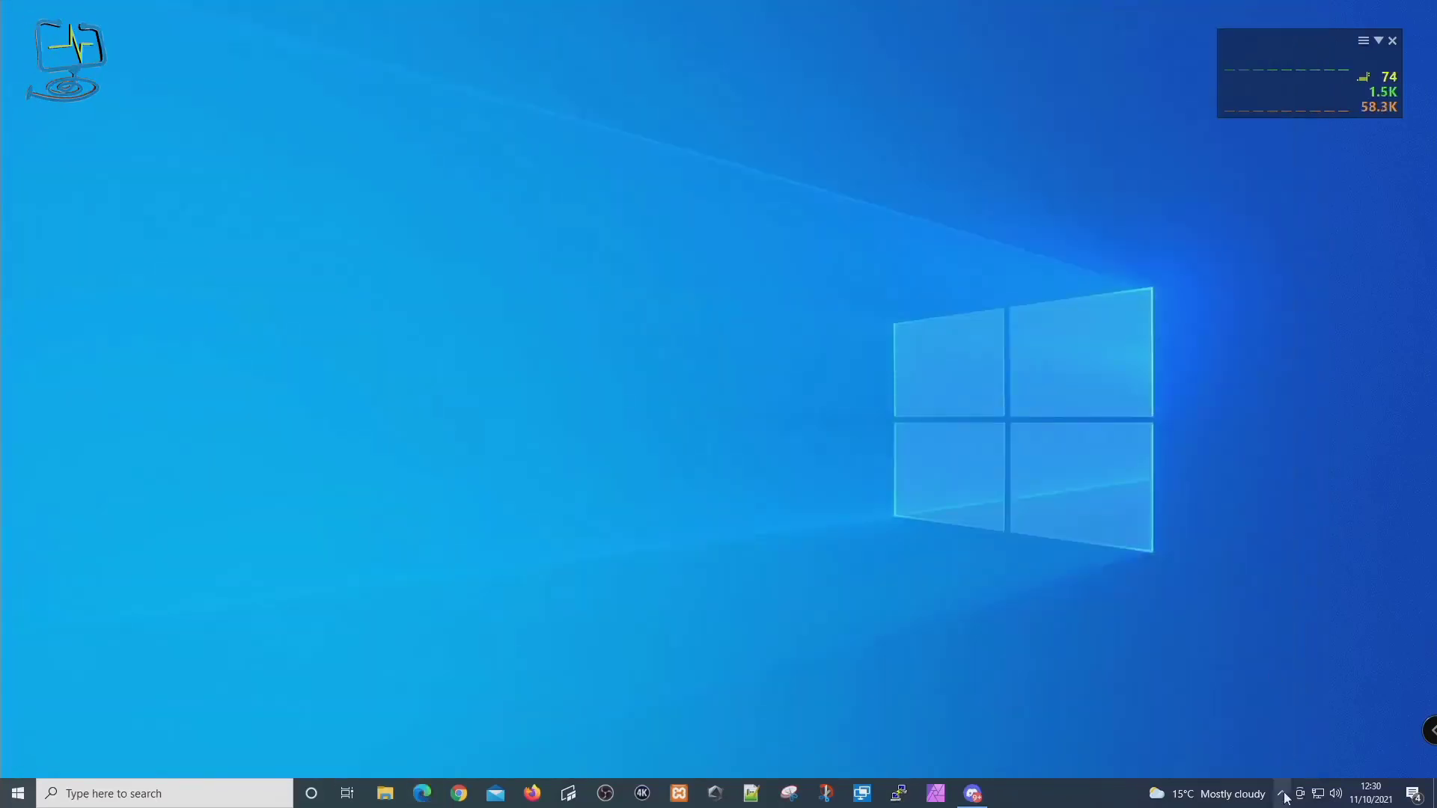
# - From the Turbo LAN tray icon, run 'Check for new version now' under Program updates
pyautogui.click(1282, 794)
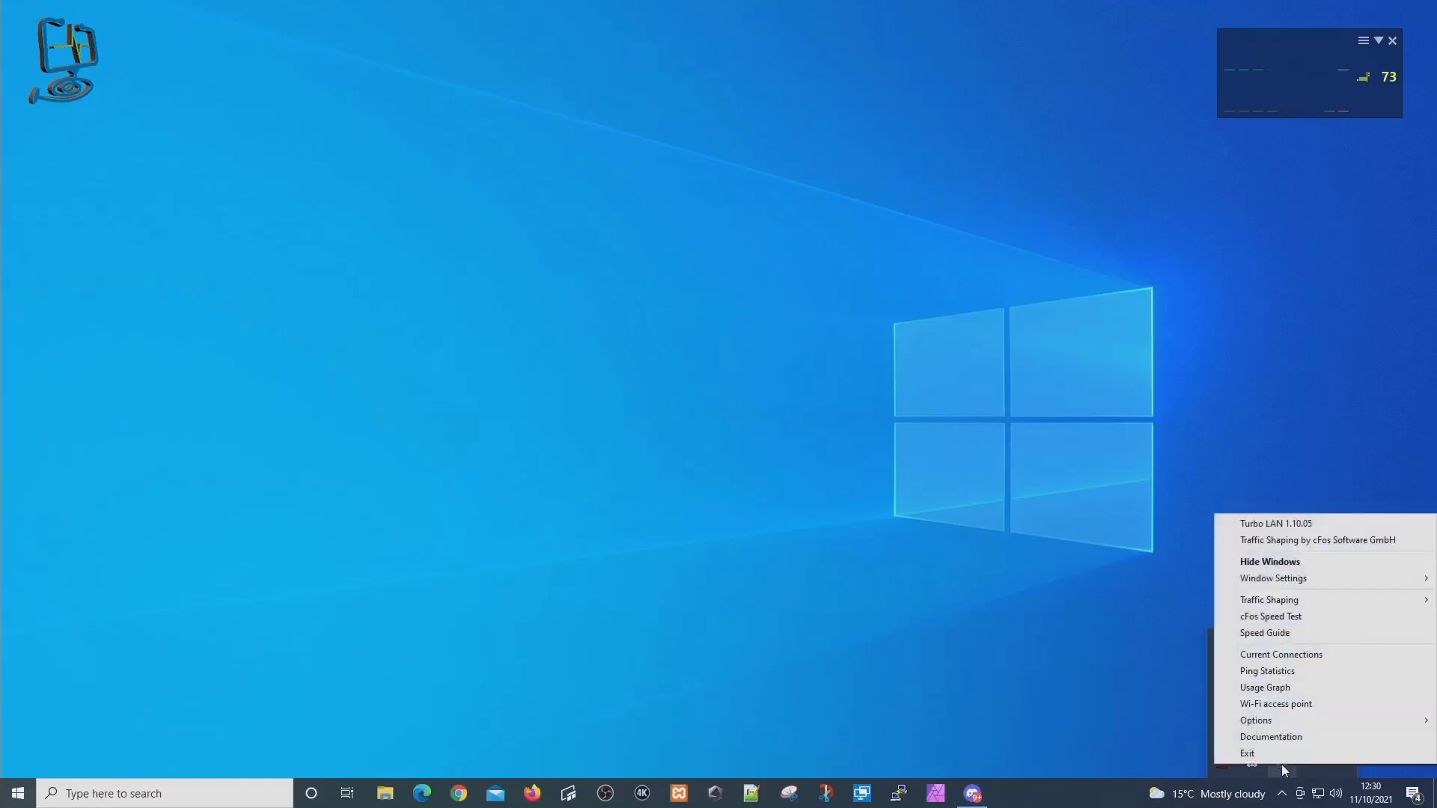
pyautogui.moveTo(1271, 737)
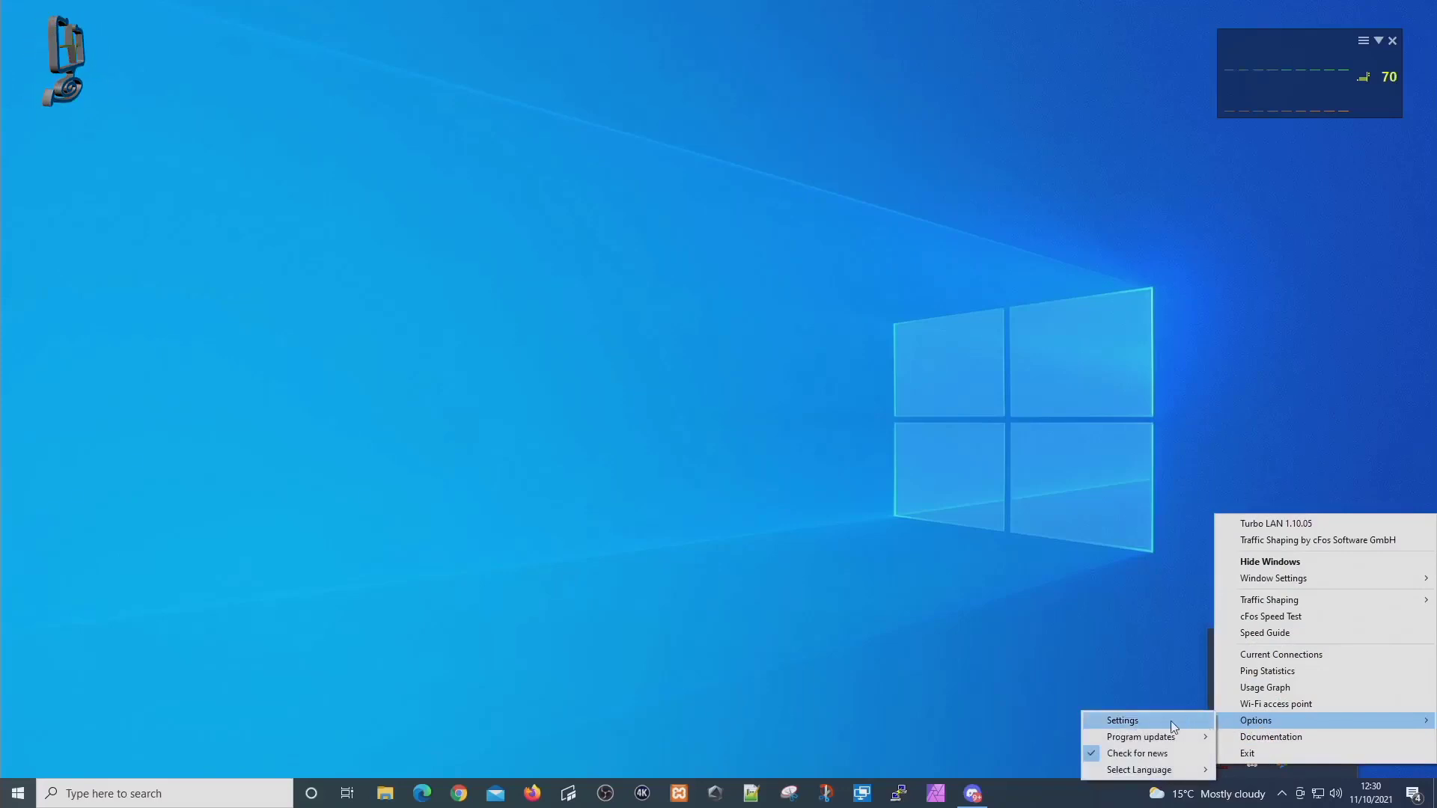
pyautogui.moveTo(1141, 736)
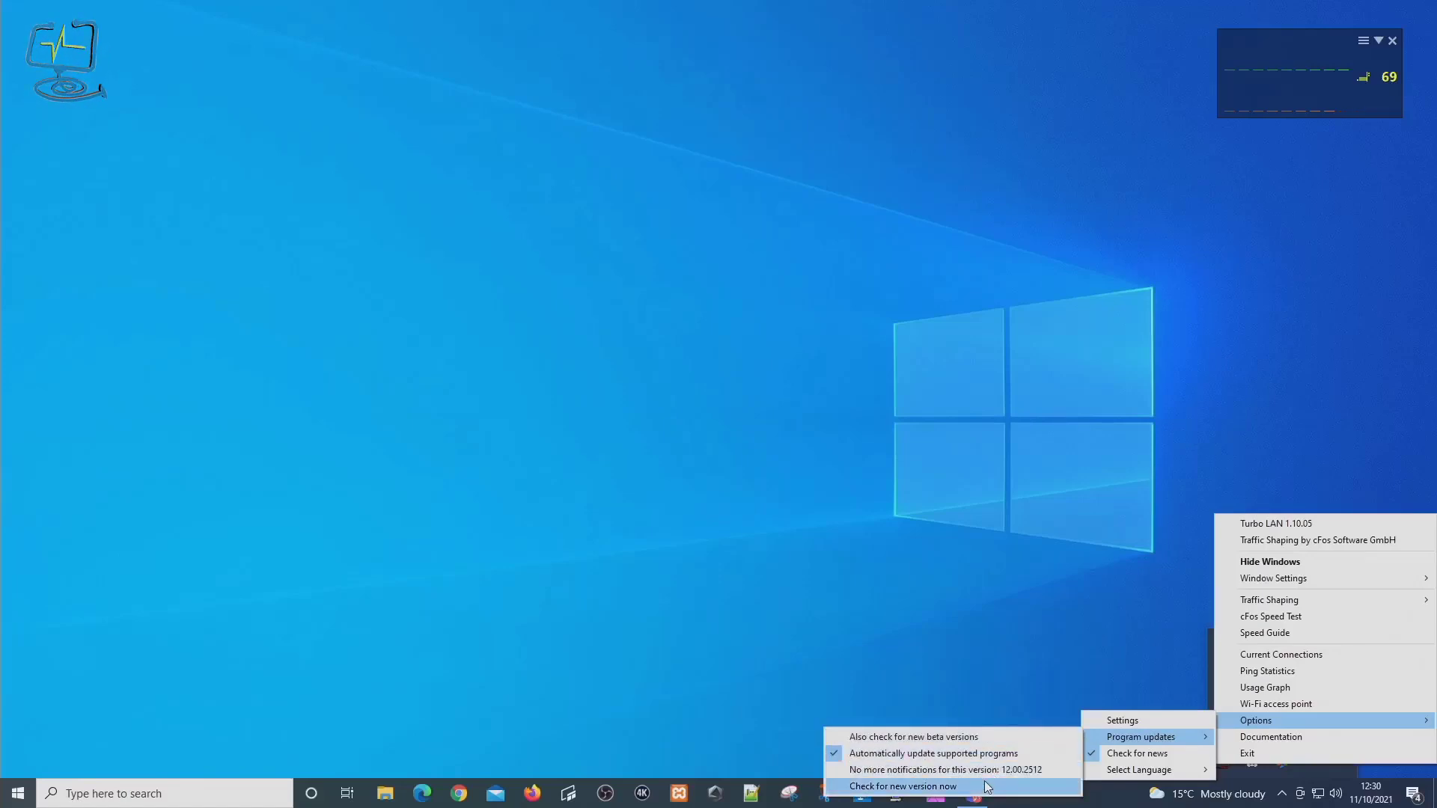
pyautogui.click(903, 786)
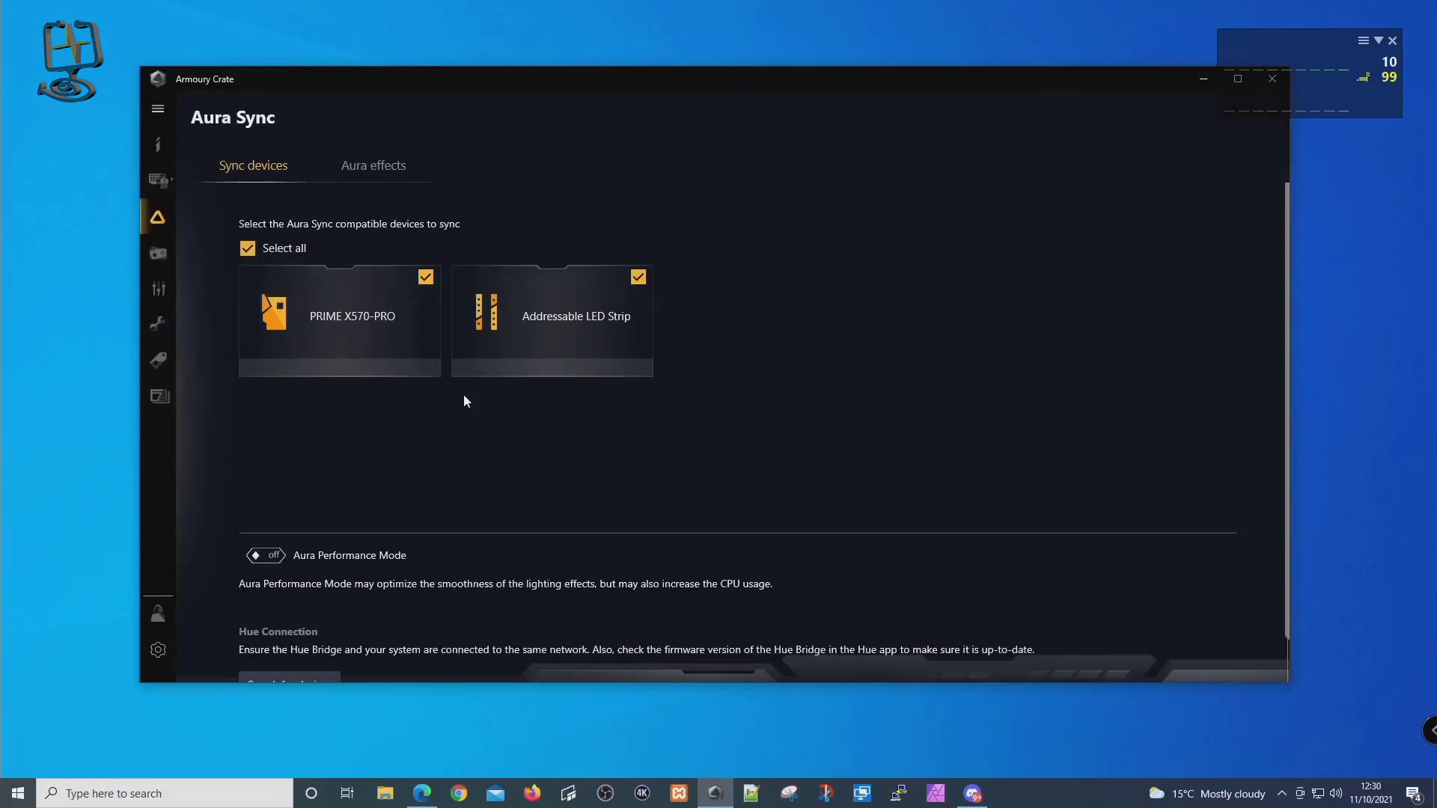
# - Show Armoury Crate's Tools > Utility downloads listing Turbo LAN 1.10.12, then reveal the hidden tray icons
pyautogui.click(157, 323)
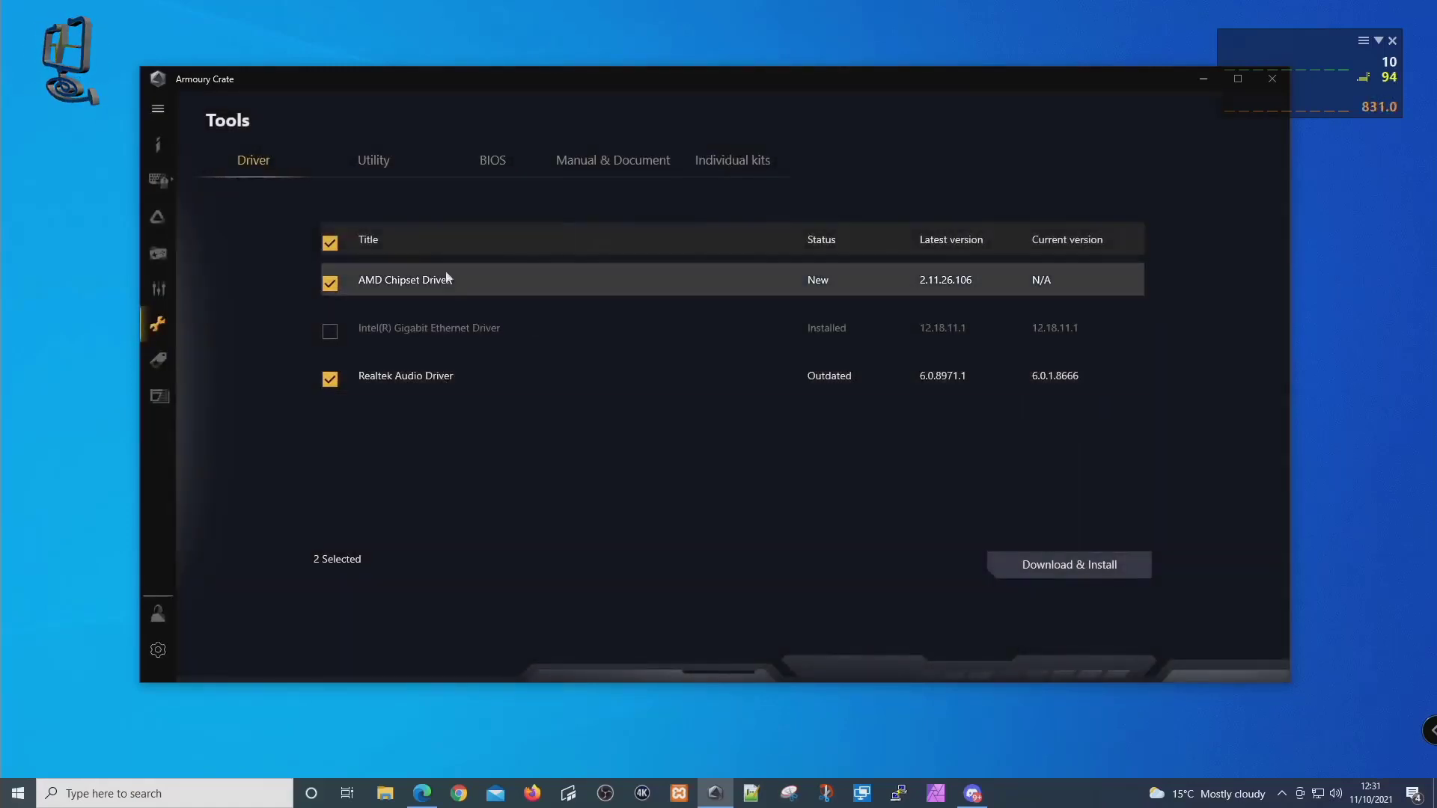
pyautogui.click(373, 161)
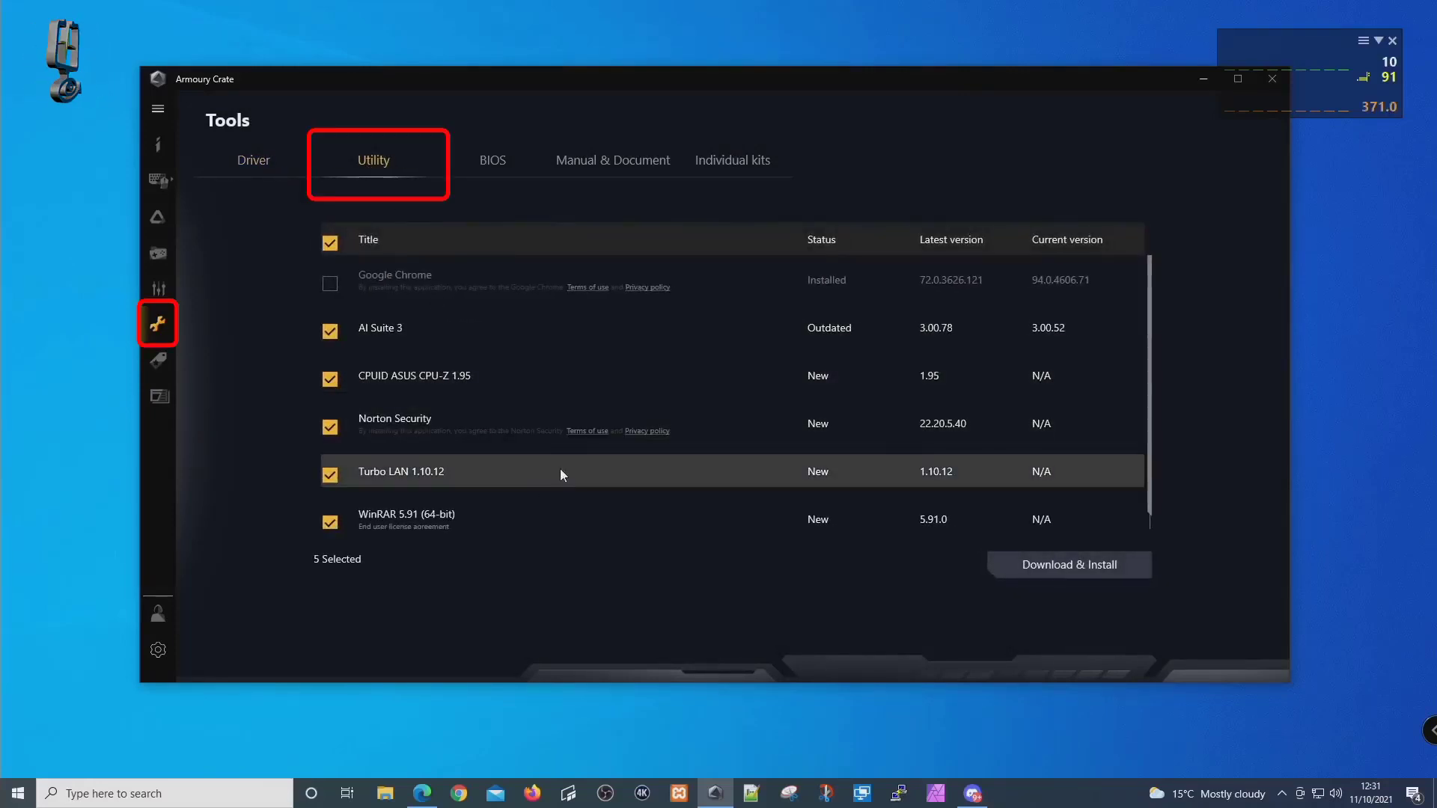
pyautogui.moveTo(1049, 477)
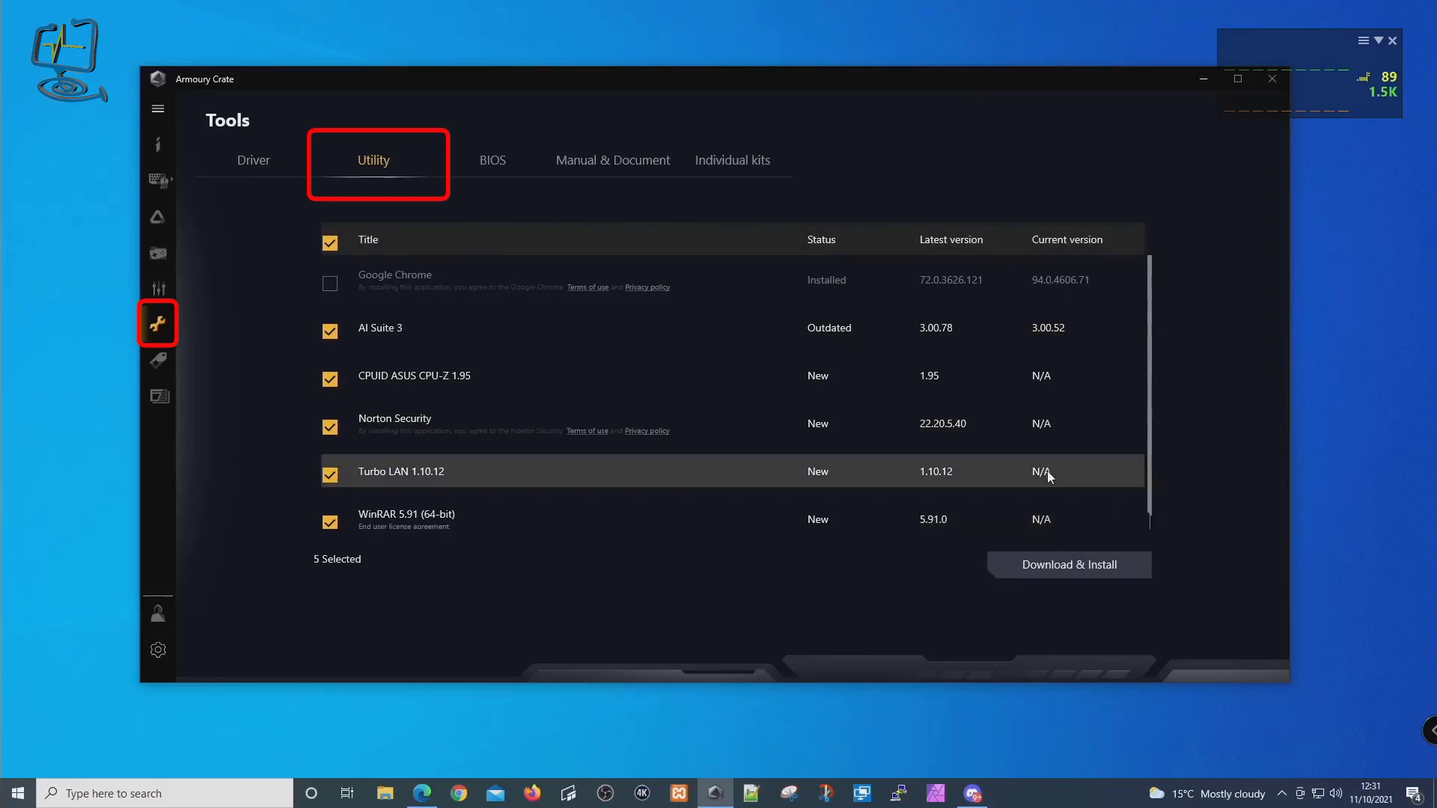
pyautogui.moveTo(401, 472)
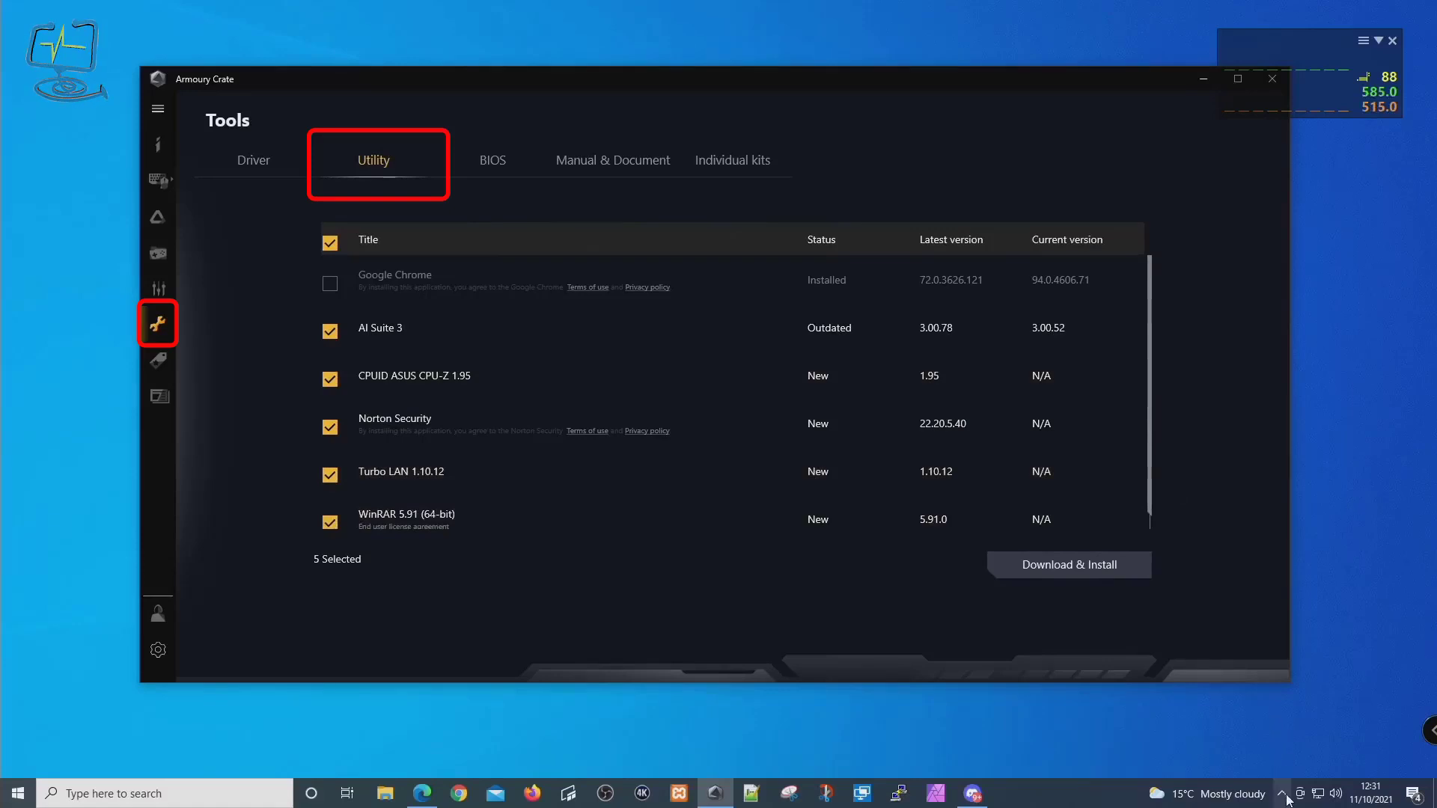
pyautogui.click(1283, 793)
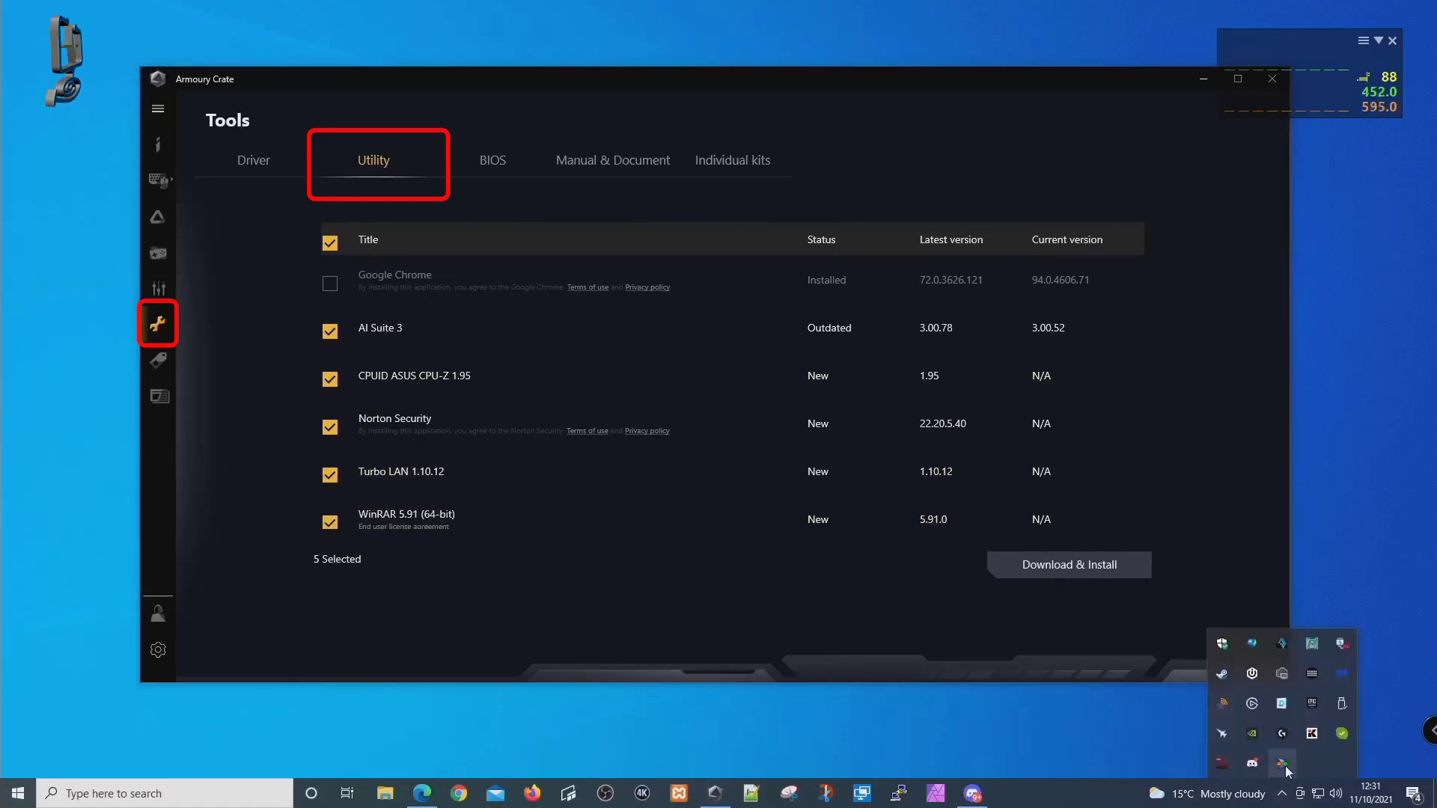
# - Untick Norton Security and WinRAR and start Download & Install for AI Suite 3, CPU-Z and Turbo LAN
pyautogui.rightClick(1282, 762)
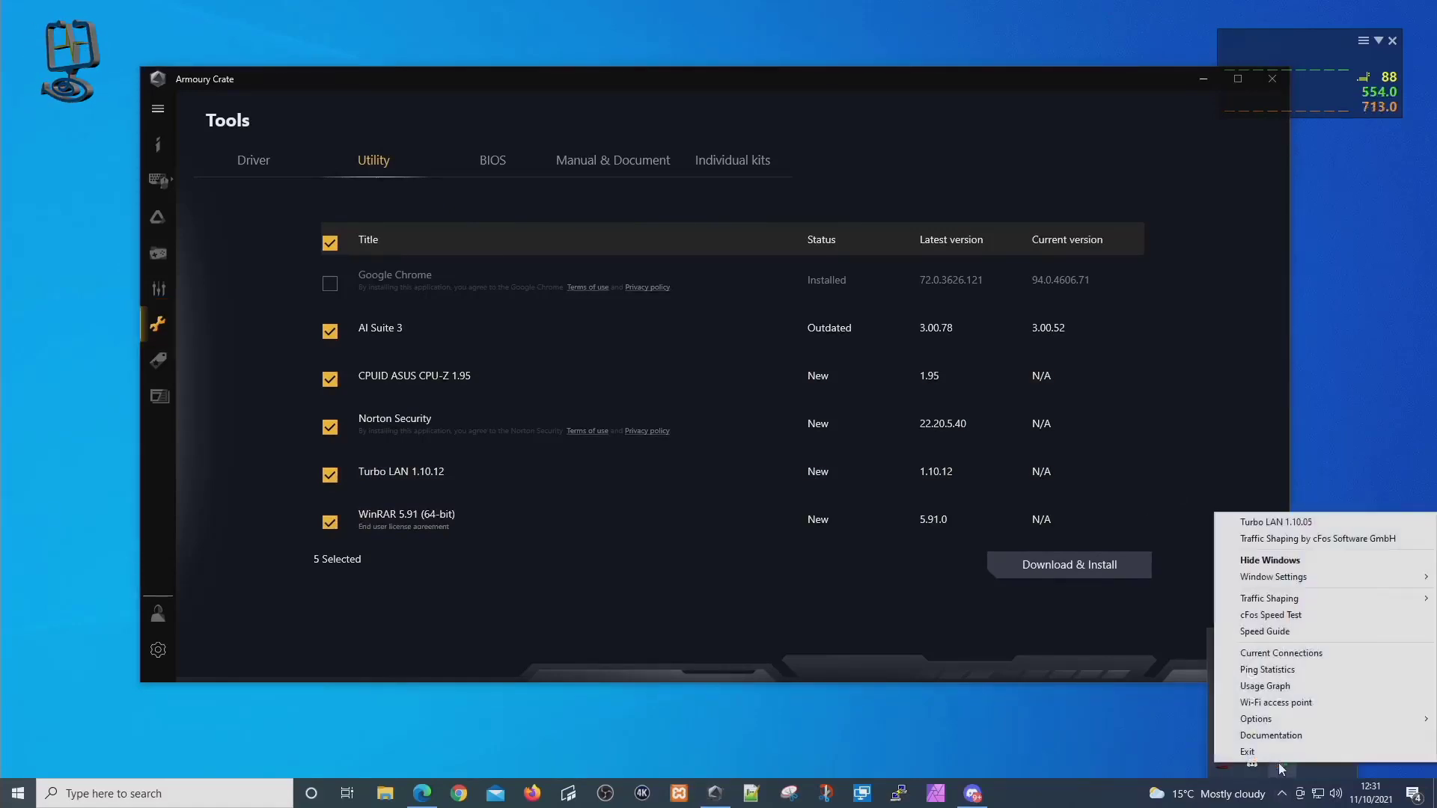
pyautogui.moveTo(1311, 521)
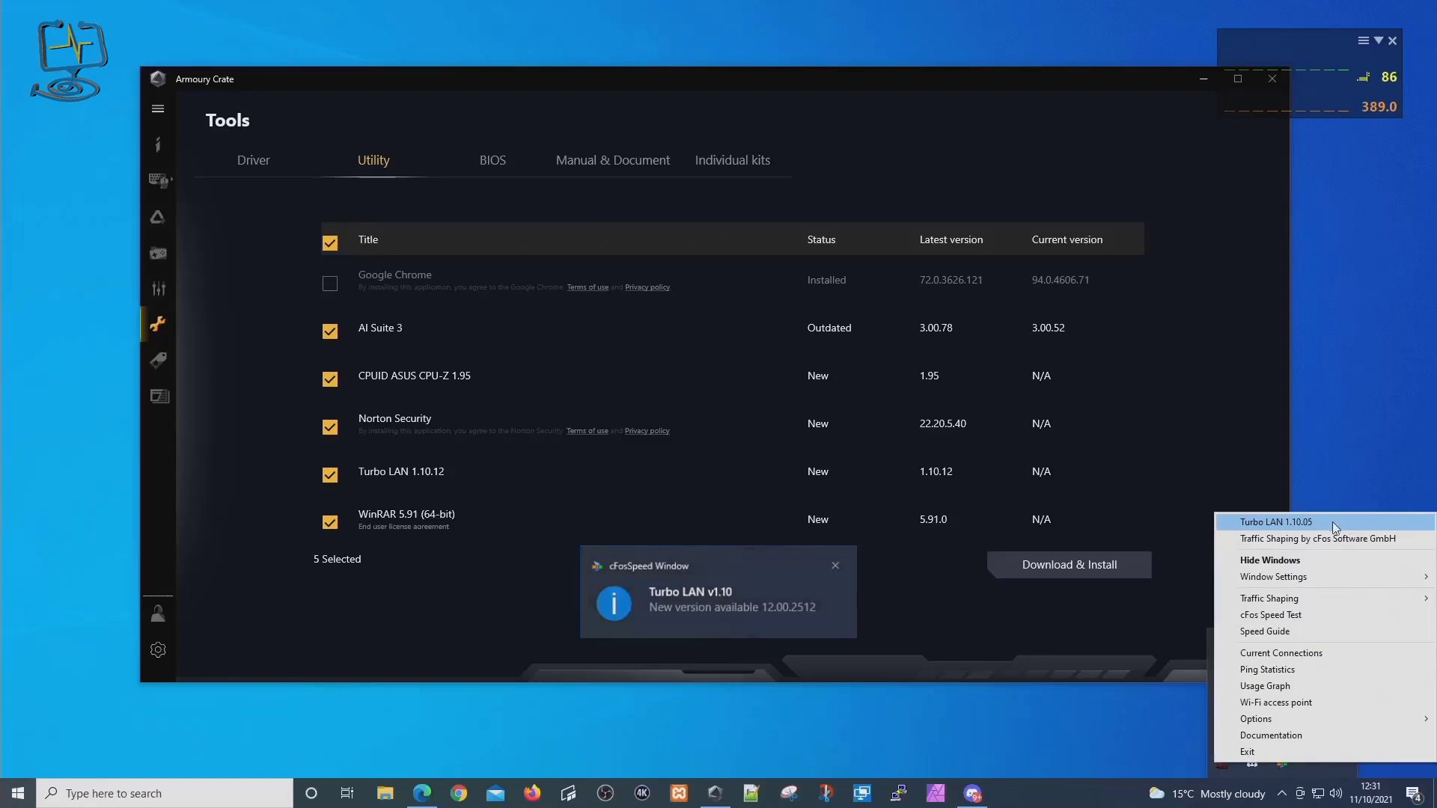
pyautogui.moveTo(468, 477)
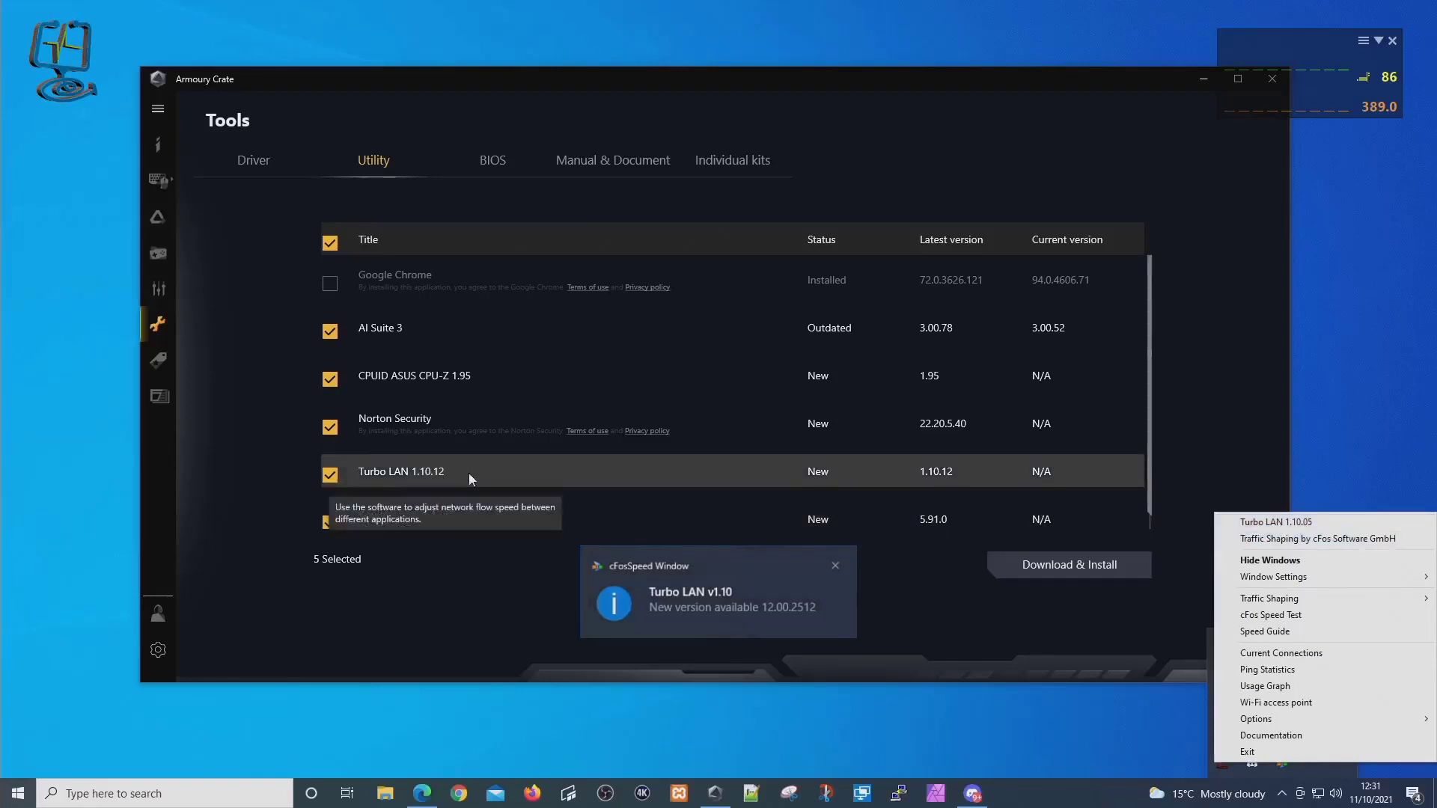
pyautogui.moveTo(957, 481)
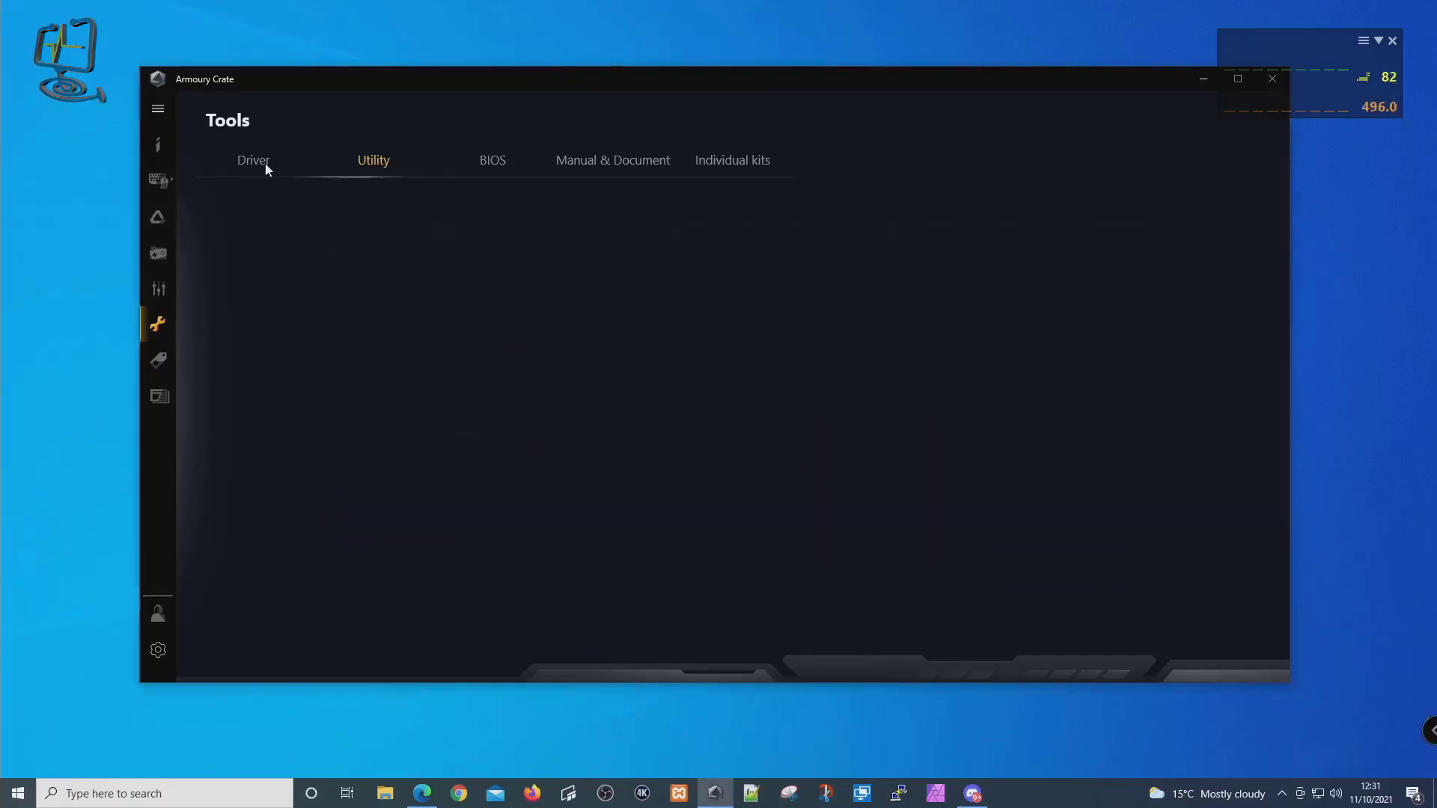
pyautogui.click(373, 161)
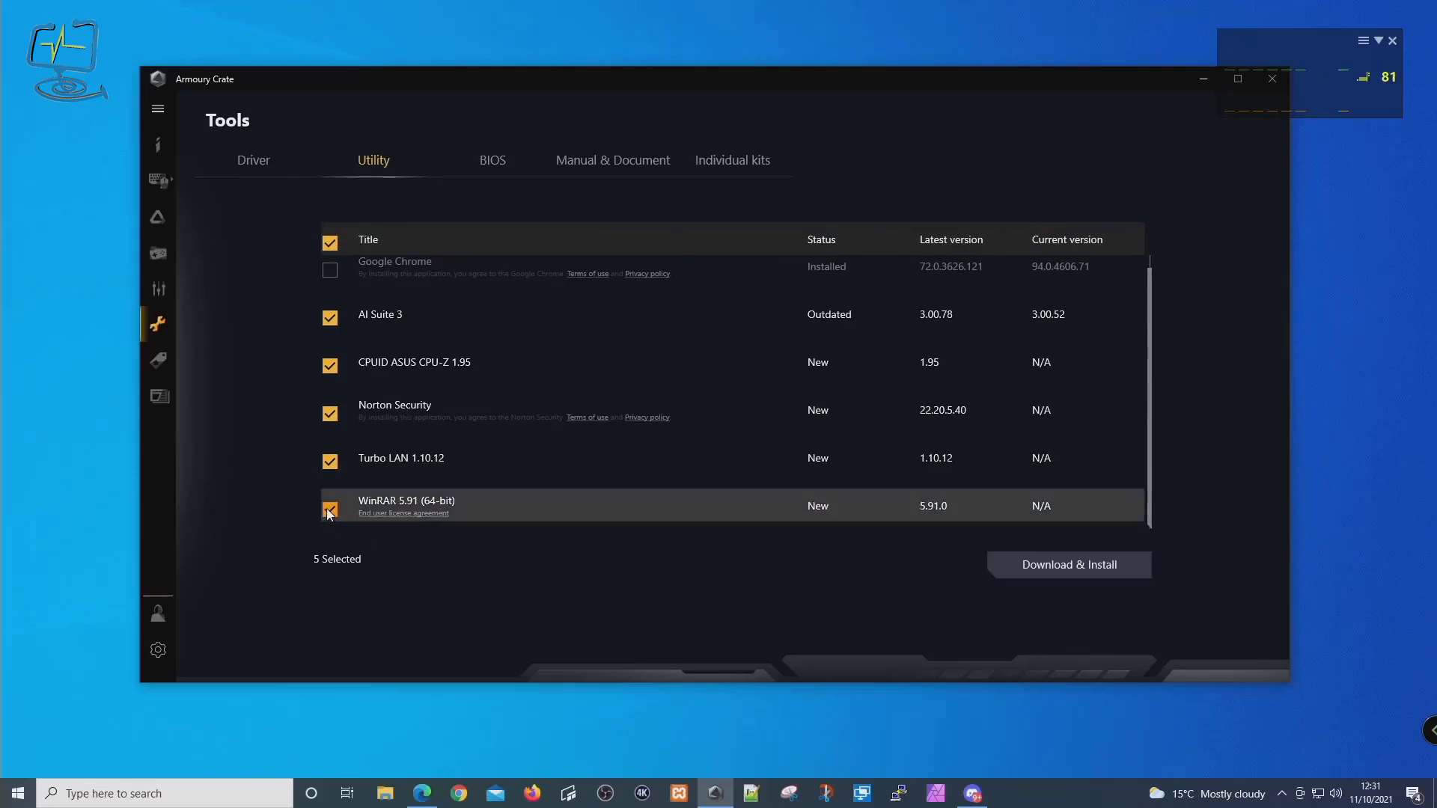
pyautogui.click(329, 509)
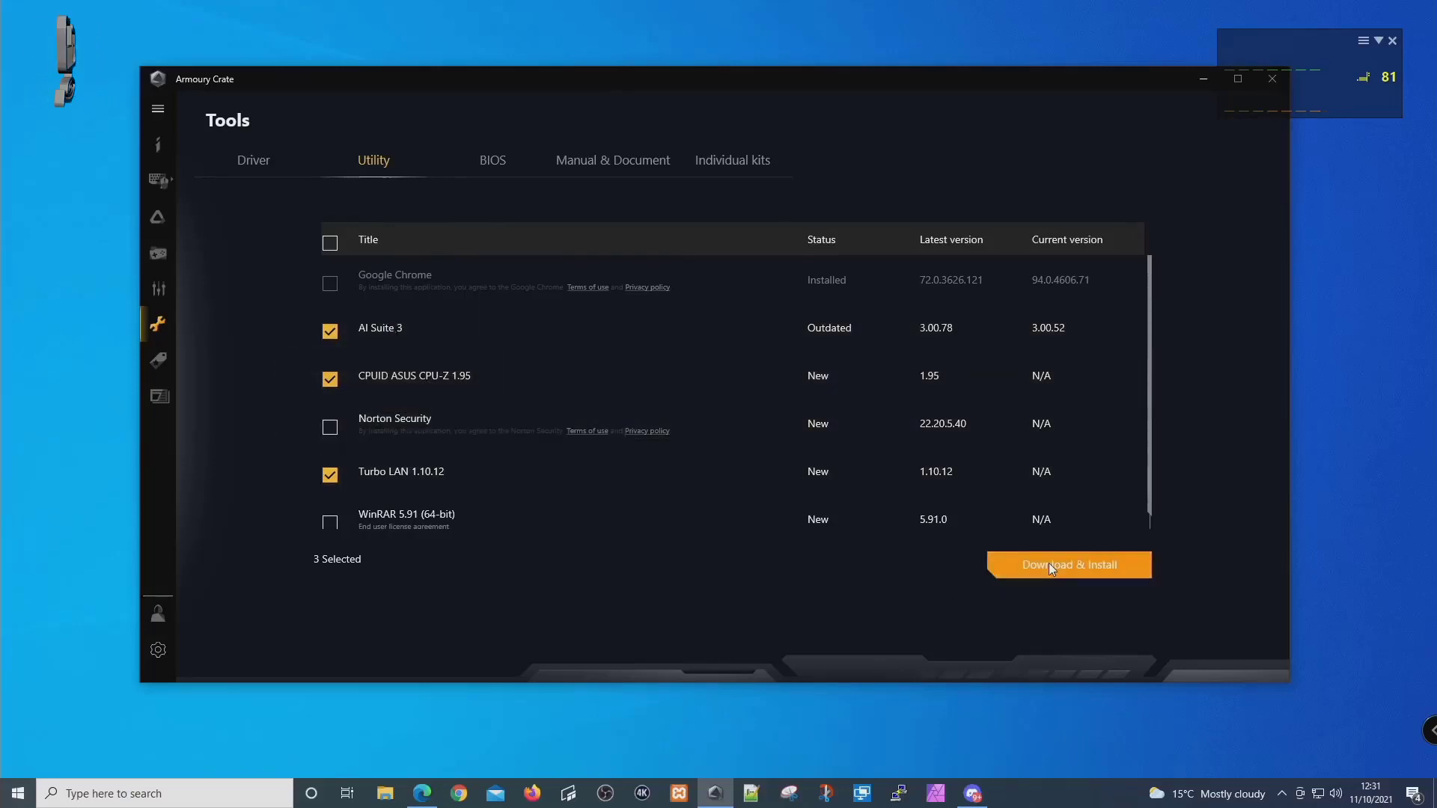
pyautogui.click(1067, 564)
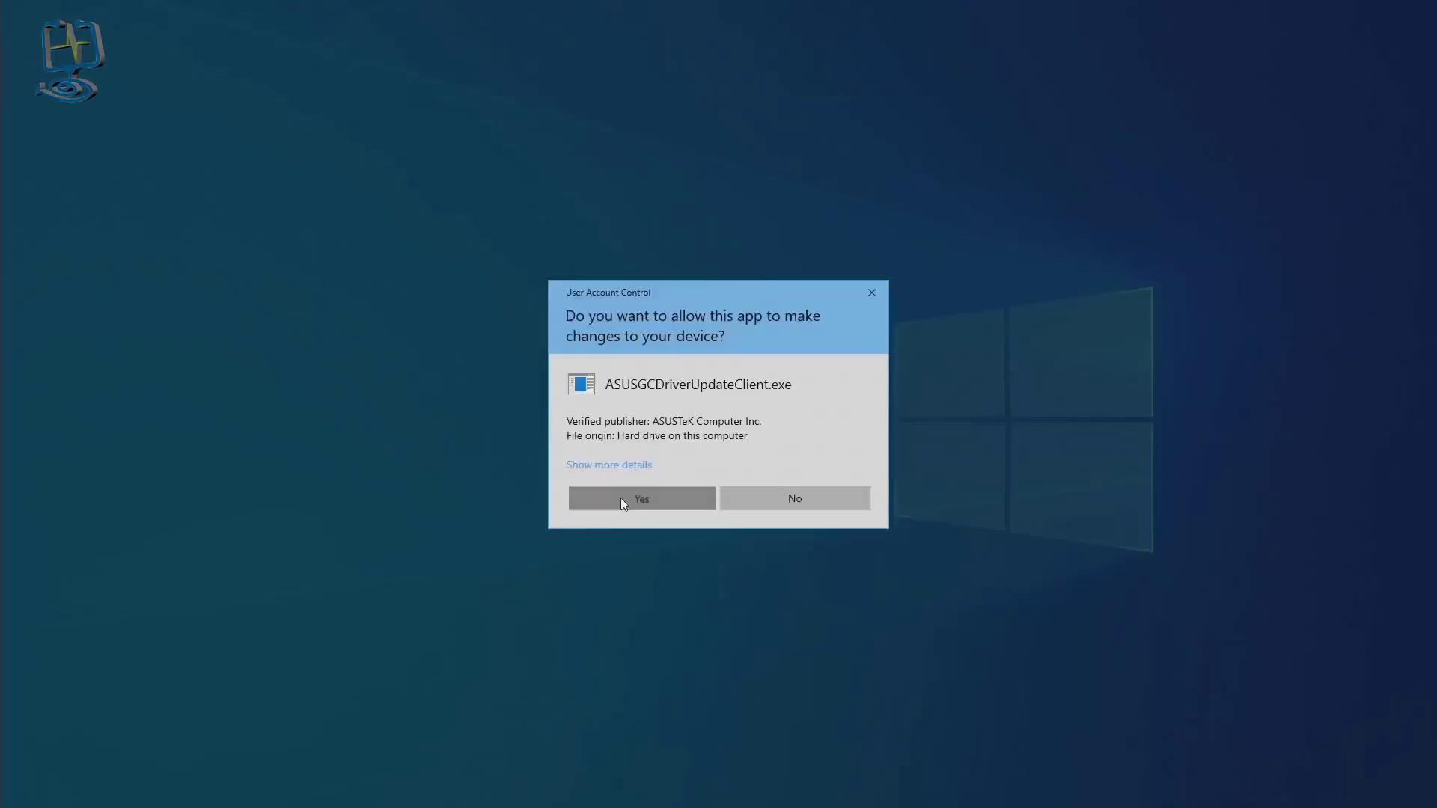
# - Grant the ASUS driver update client UAC permission and Windows Defender Firewall access
pyautogui.click(641, 498)
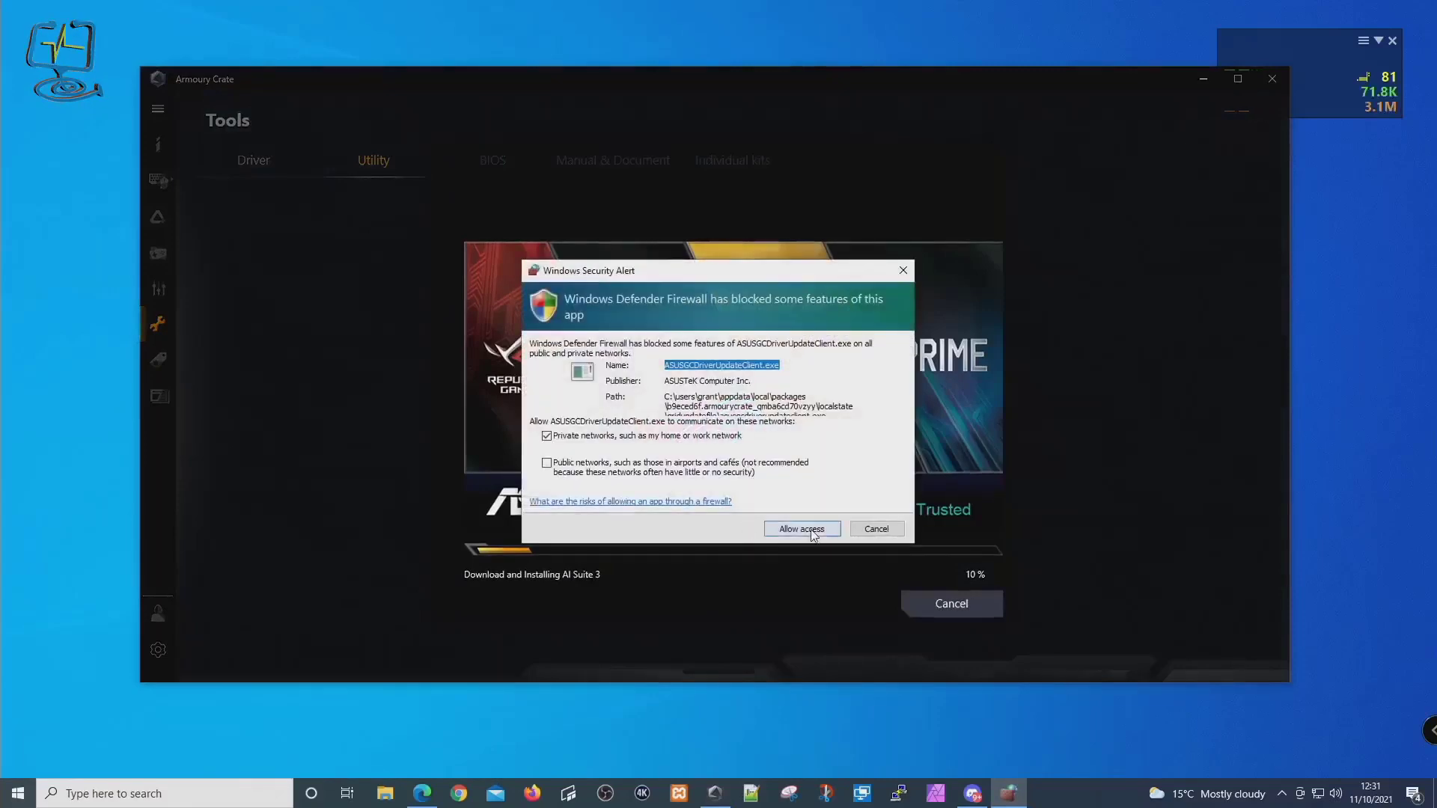
pyautogui.click(800, 528)
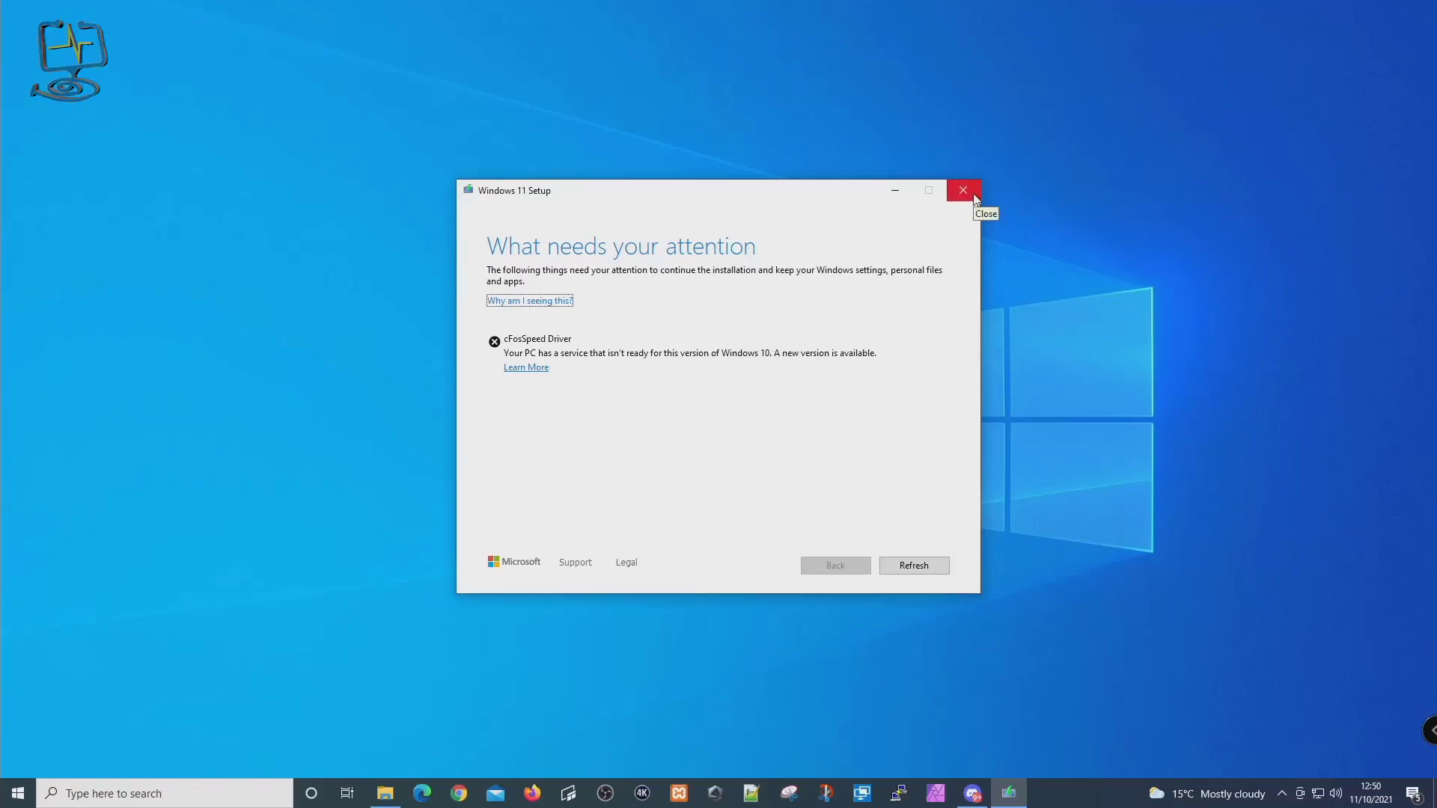
pyautogui.moveTo(913, 566)
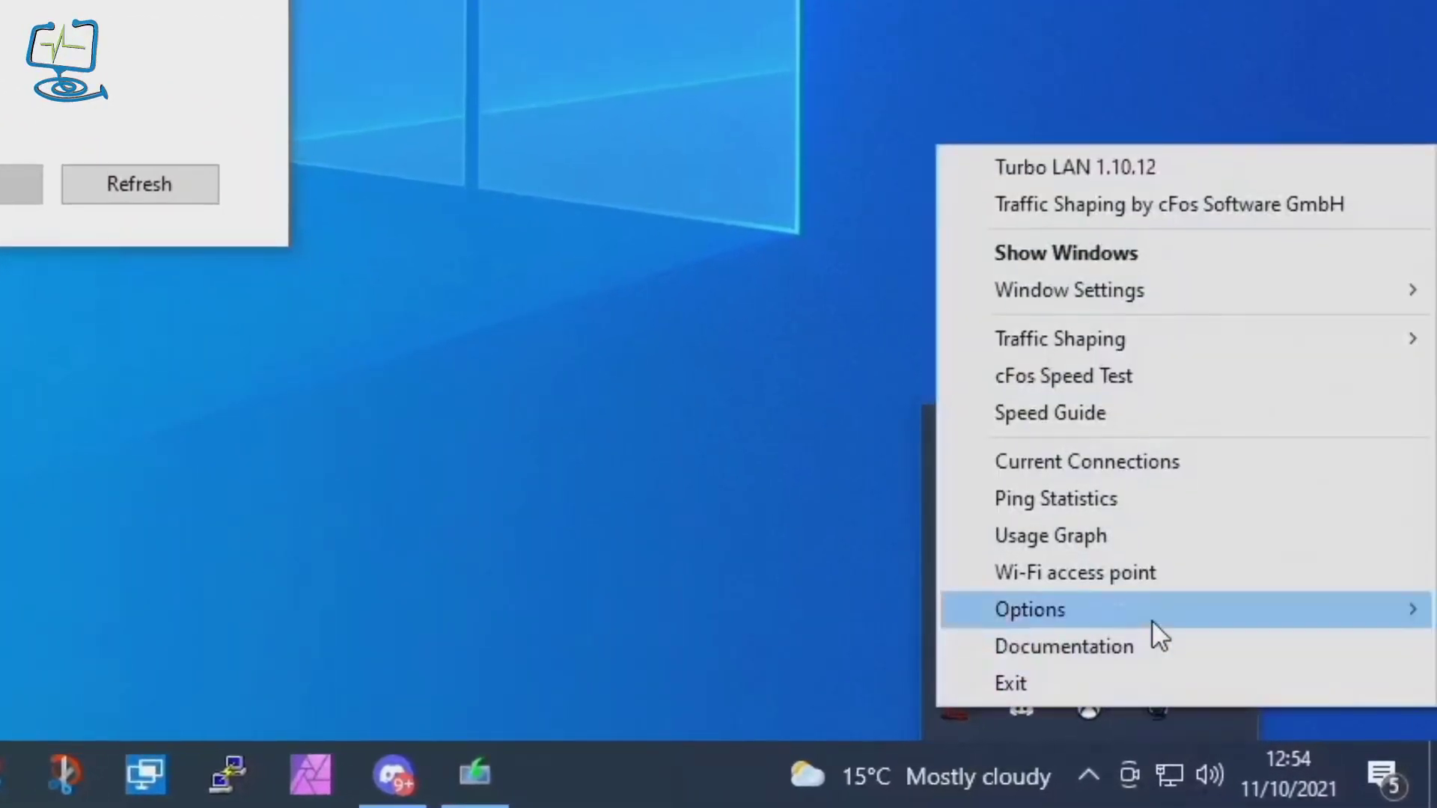
pyautogui.moveTo(1031, 610)
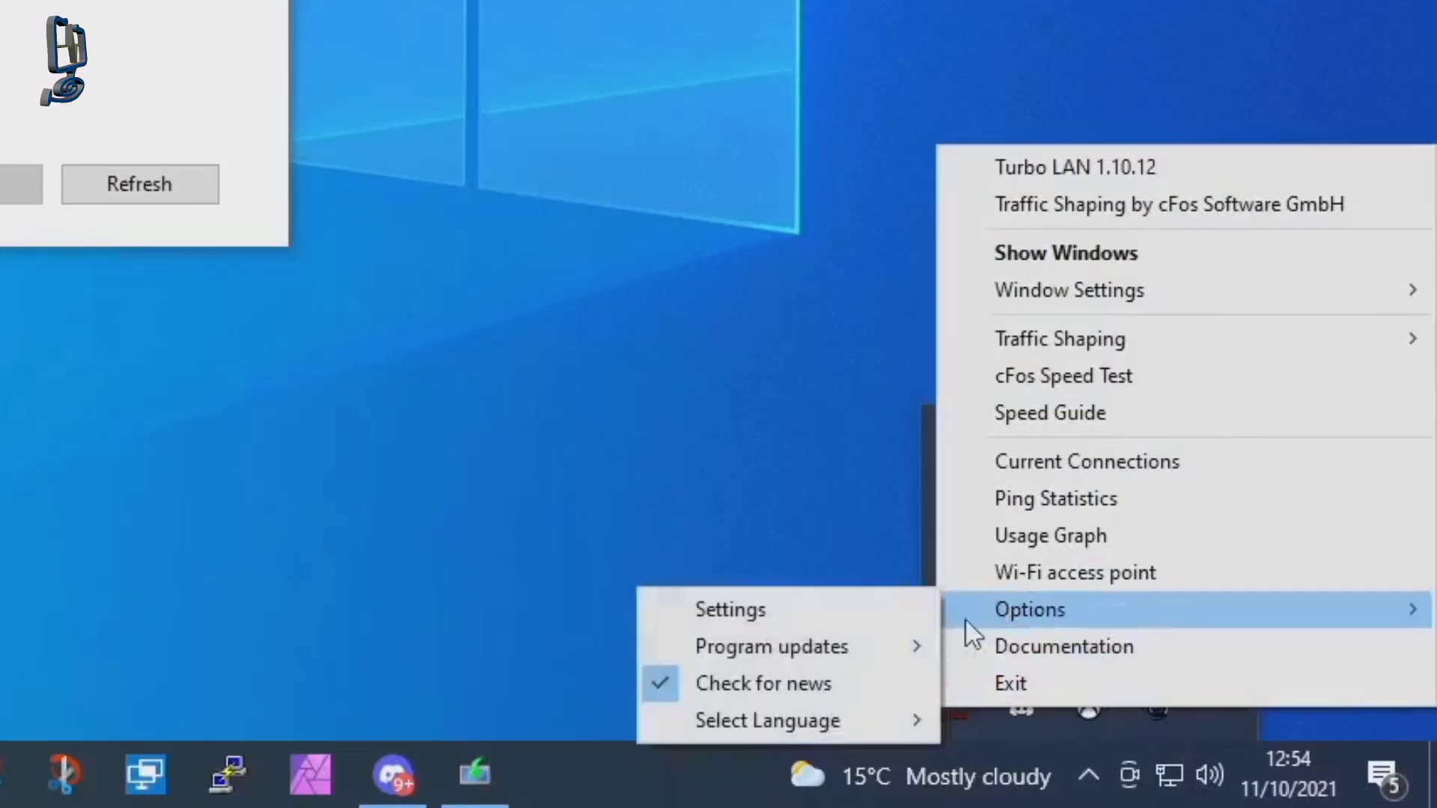
pyautogui.moveTo(771, 646)
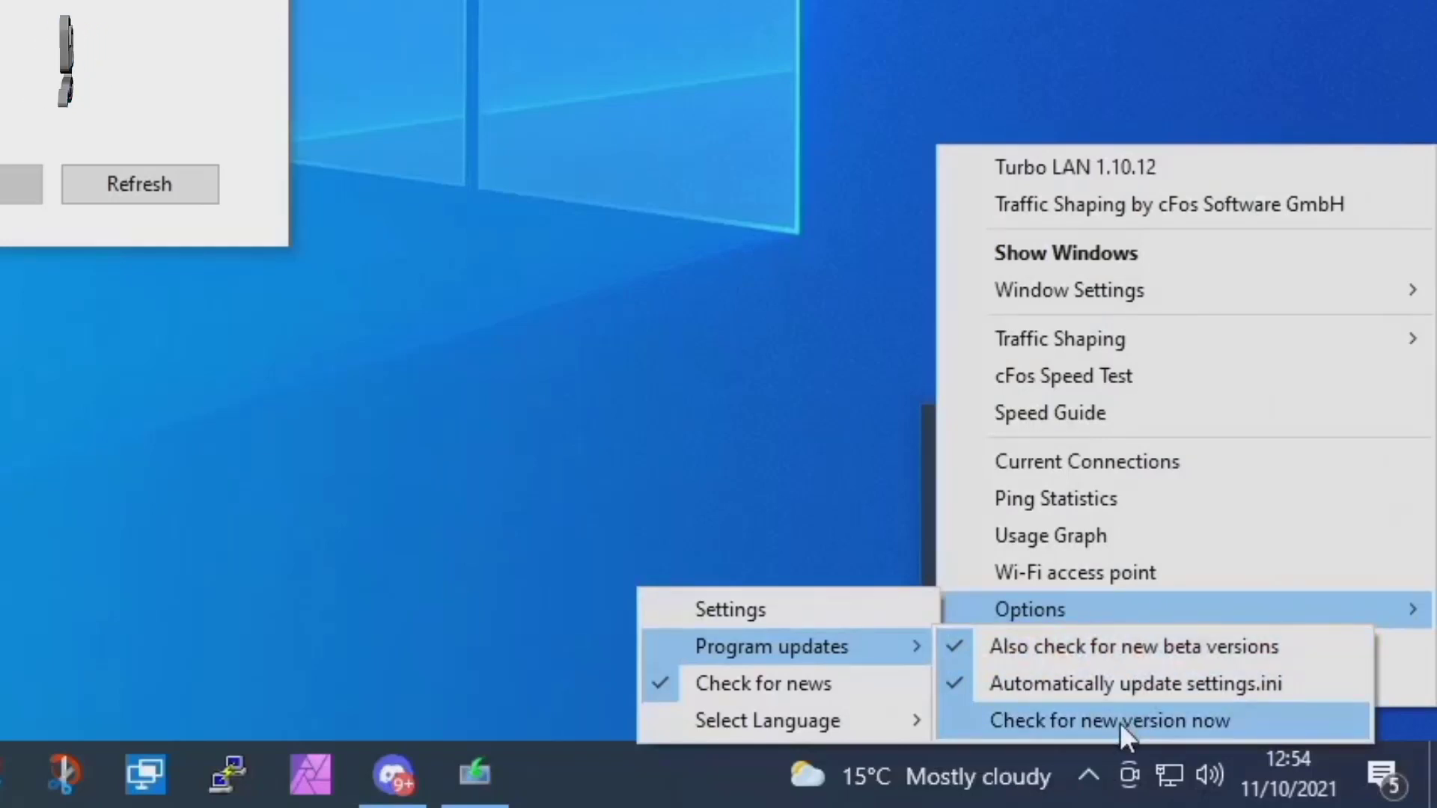
# - Check for a new Turbo LAN version and dismiss the 'v1.10.12, no new version' notice
pyautogui.click(1110, 720)
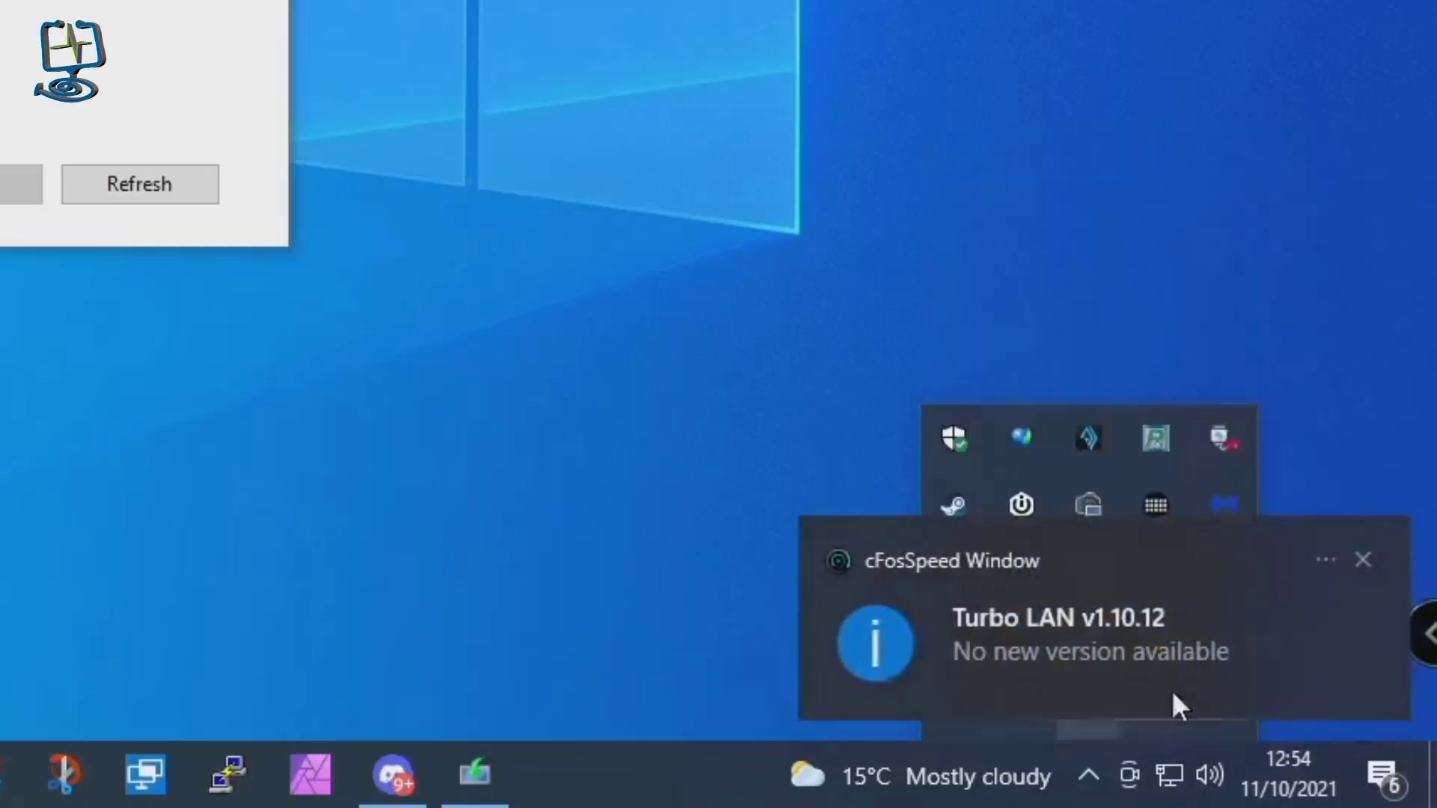
pyautogui.moveTo(1072, 632)
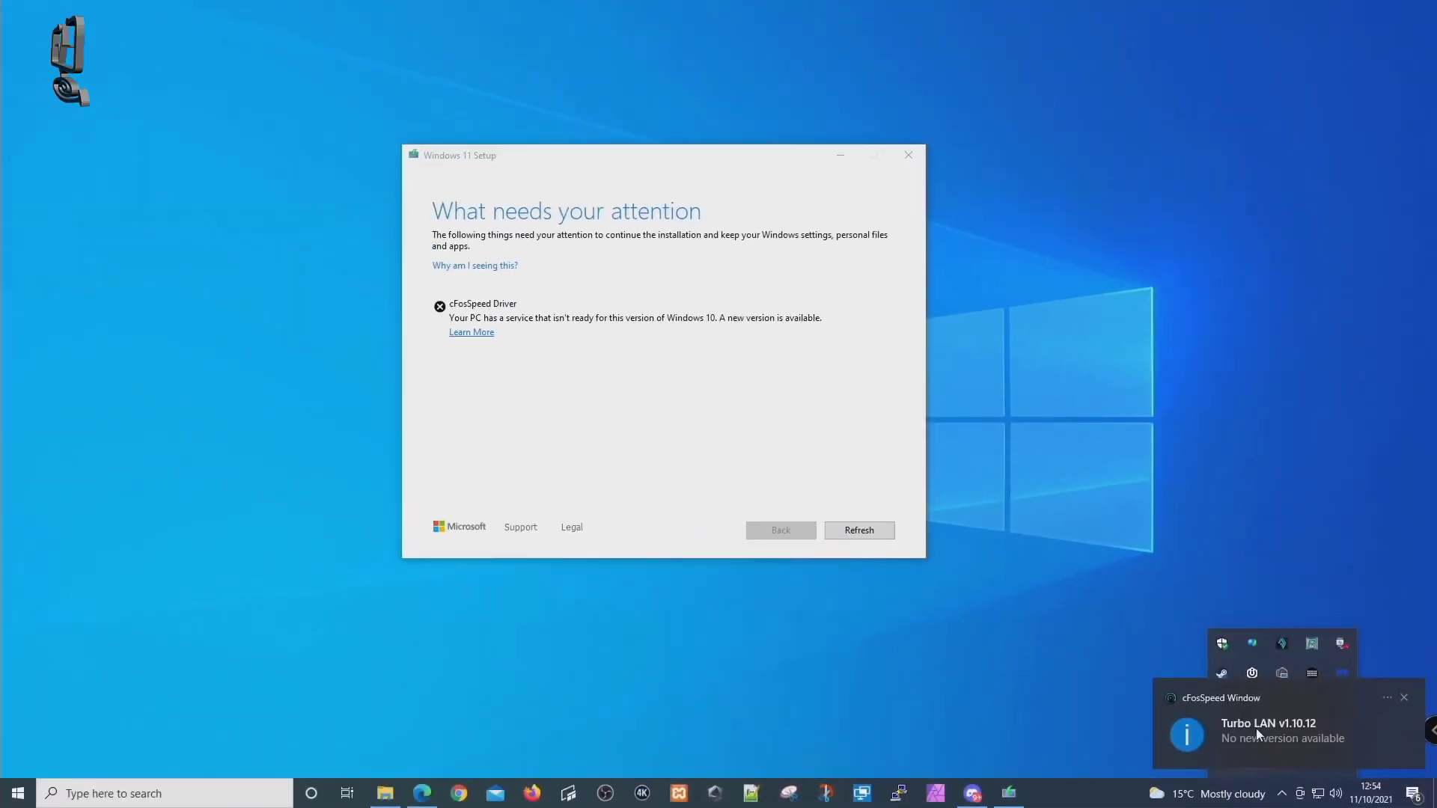
pyautogui.click(1403, 698)
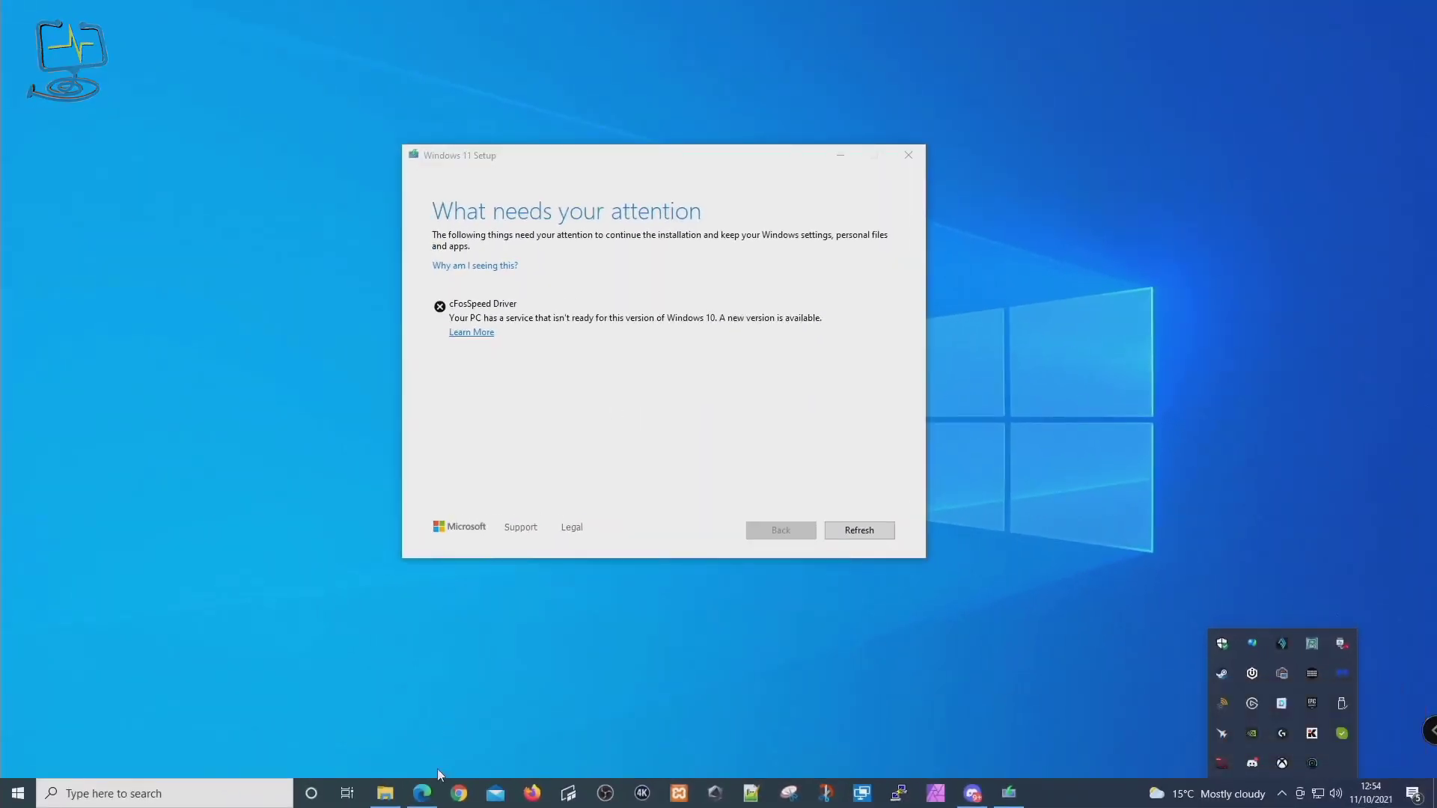
# - Download the cFosSpeed v12.01 beta installer in Edge and run it over the existing licensed version
pyautogui.click(472, 332)
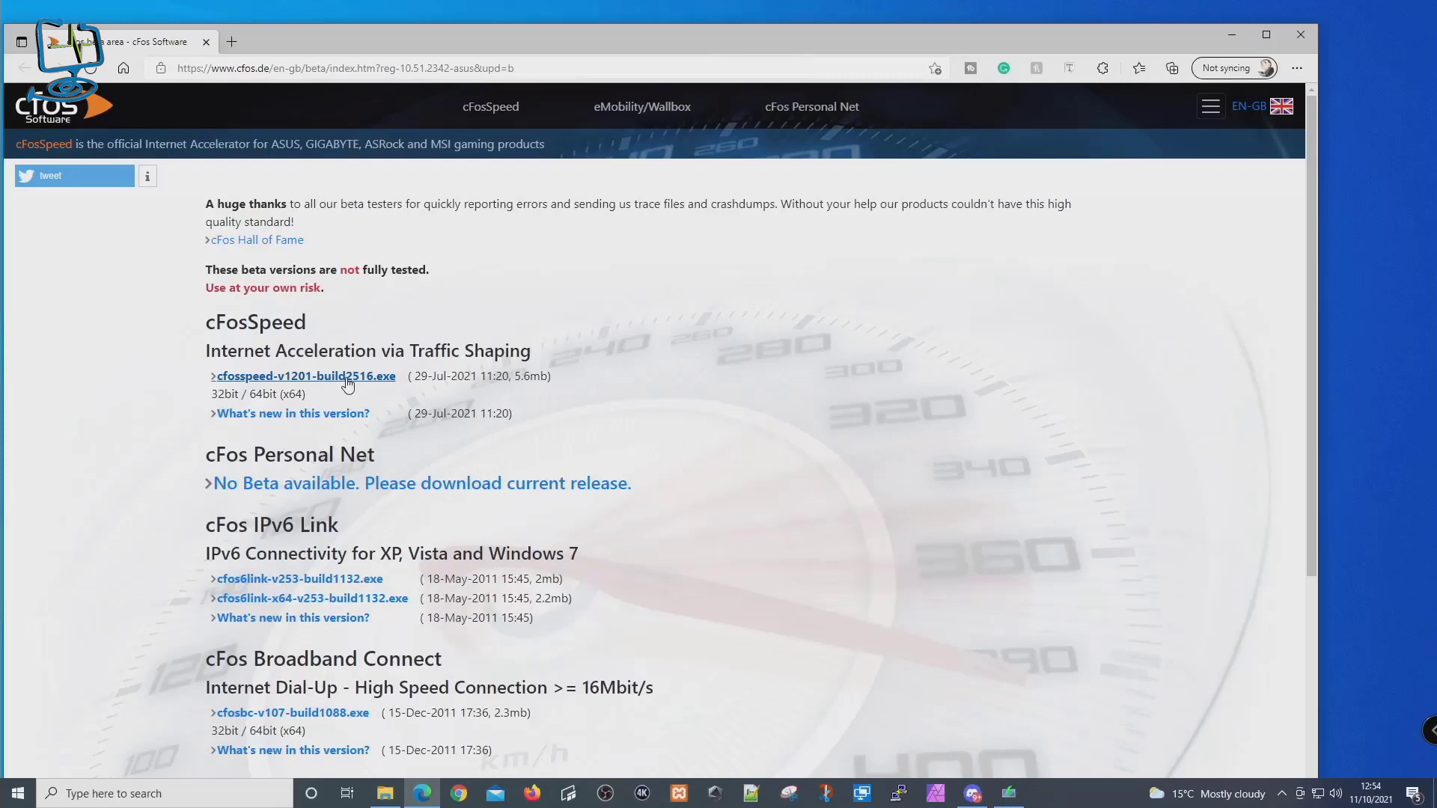
pyautogui.click(305, 376)
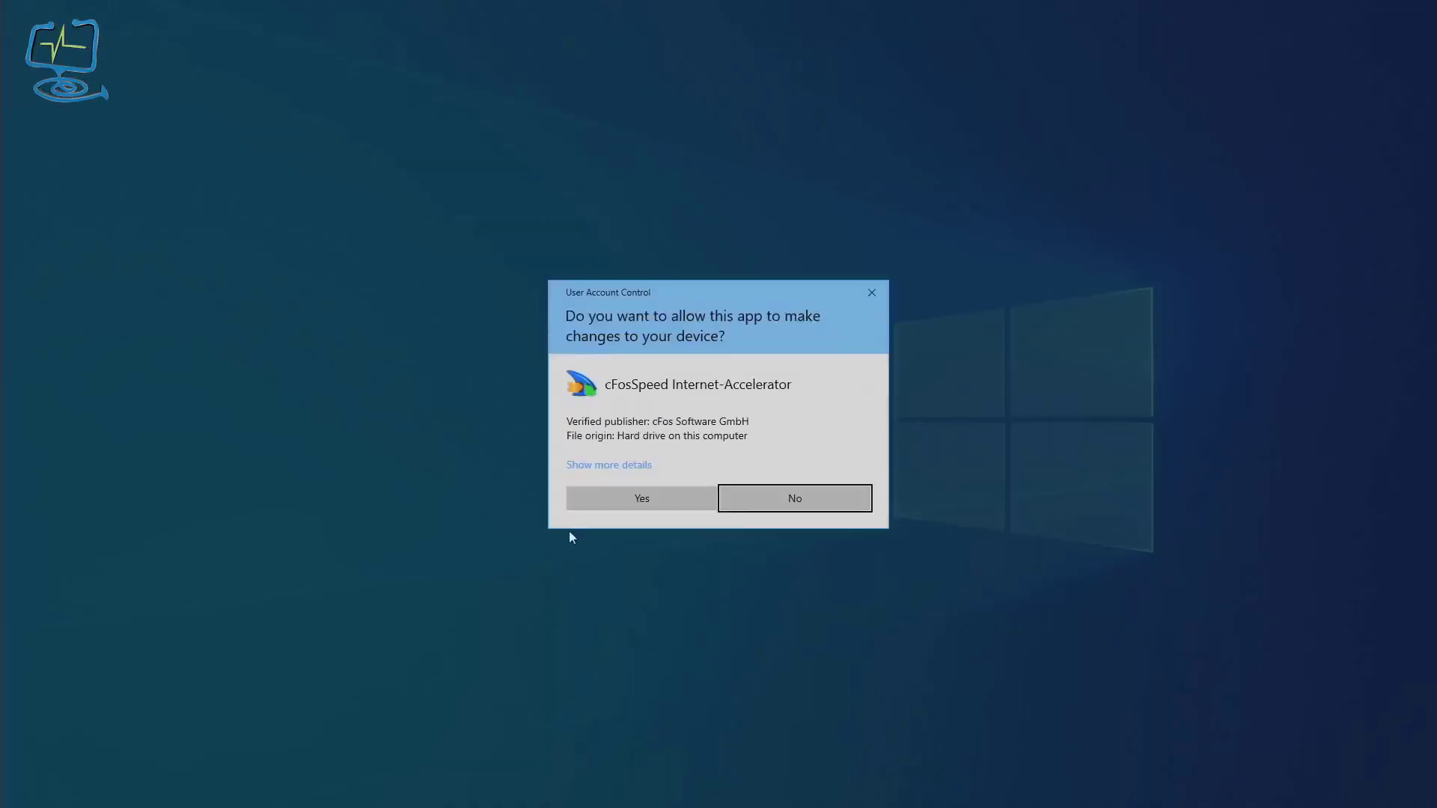
pyautogui.click(641, 497)
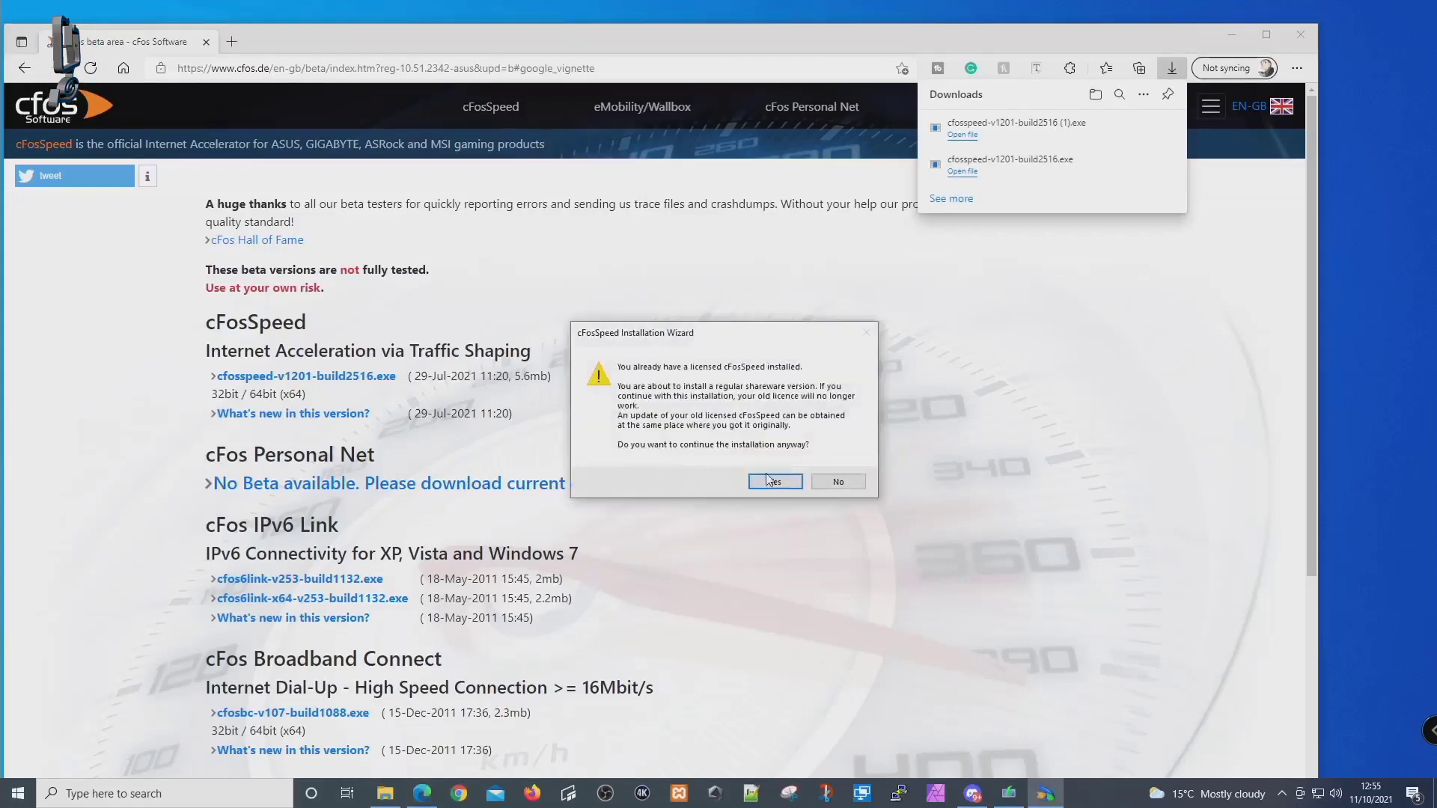
pyautogui.click(774, 481)
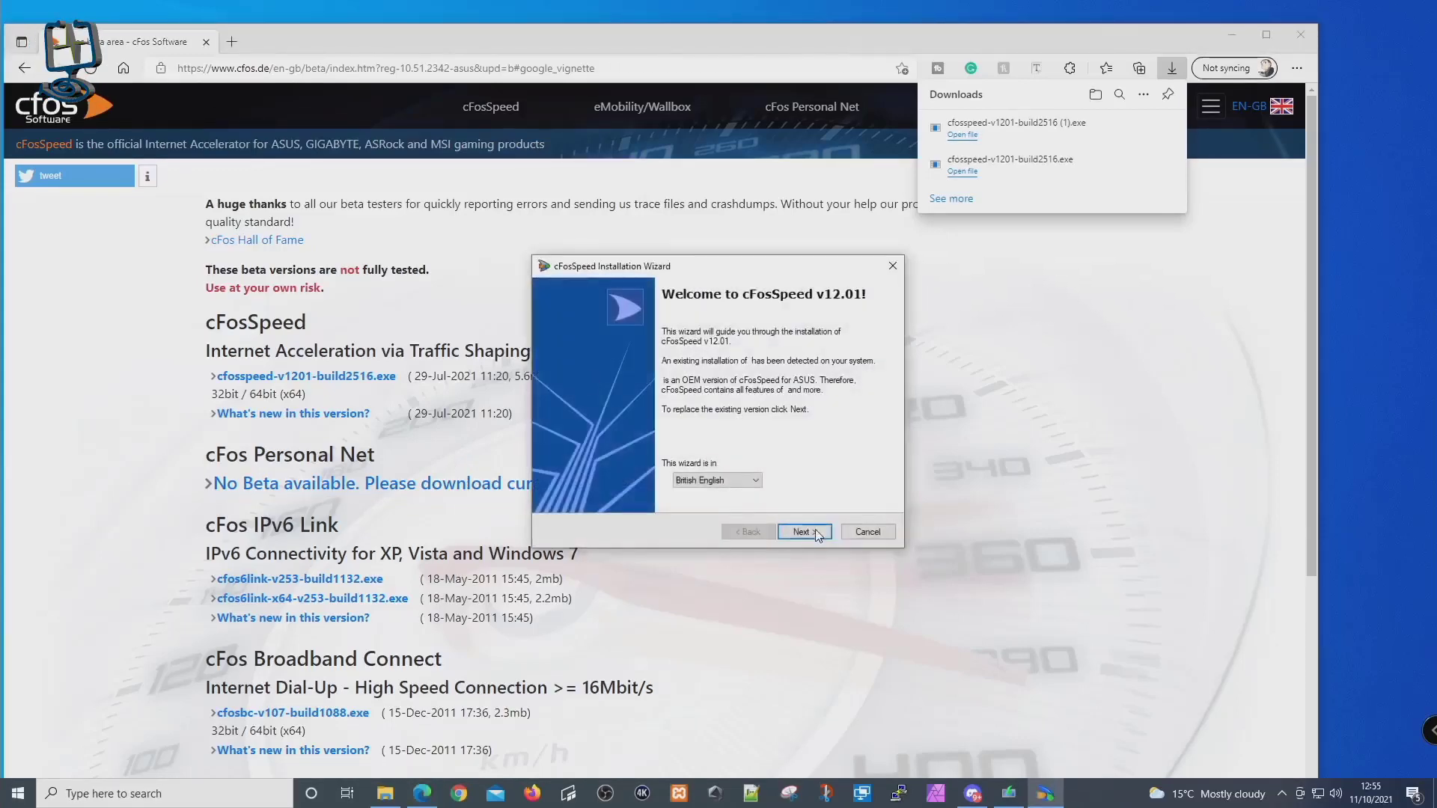
# - Advance the wizard past welcome, licence and usage-statistics pages and minimize Edge to watch it install
pyautogui.click(803, 532)
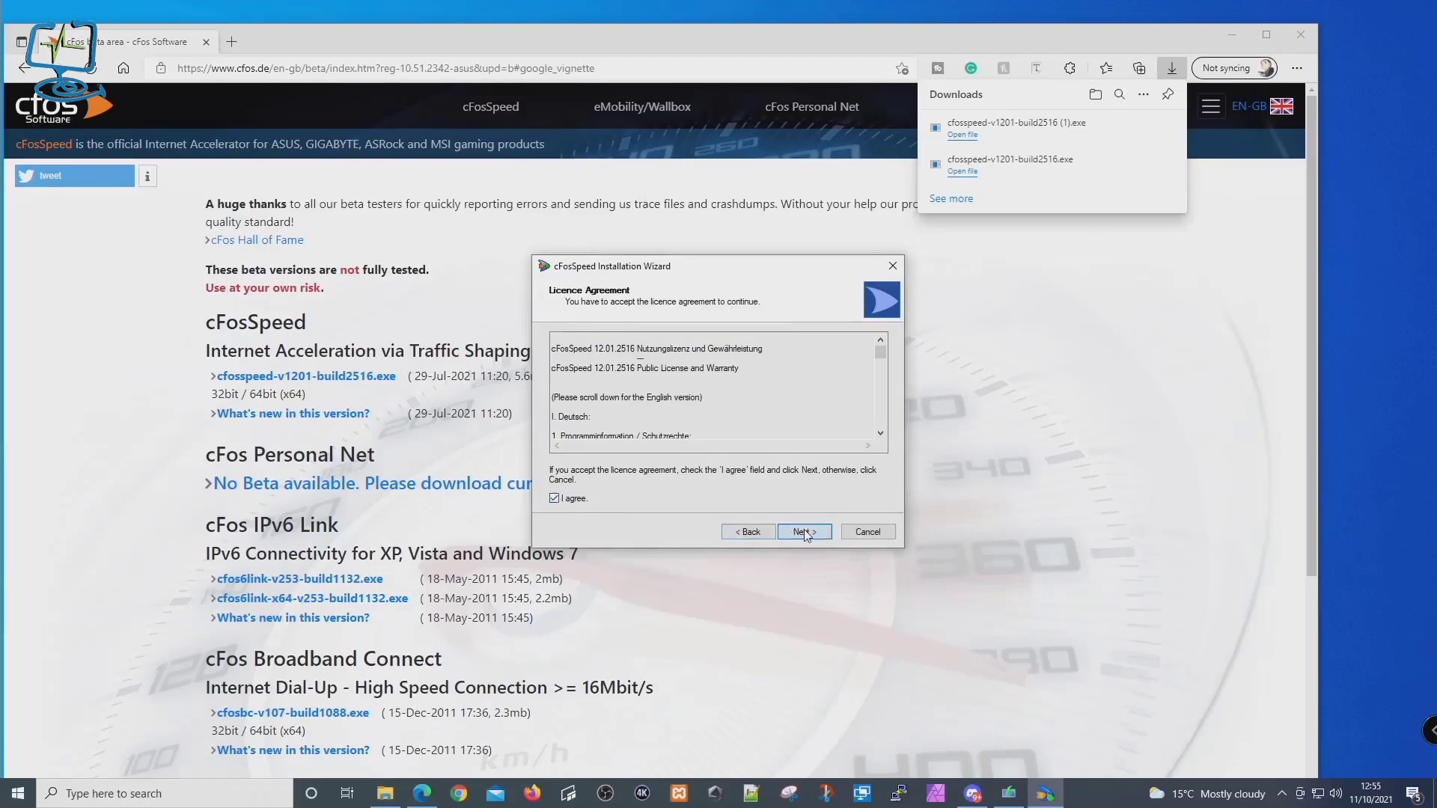
pyautogui.click(802, 532)
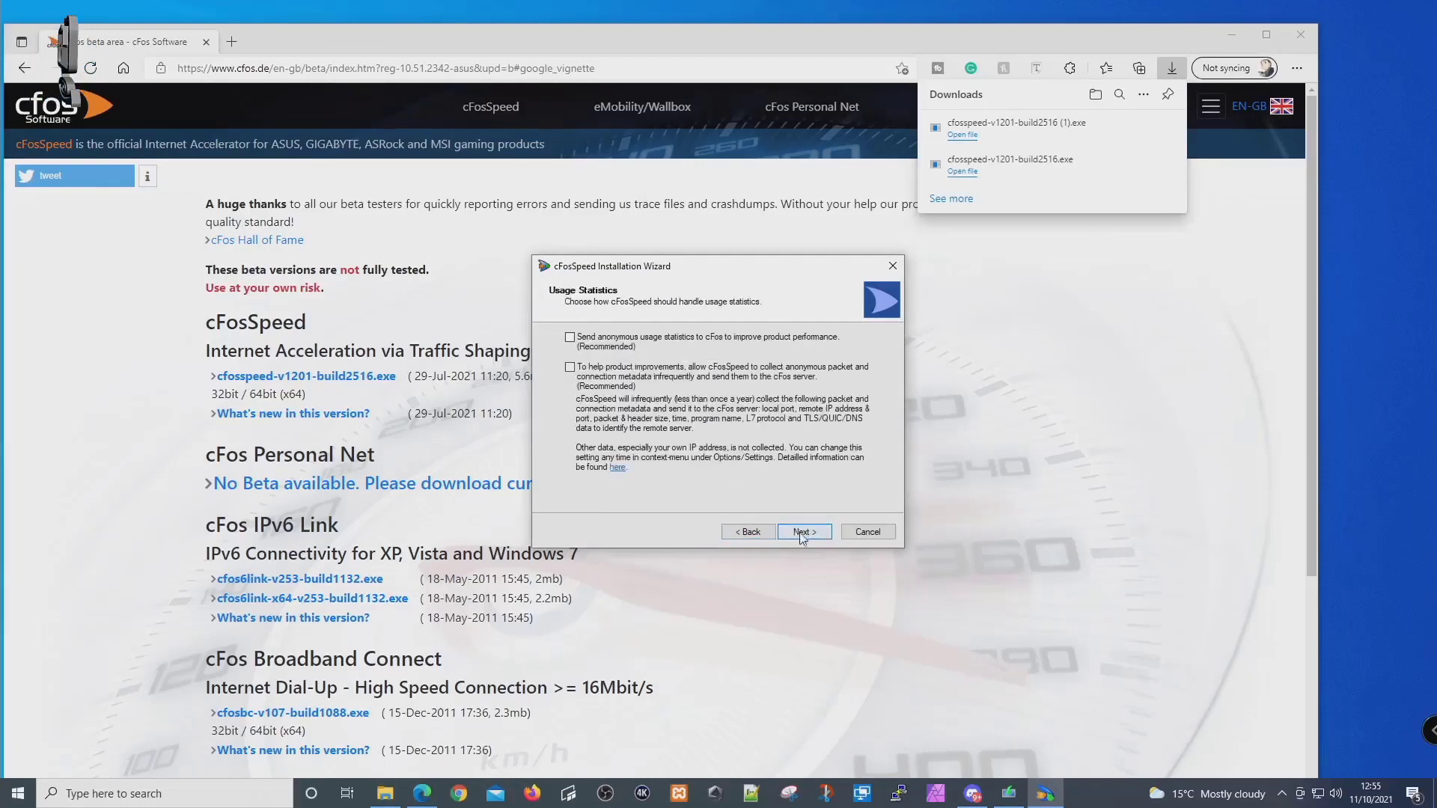
pyautogui.click(802, 531)
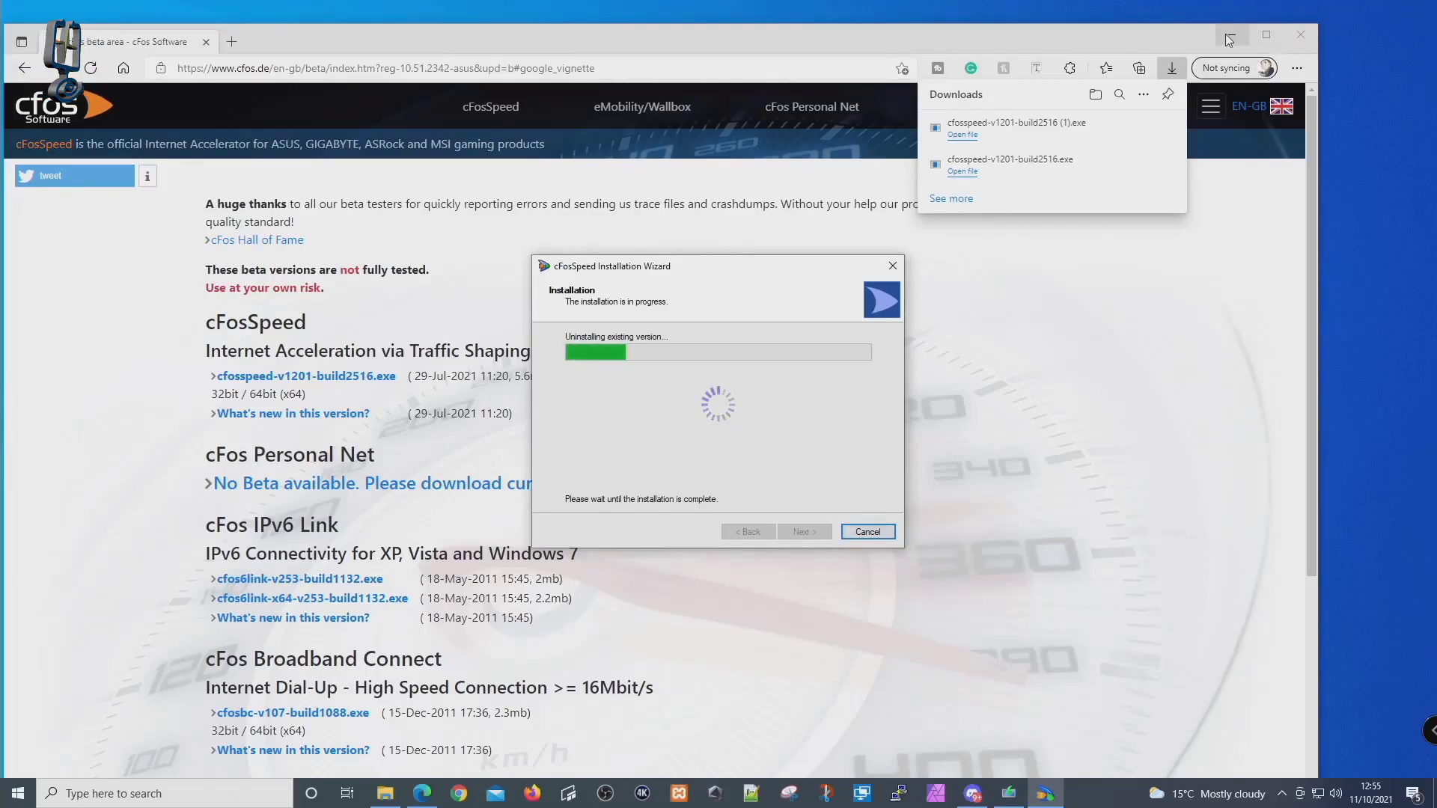
pyautogui.click(1232, 34)
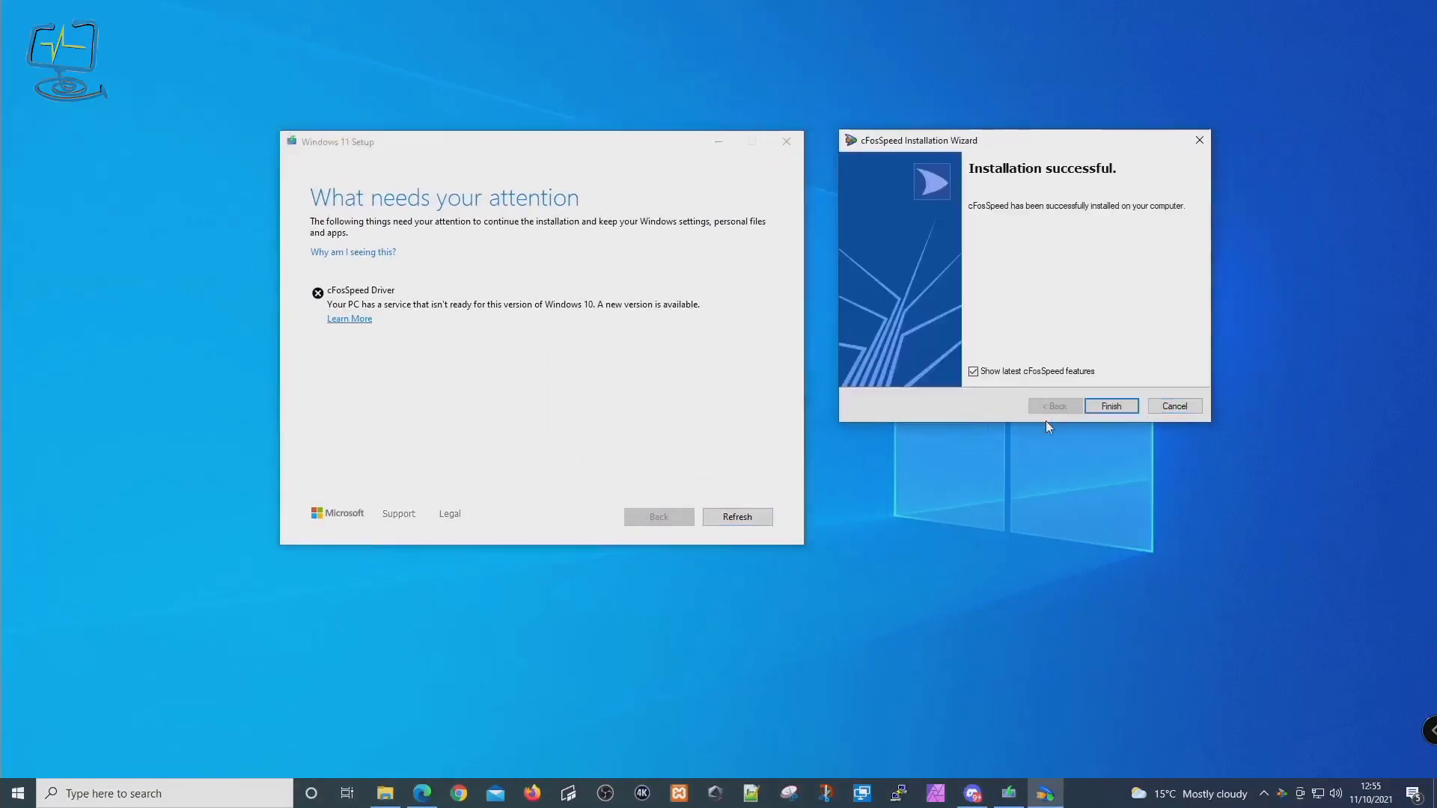
# - Finish the cFosSpeed wizard, then close the blocked Windows 11 Setup and confirm quitting
pyautogui.click(1109, 405)
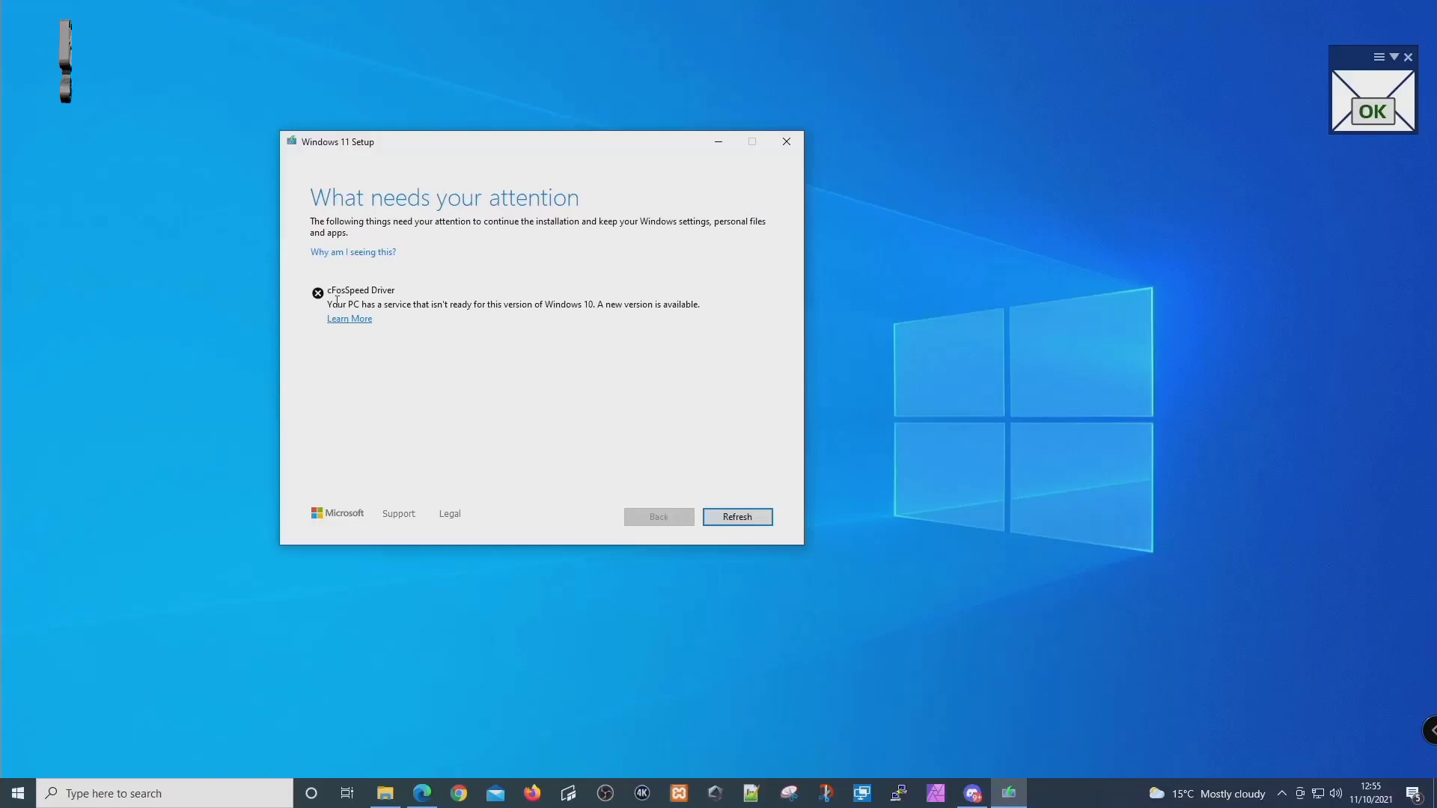
pyautogui.click(786, 140)
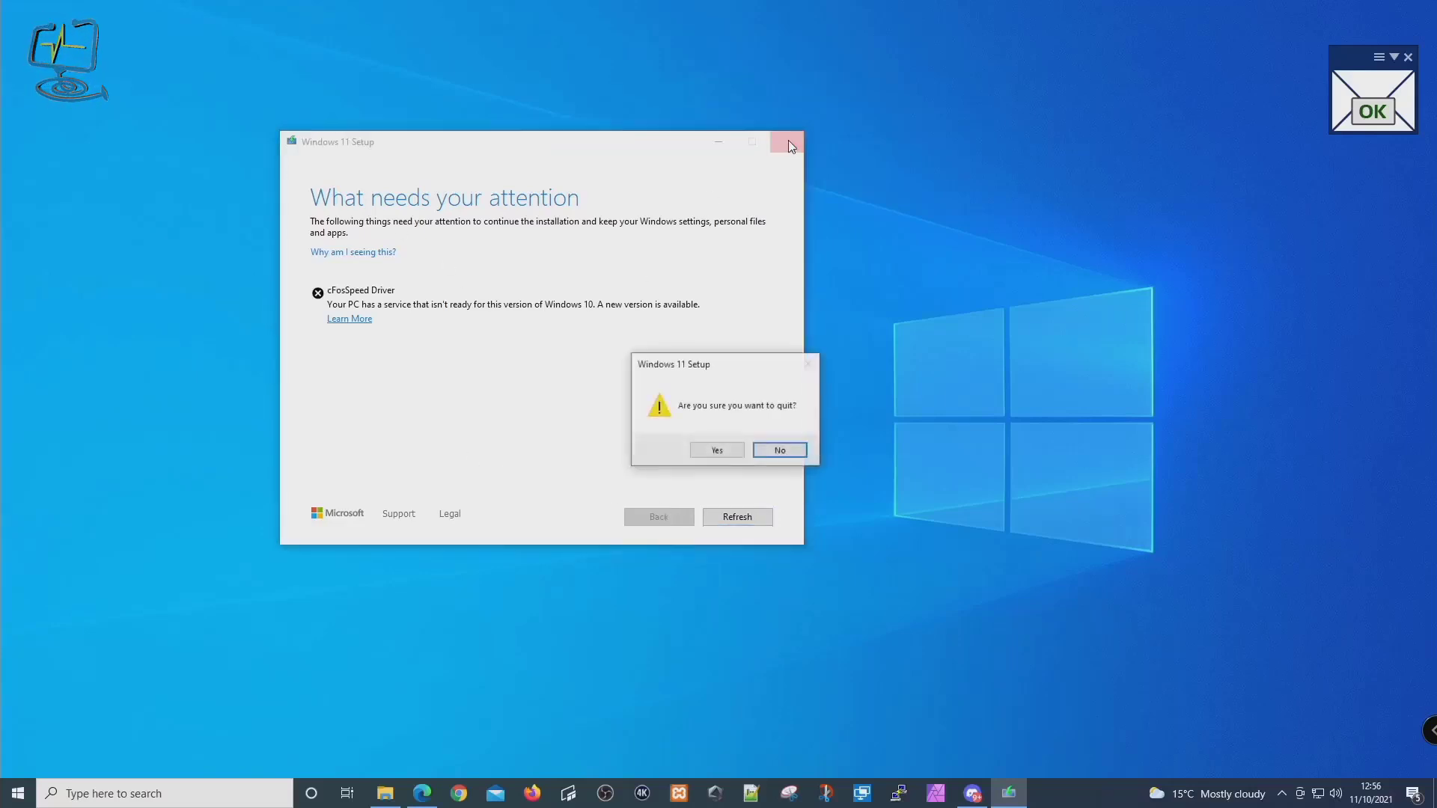
pyautogui.click(716, 451)
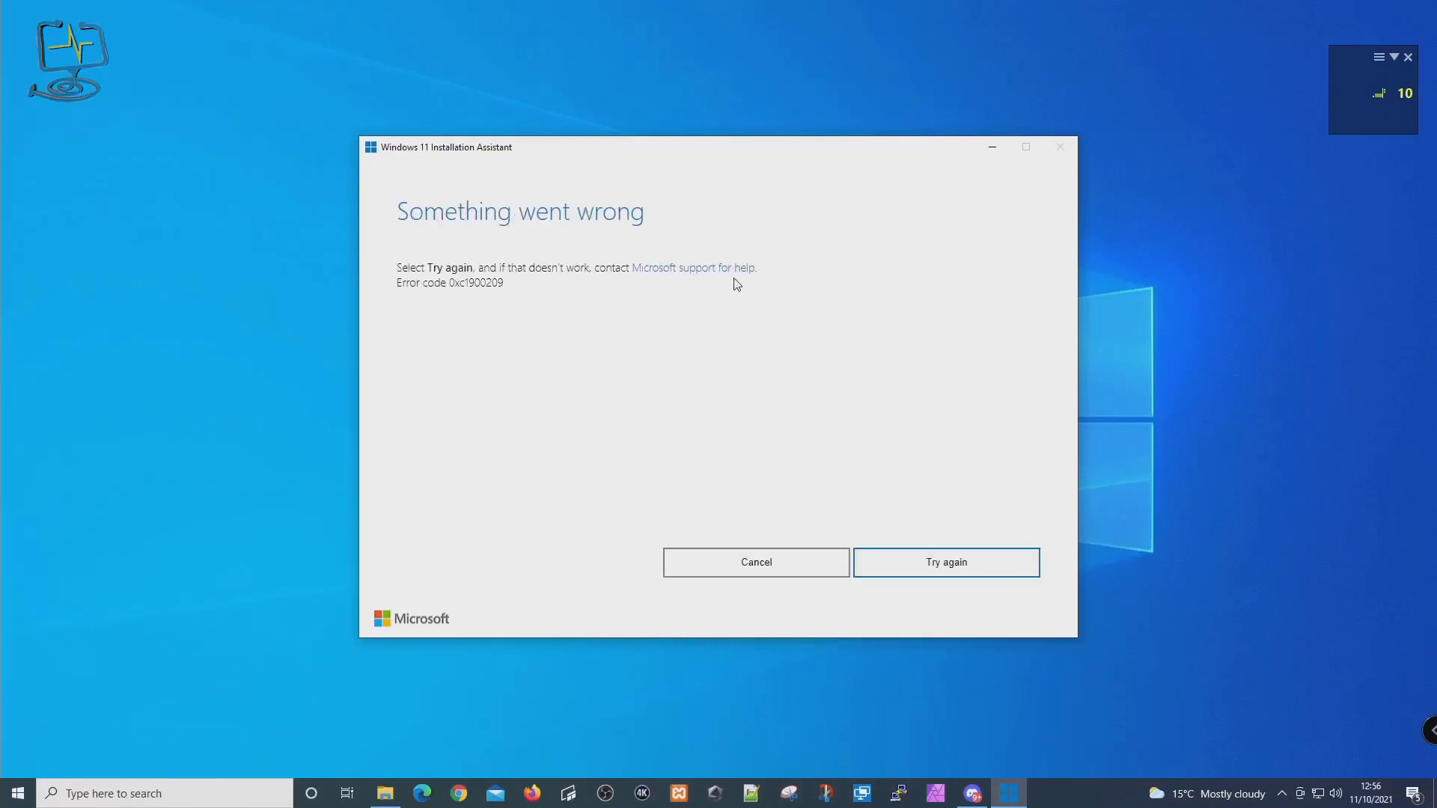
# - Try the install again, accept the licence terms and continue setup from where it left off
pyautogui.click(945, 561)
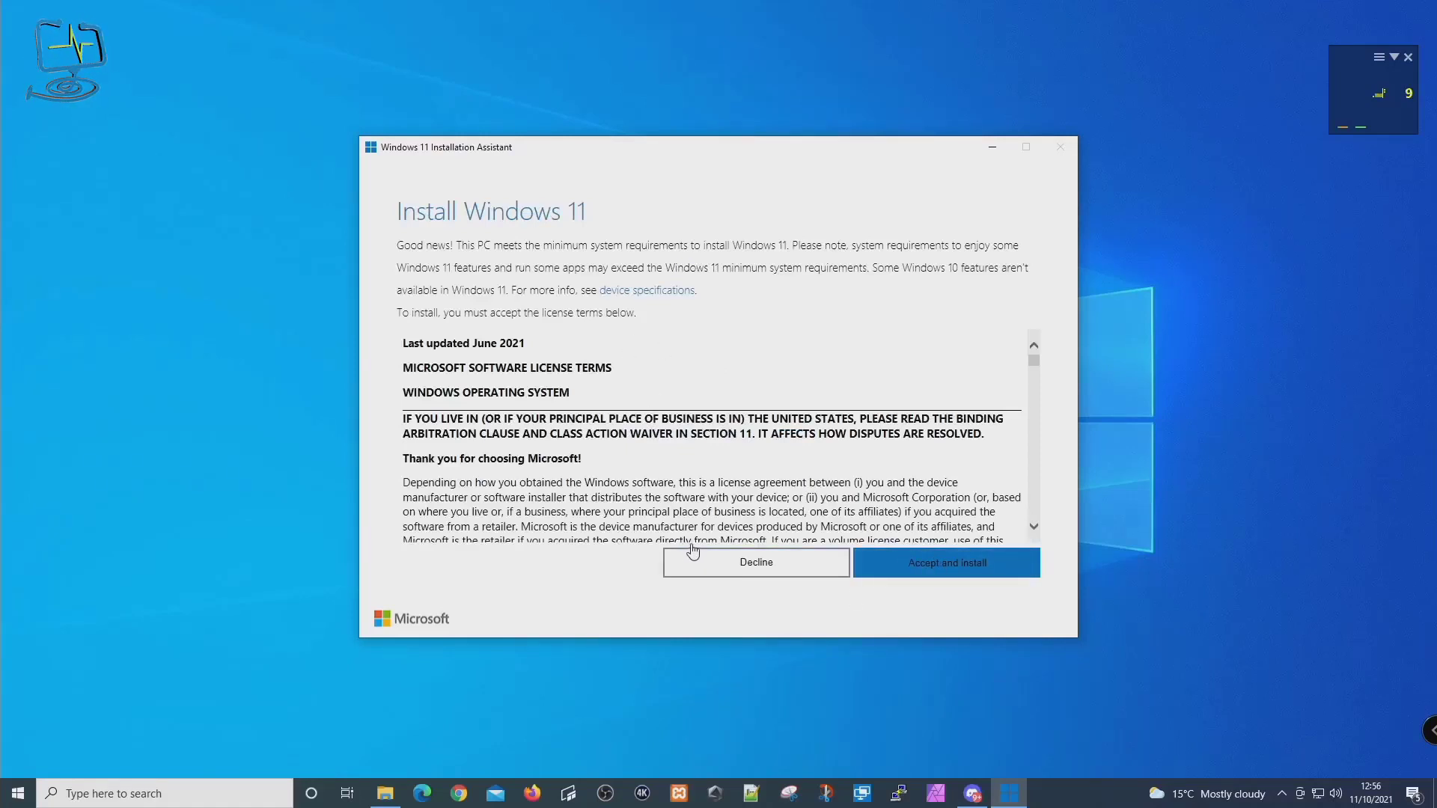
pyautogui.click(944, 561)
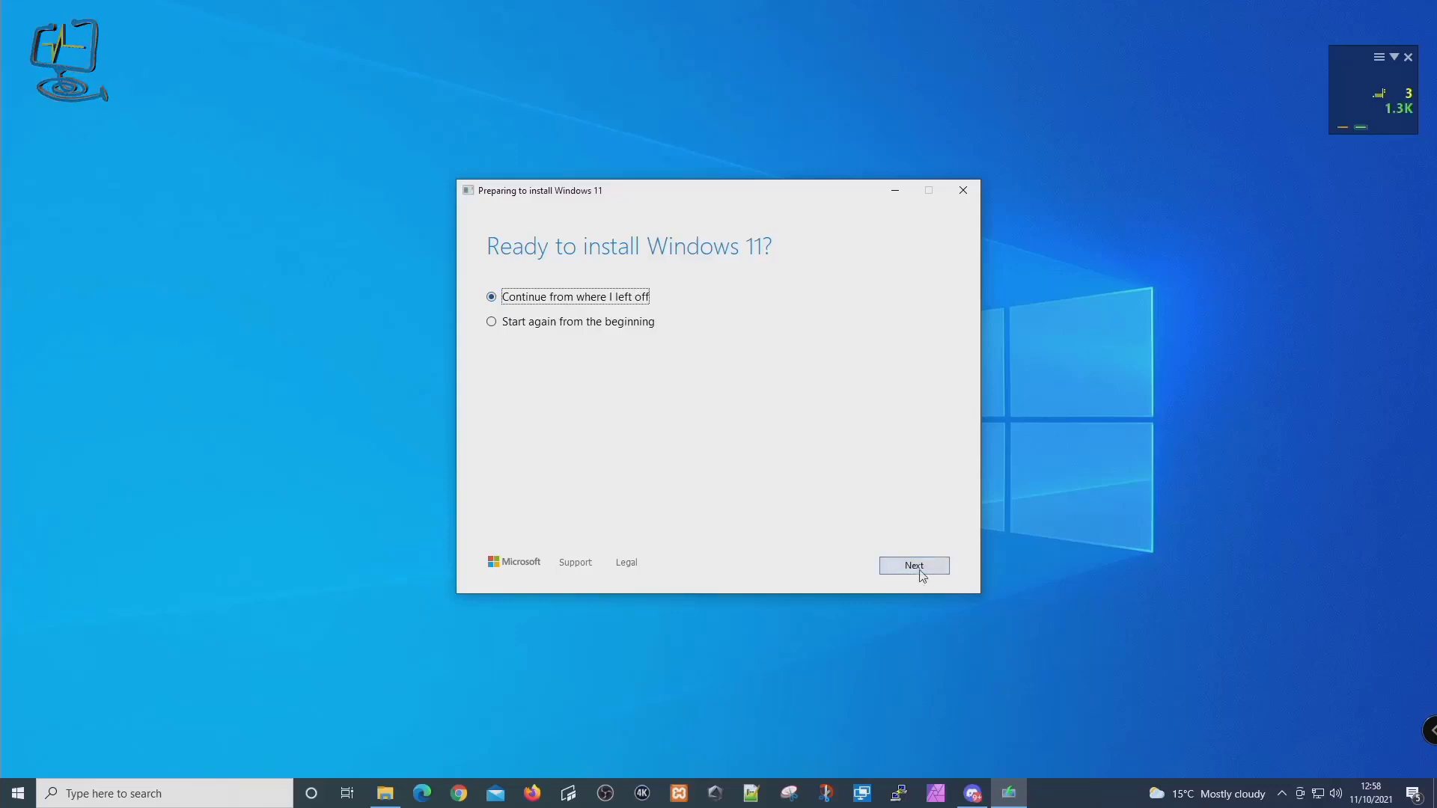
pyautogui.click(913, 566)
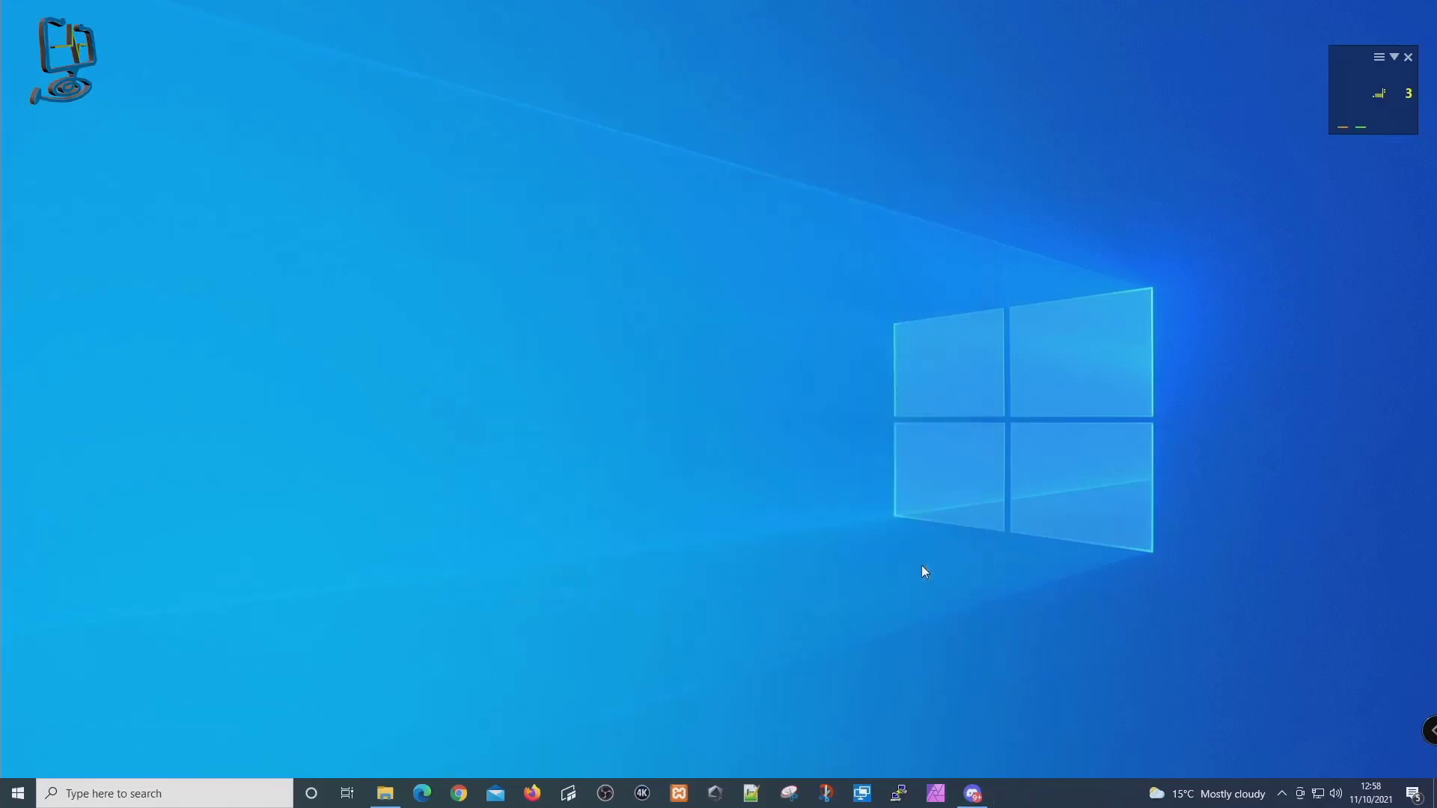
# - Acknowledge the installation completion and dismiss the sign-out notice so the PC reboots into updates
pyautogui.click(913, 566)
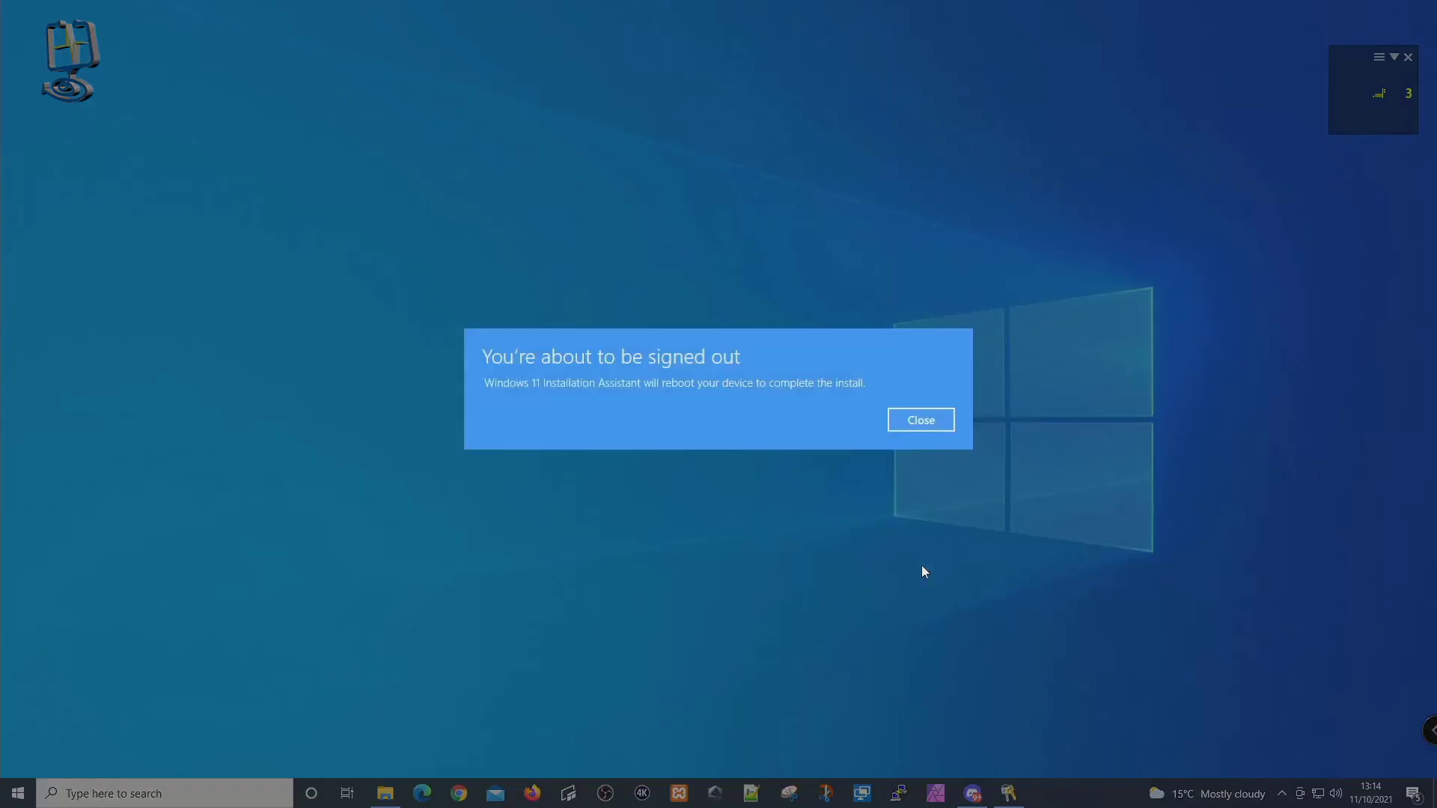
pyautogui.click(919, 419)
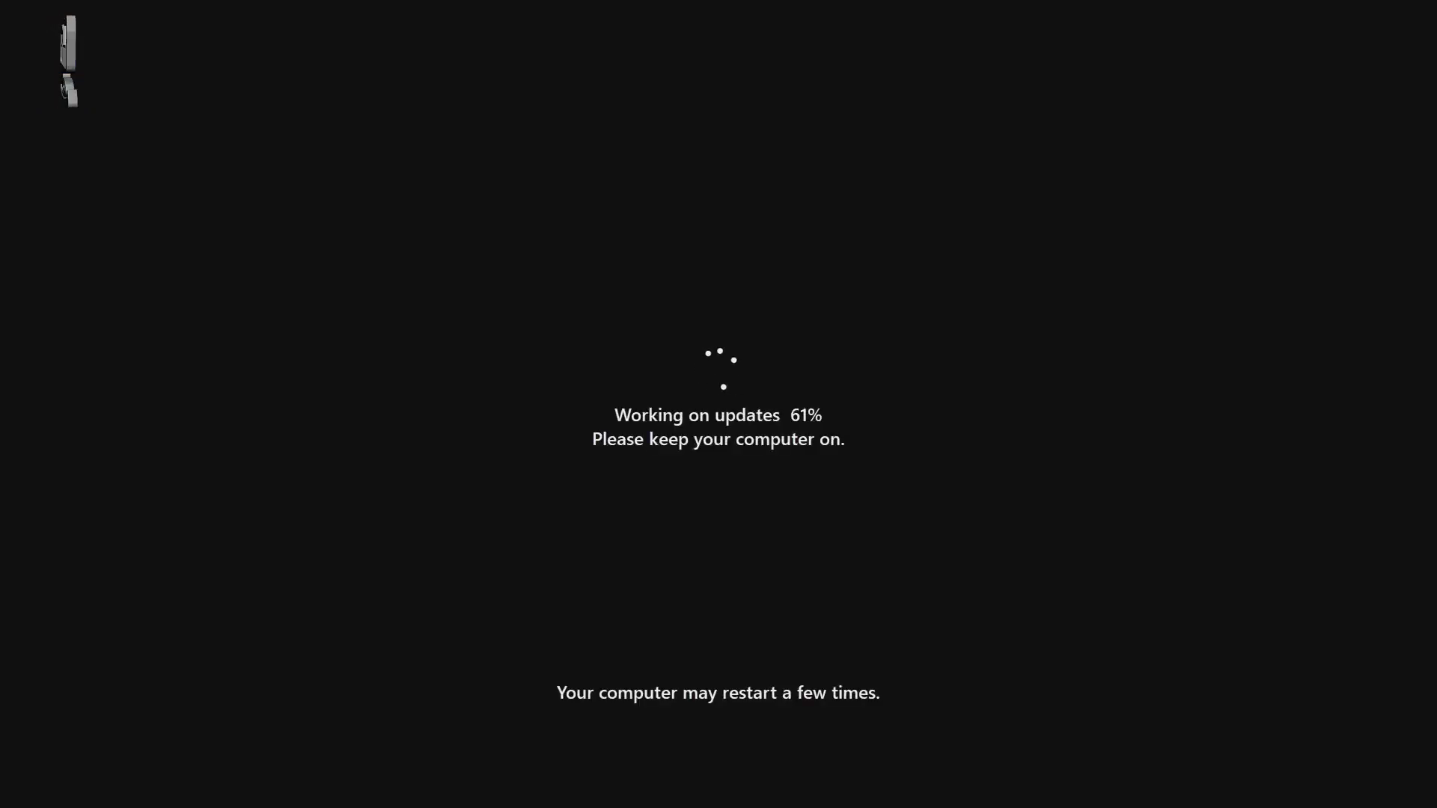